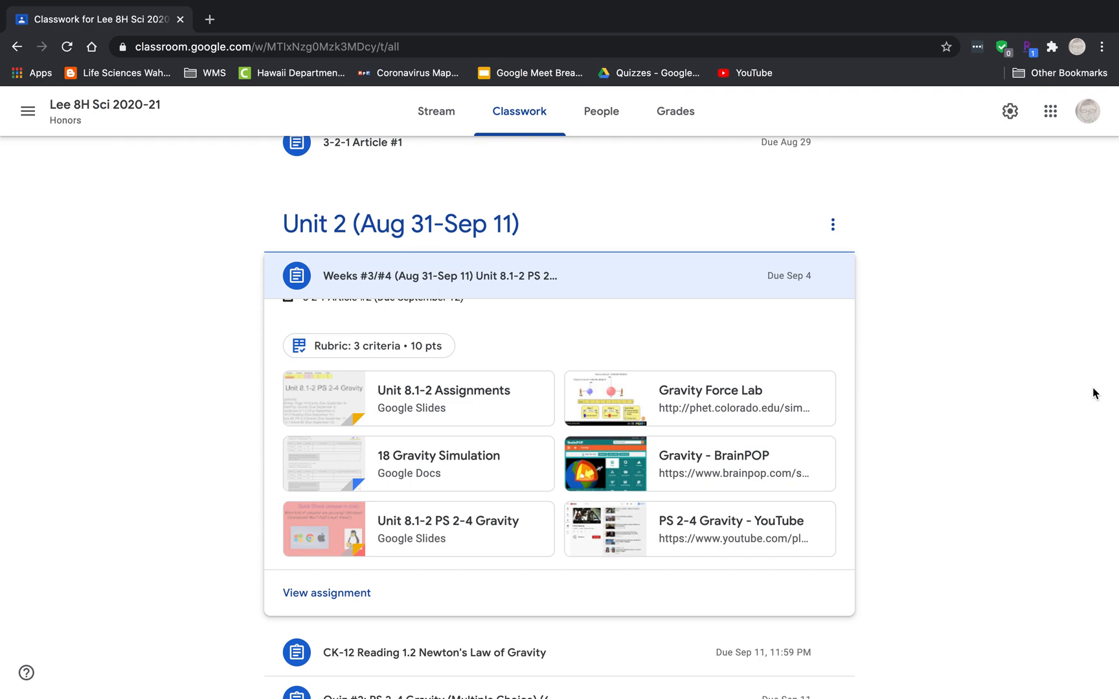
mouse_move(578, 305)
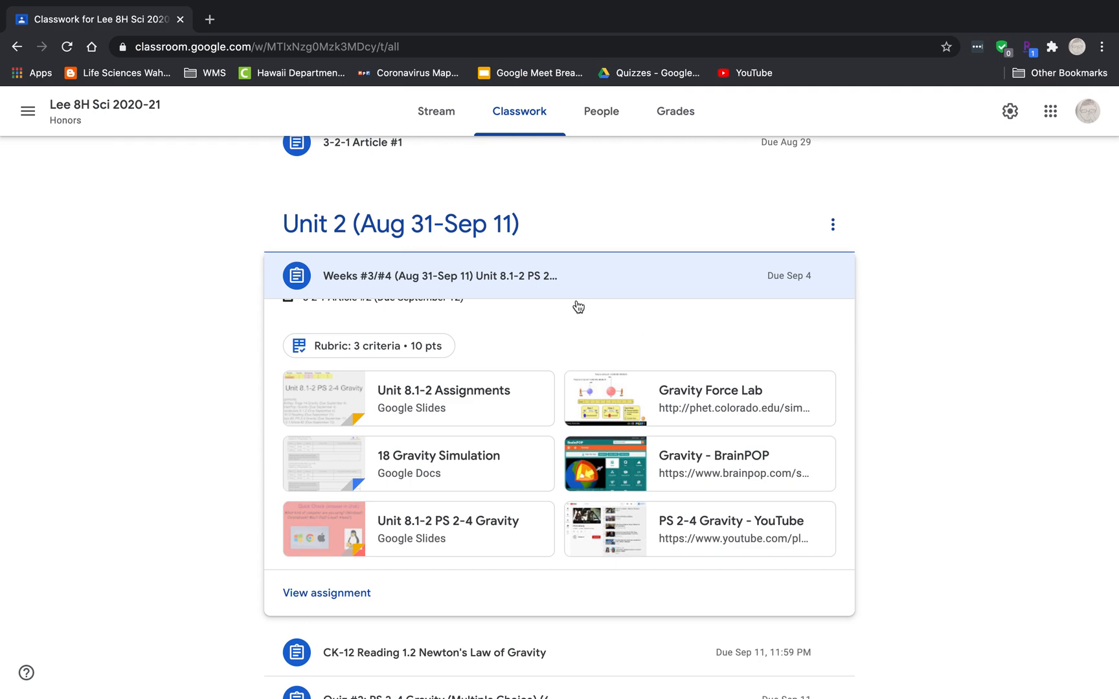
mouse_move(732, 521)
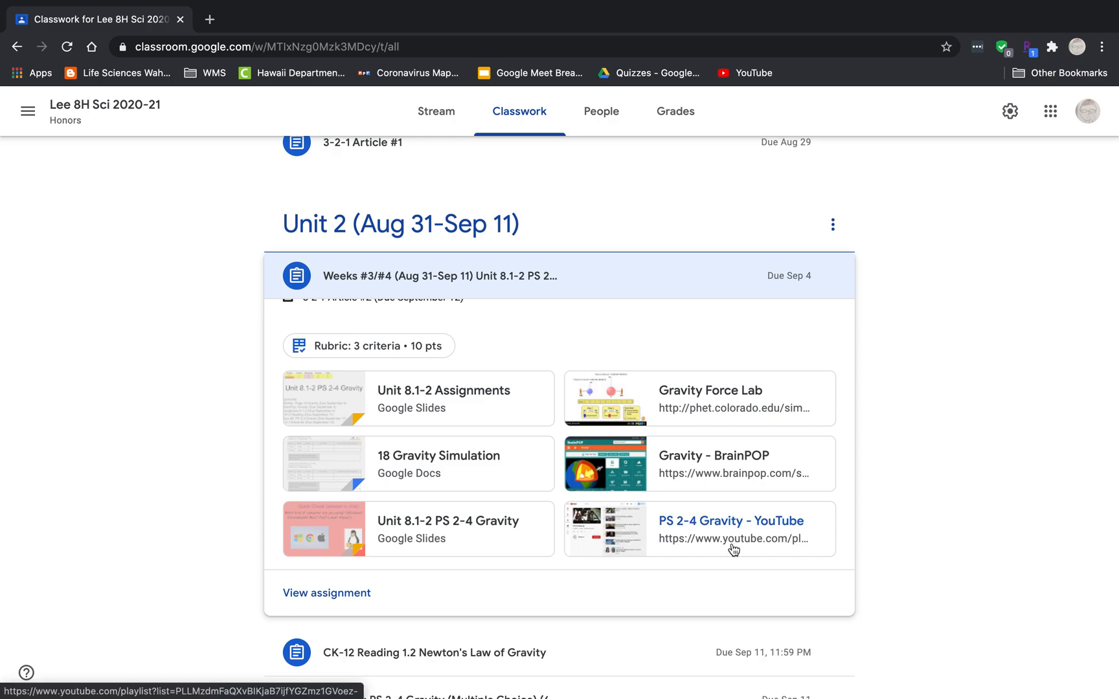
mouse_move(731, 549)
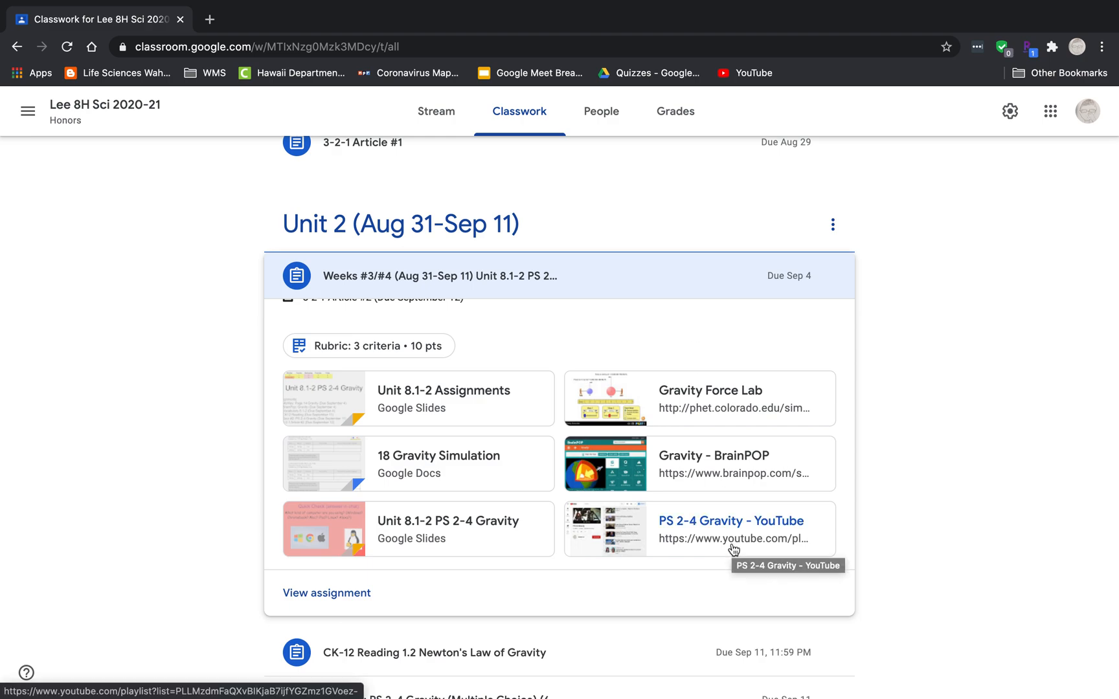
mouse_move(676, 405)
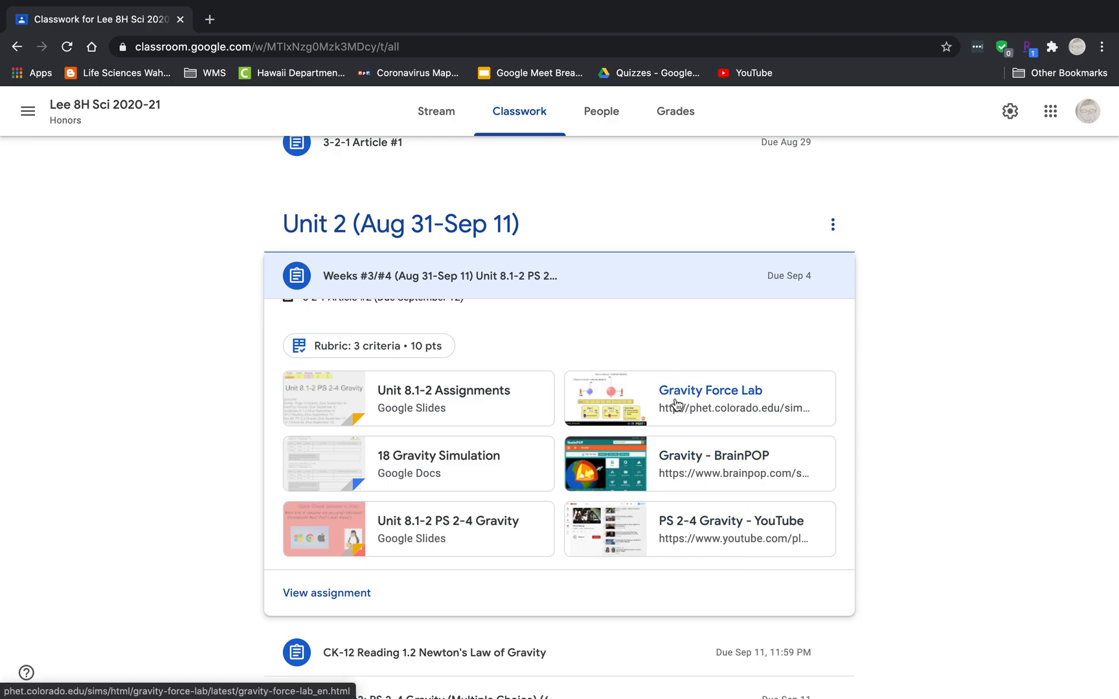
mouse_move(708, 389)
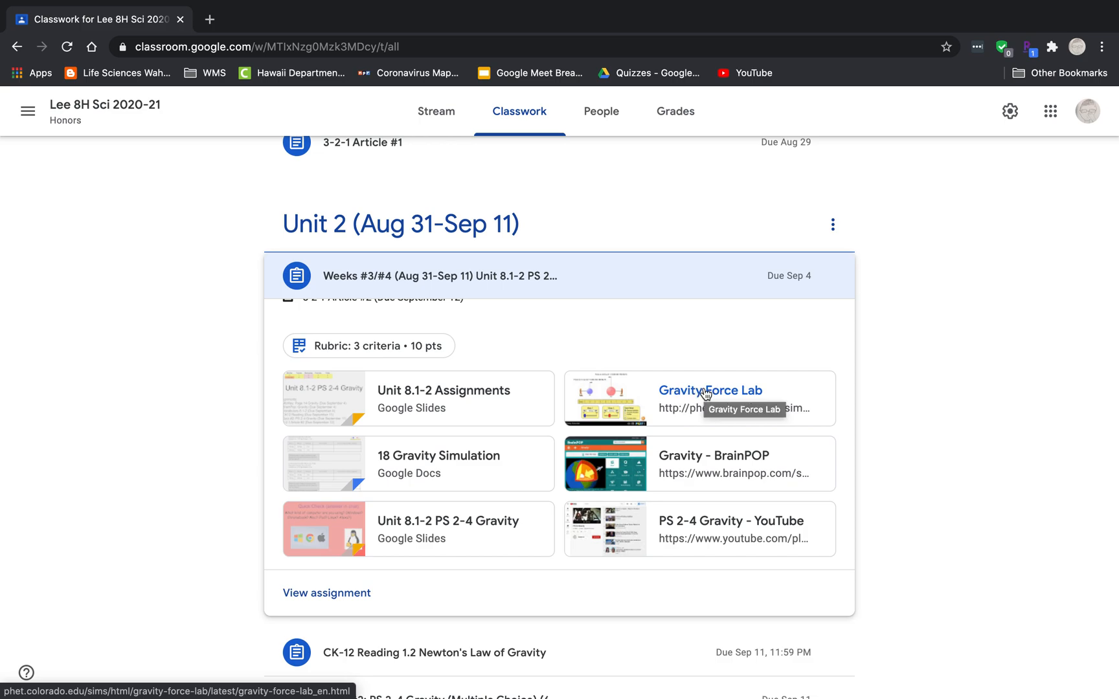
Step: Open the Gravity Force Lab simulation and the 18 Gravity Simulation worksheet from the Classroom assignment, each in its own tab
click(709, 390)
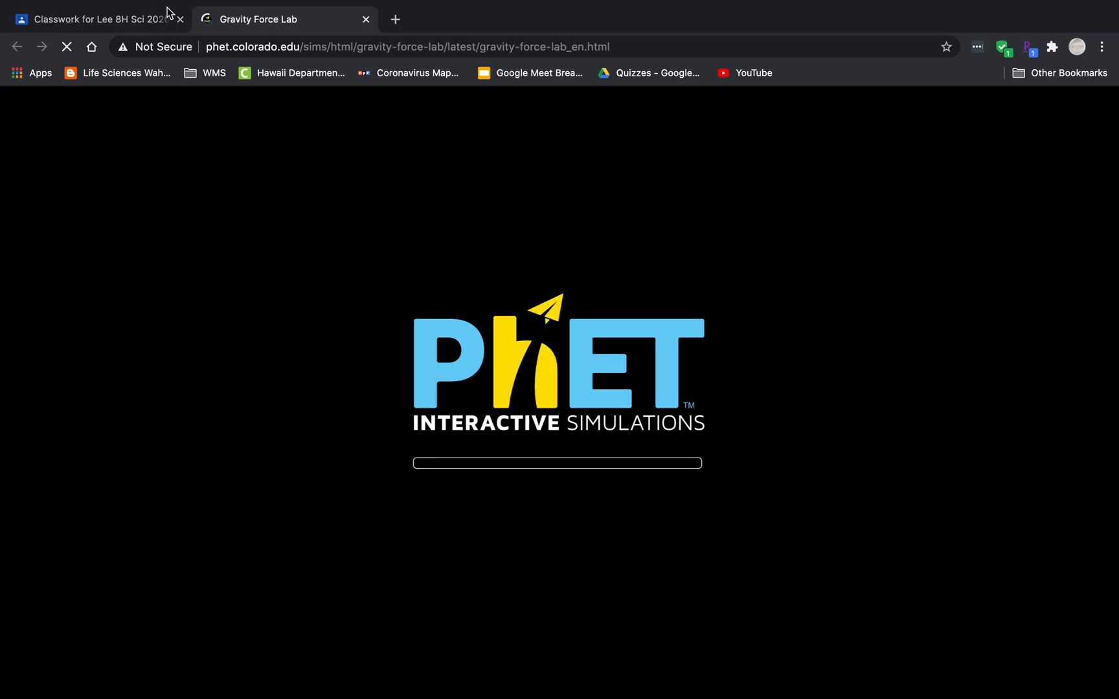
click(93, 20)
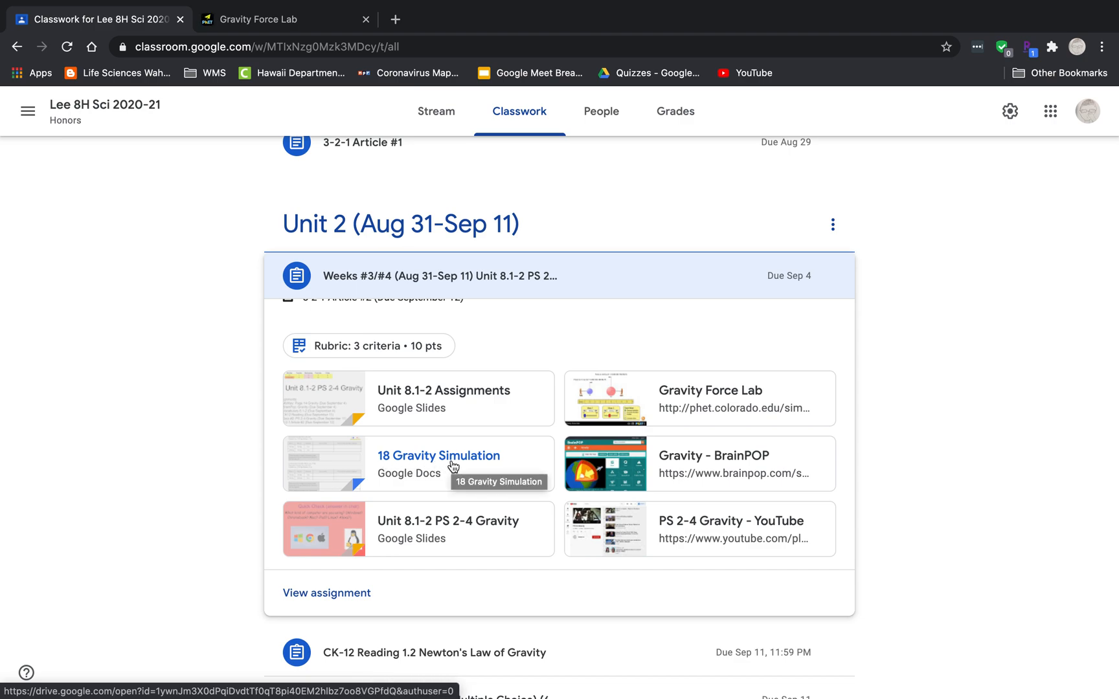
click(439, 456)
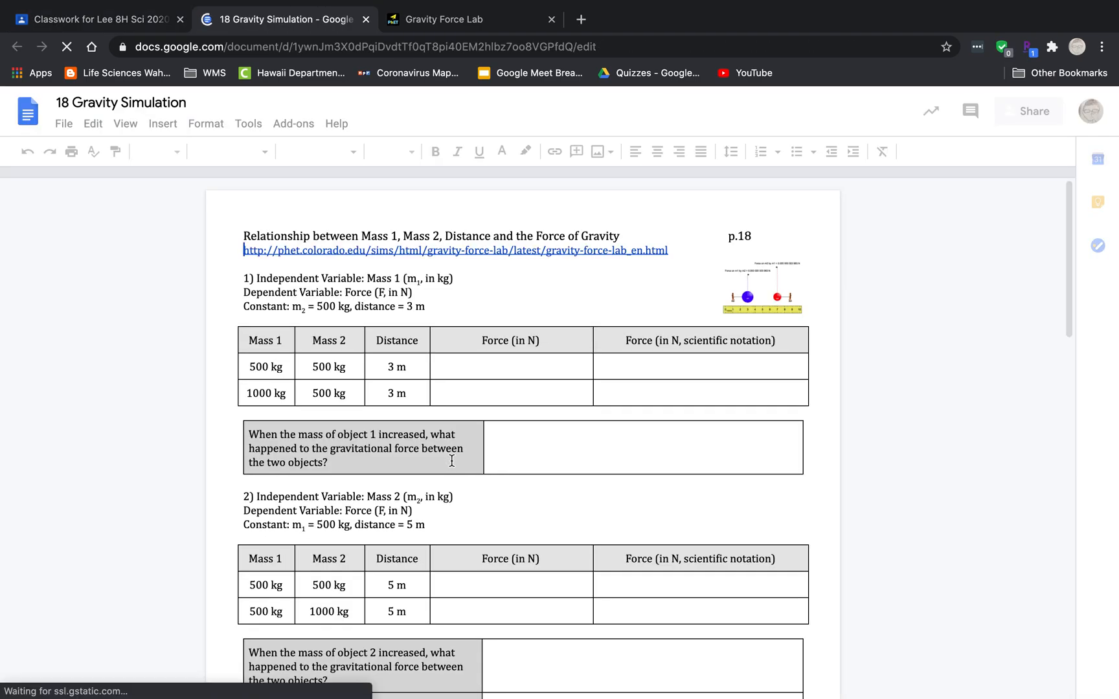
click(456, 250)
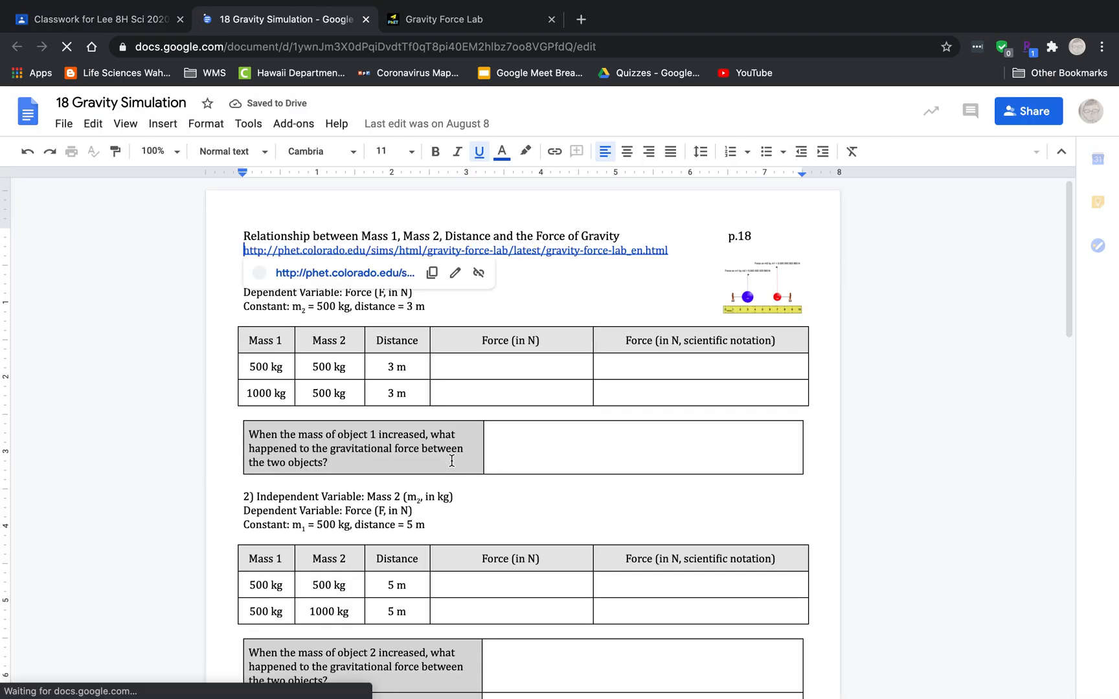
click(462, 19)
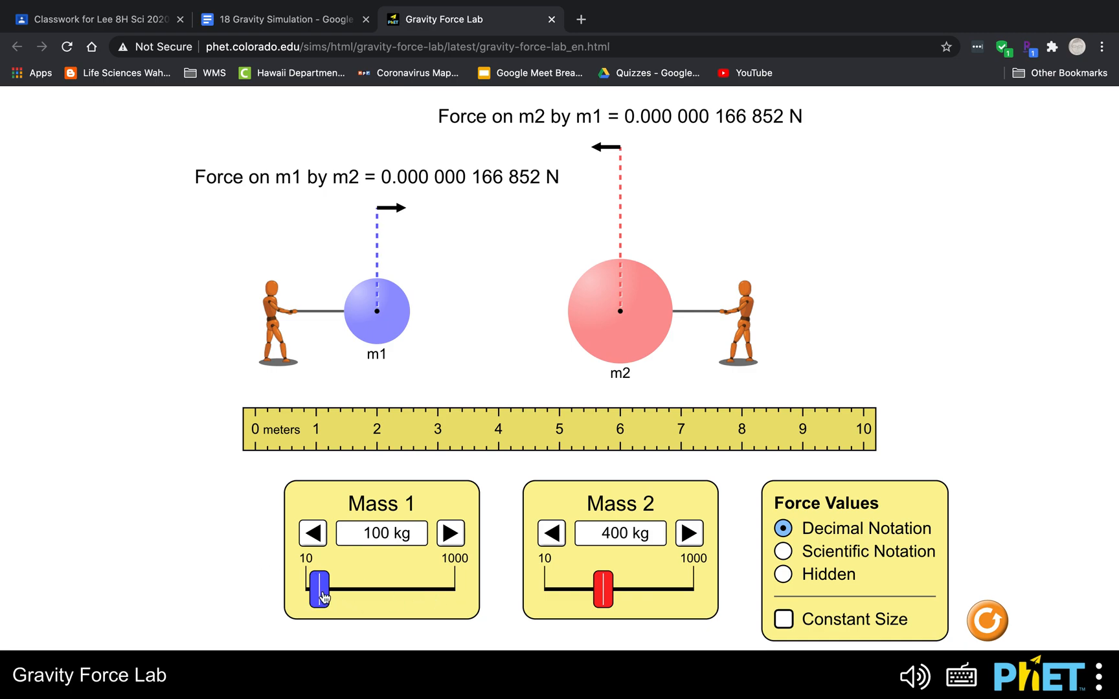
Step: Sweep mass 1 up to ~840 kg and back to 120 kg, then mass 2 up to ~980 kg and back to 230 kg
drag(322, 586, 431, 585)
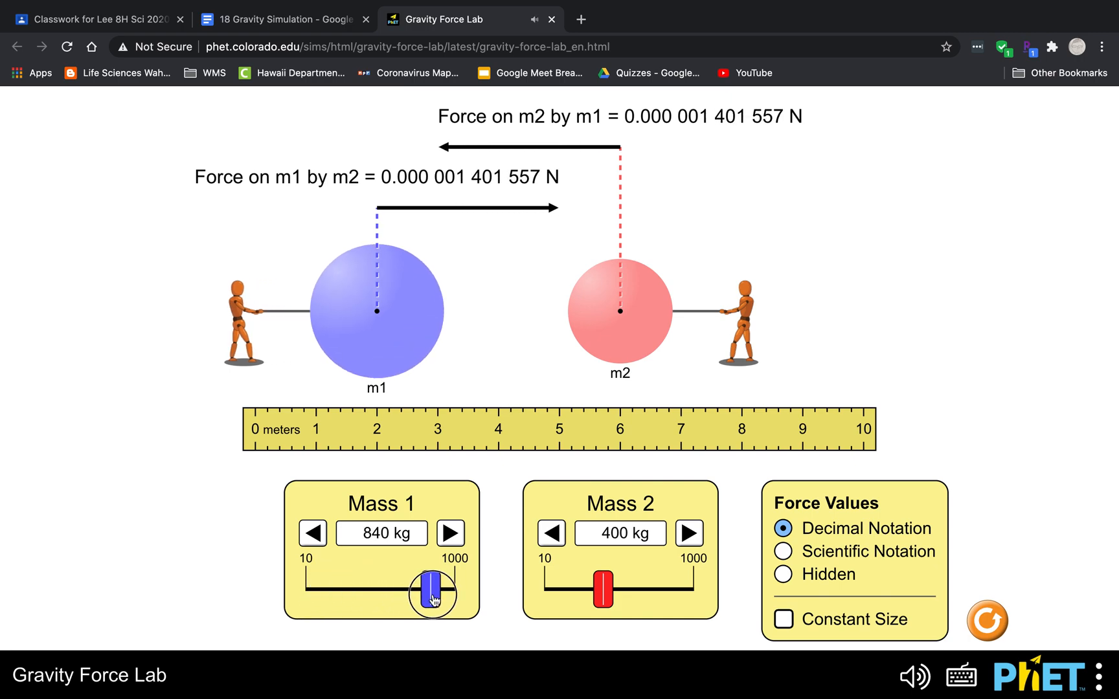
drag(431, 591, 320, 589)
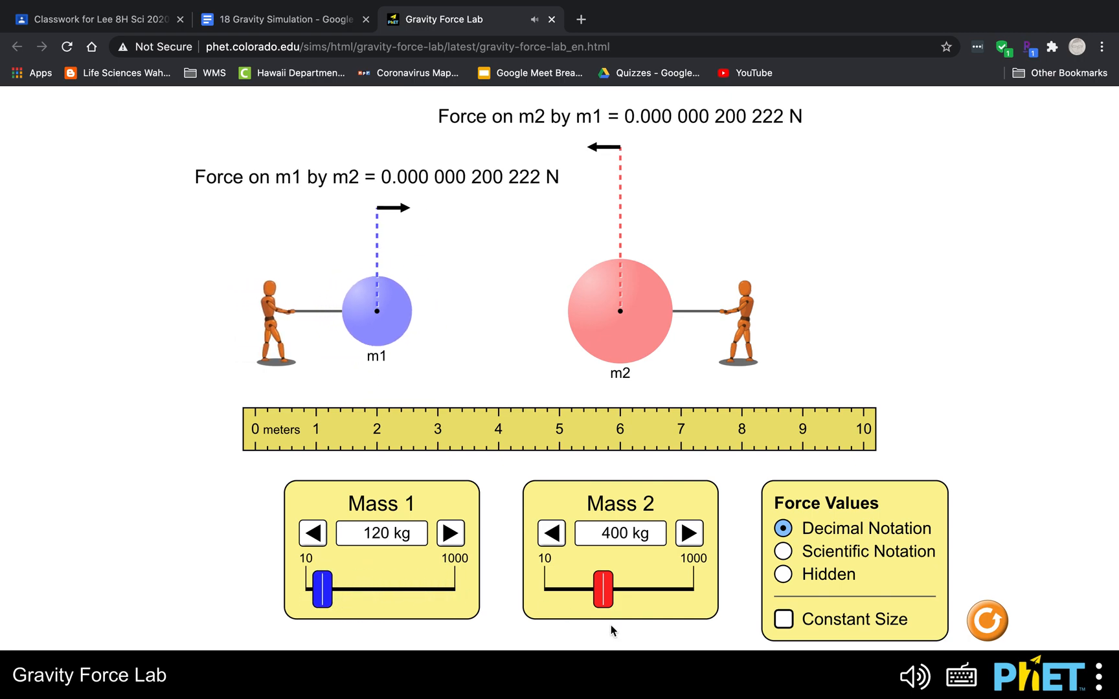
drag(602, 584, 690, 584)
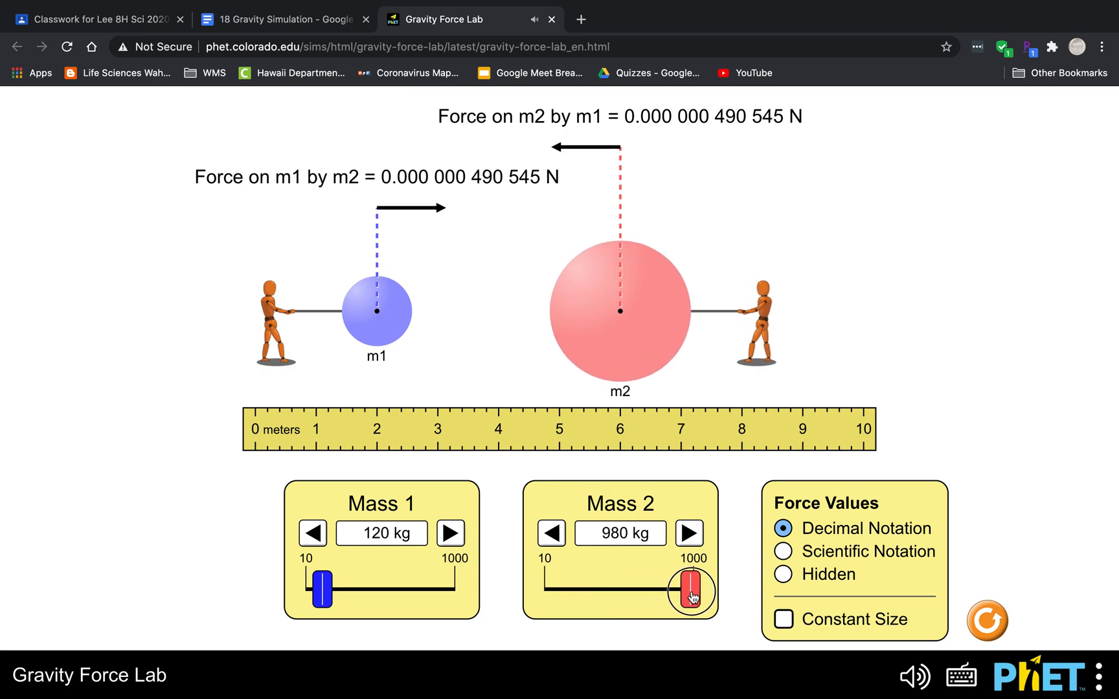
drag(690, 592, 578, 592)
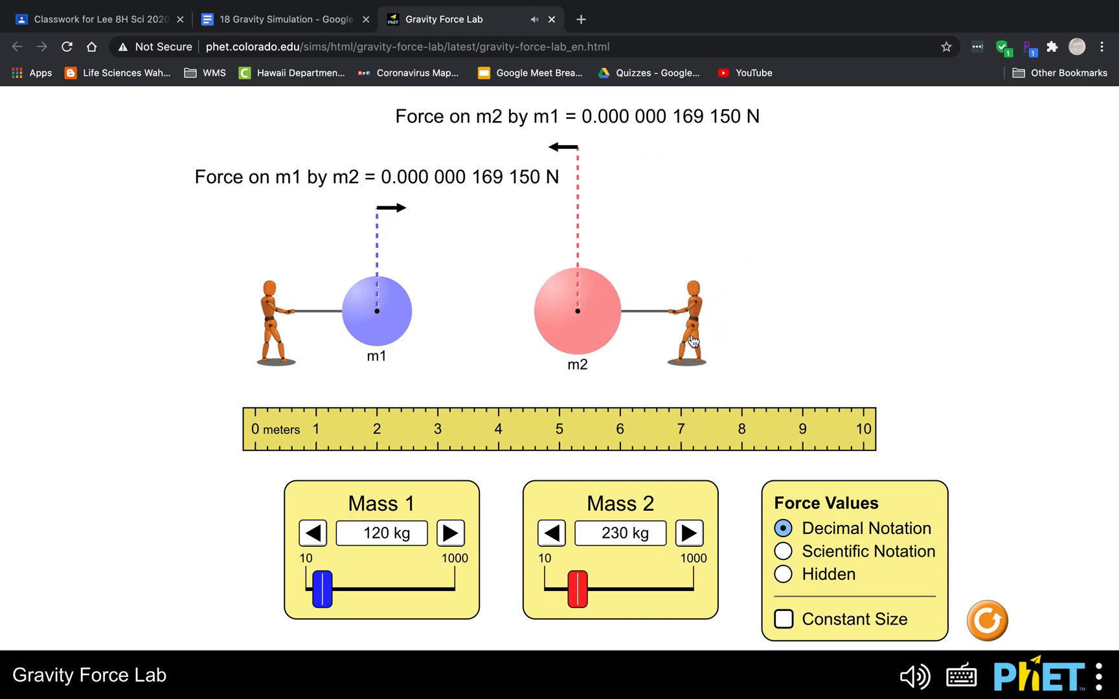
mouse_move(794, 567)
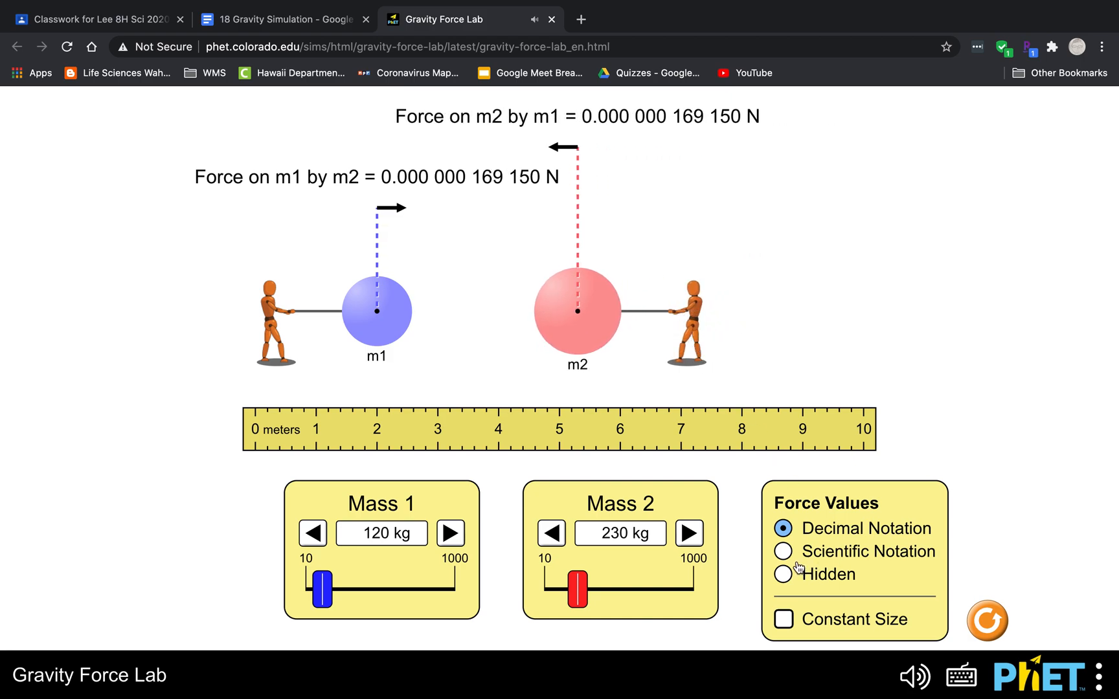
mouse_move(807, 598)
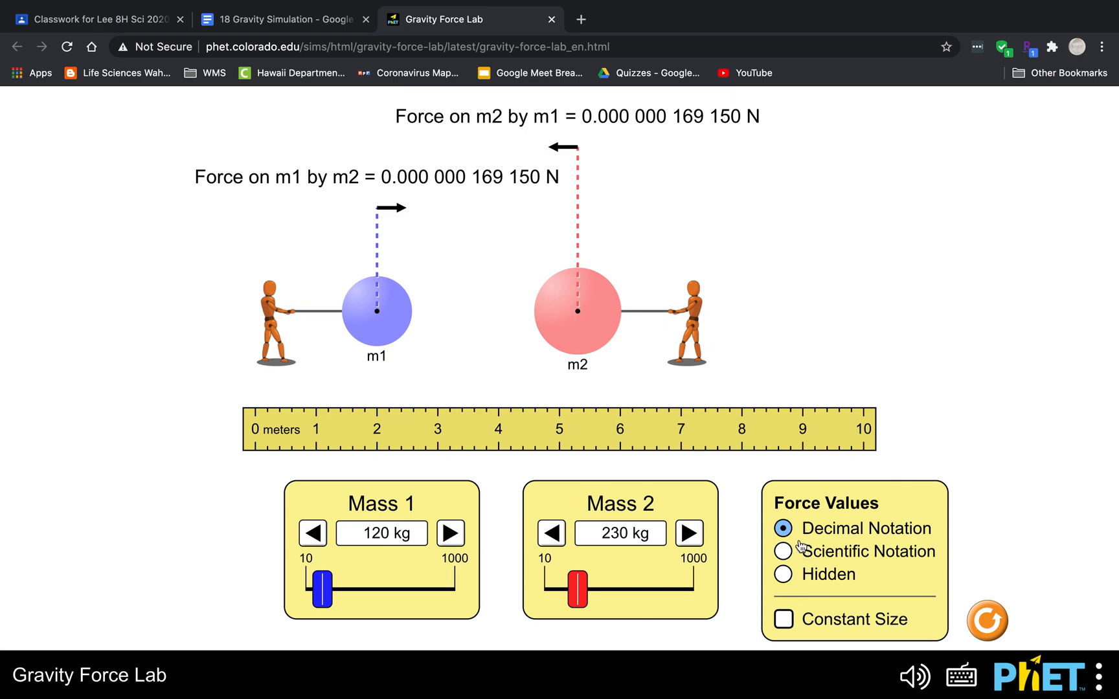
mouse_move(876, 536)
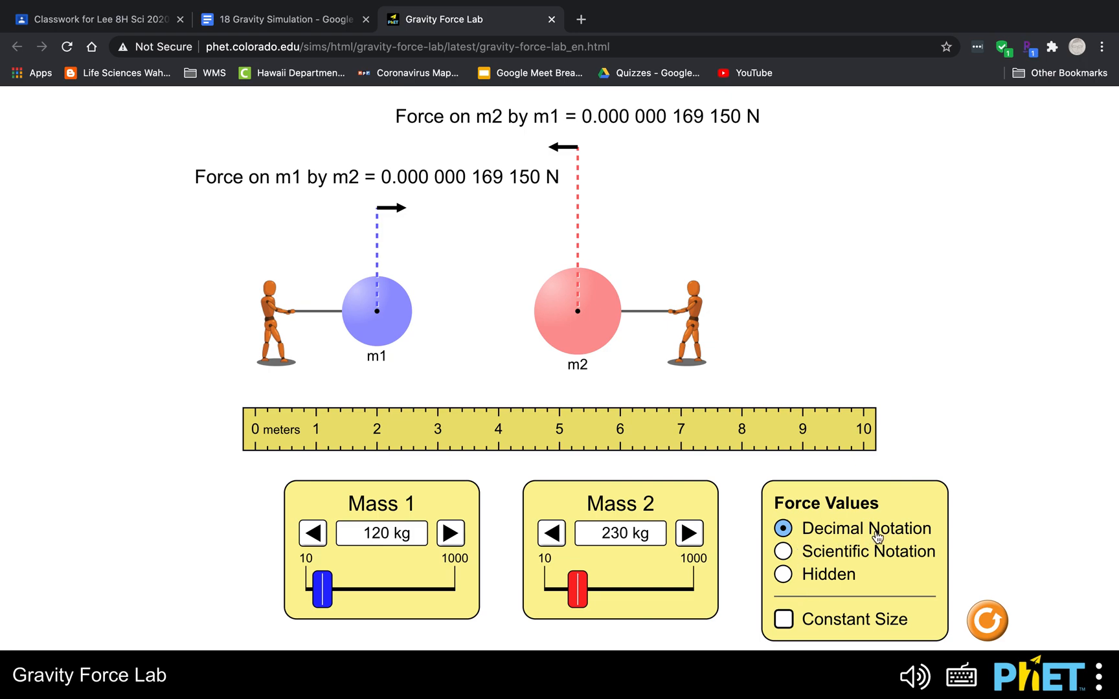
mouse_move(410, 193)
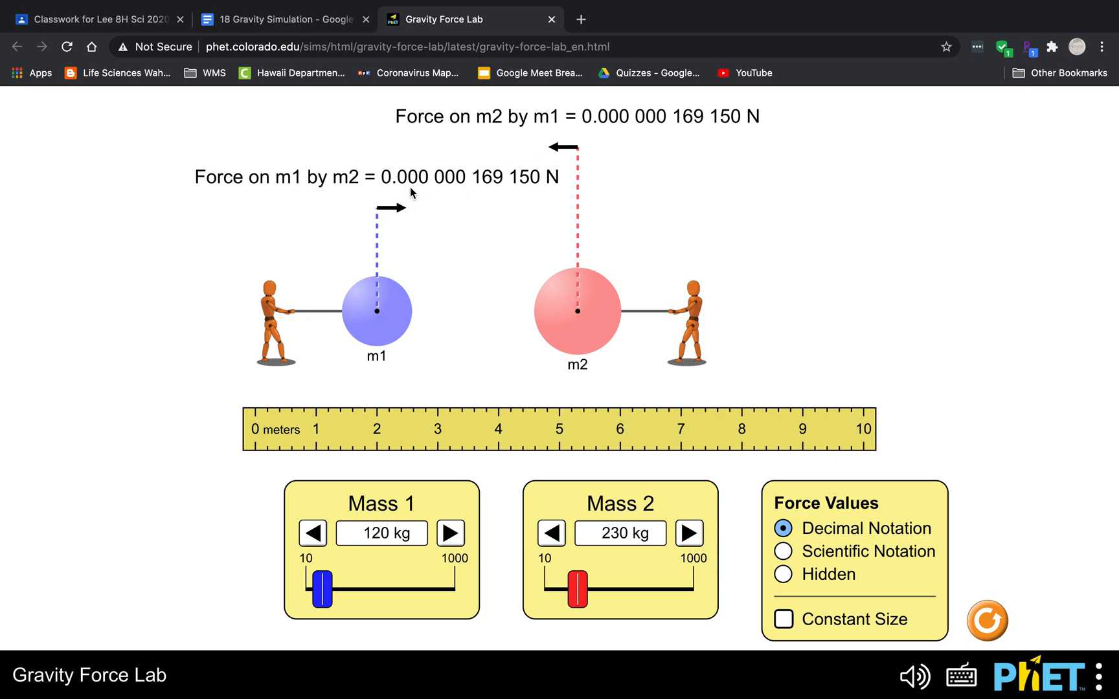
mouse_move(513, 193)
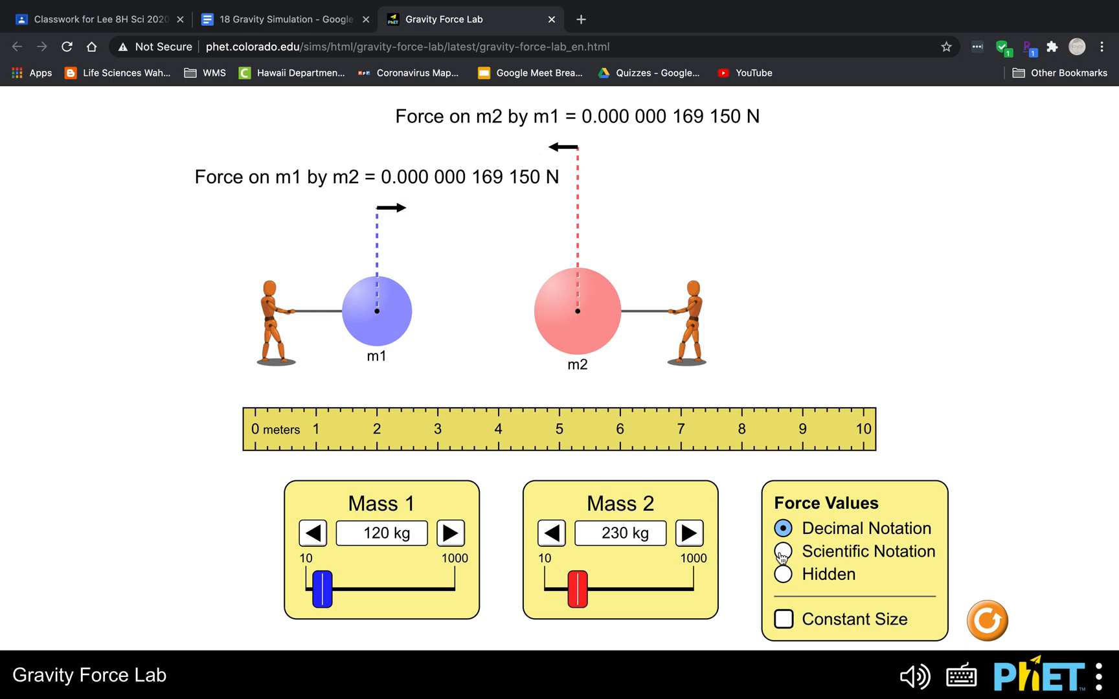
click(782, 552)
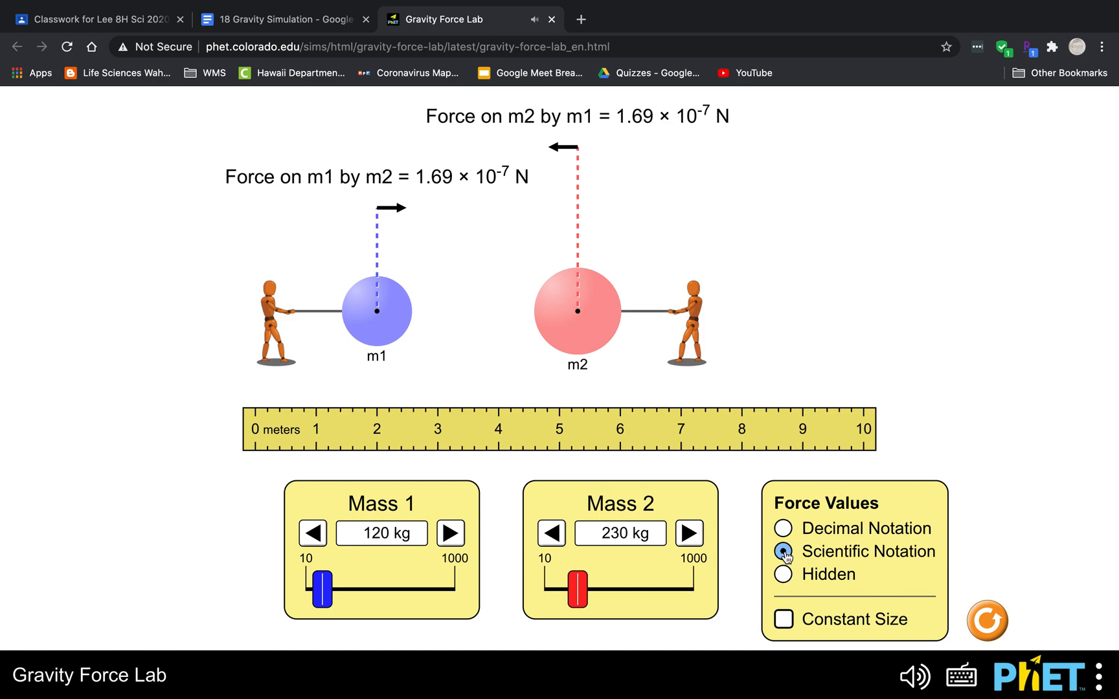
click(782, 574)
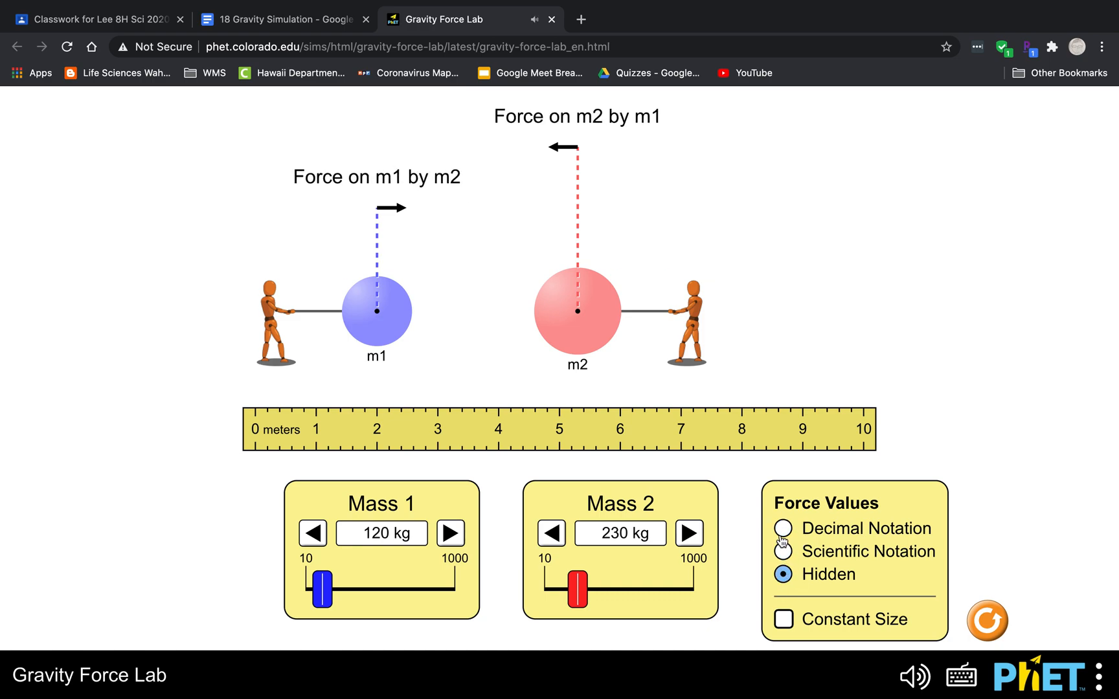
click(782, 528)
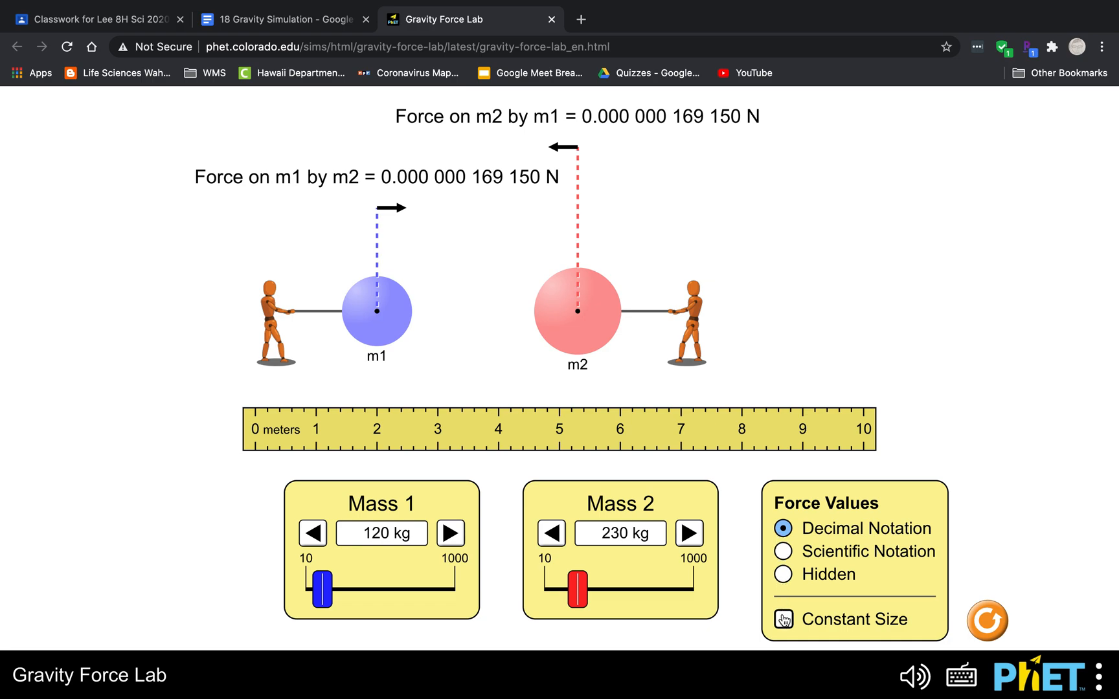
Step: Toggle Constant Size and move m1 farther from m2, near the ruler's zero
click(782, 619)
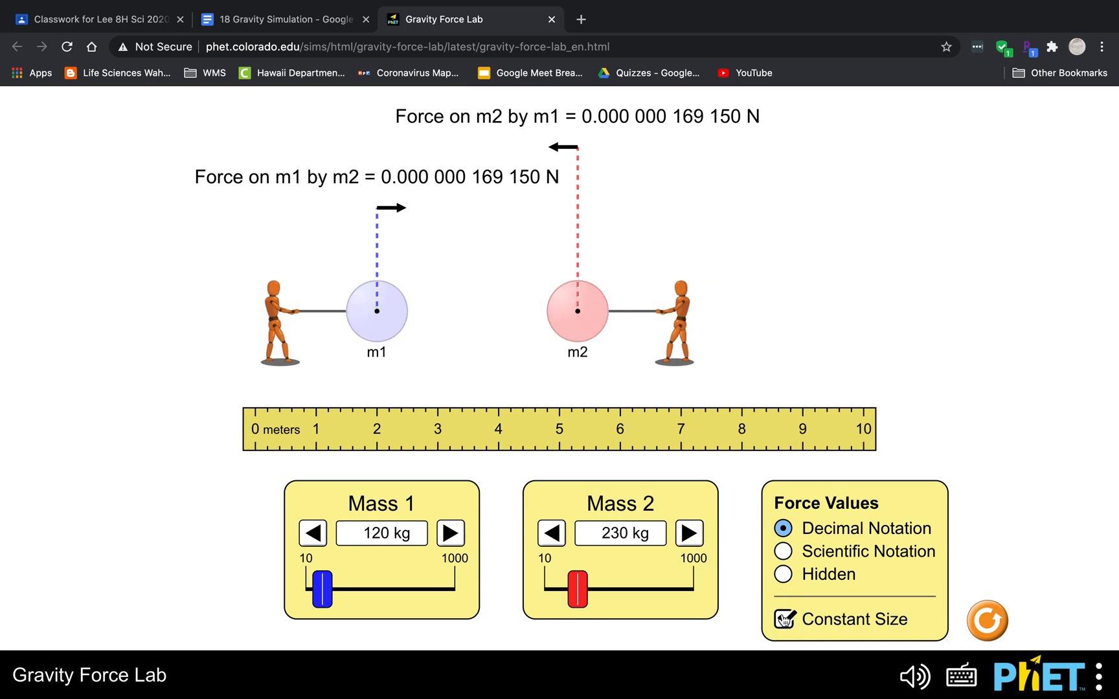
click(782, 619)
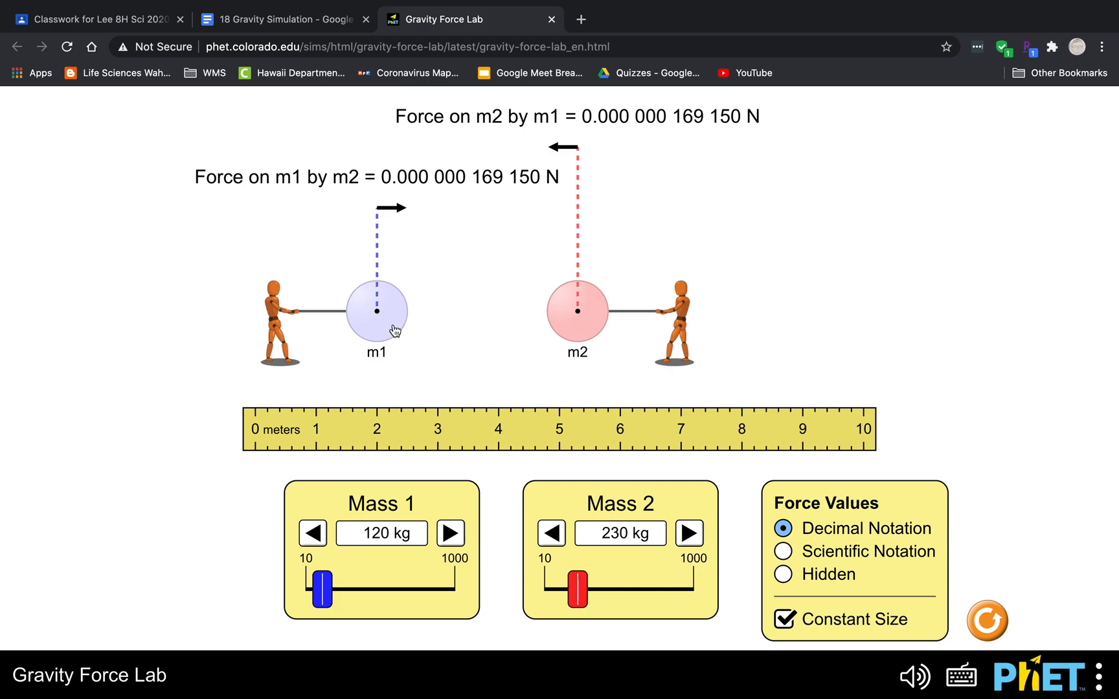
drag(376, 311, 255, 316)
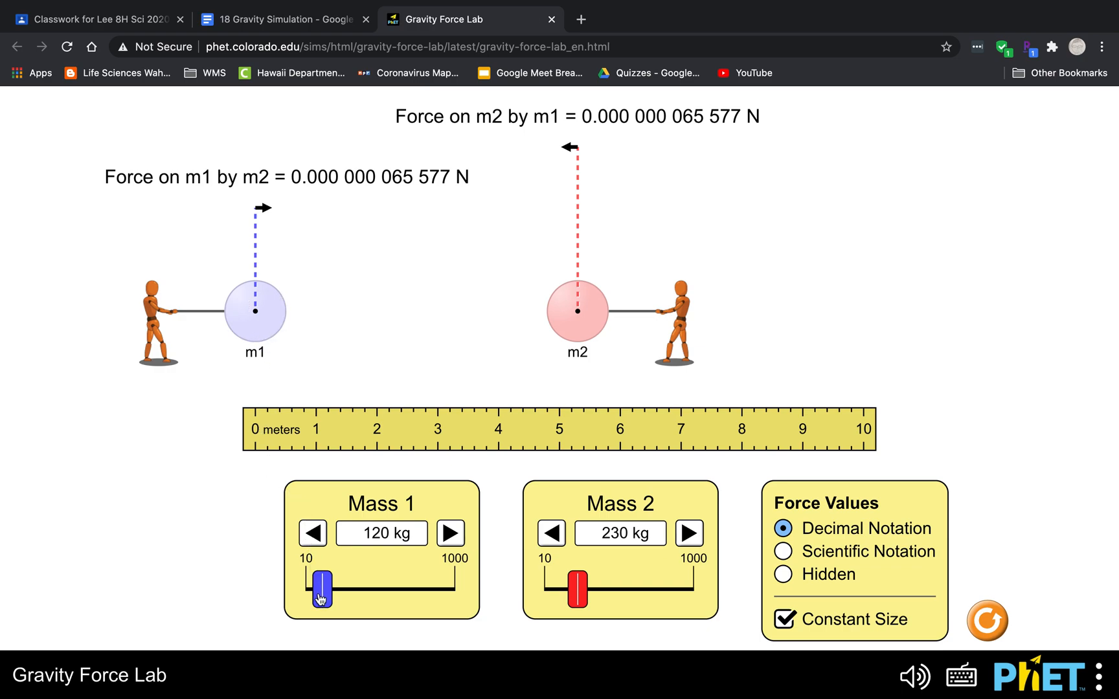
Step: Sweep mass 1 up to 760 kg and back down to 230 kg, then return to the worksheet
drag(318, 593, 324, 593)
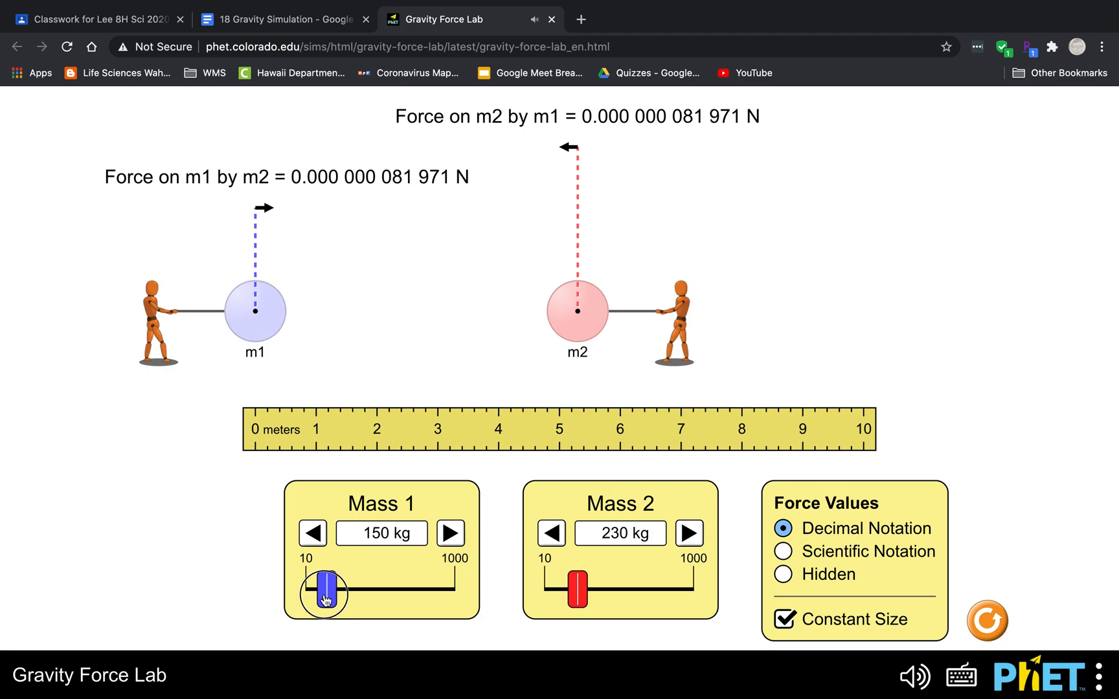
drag(322, 593, 359, 593)
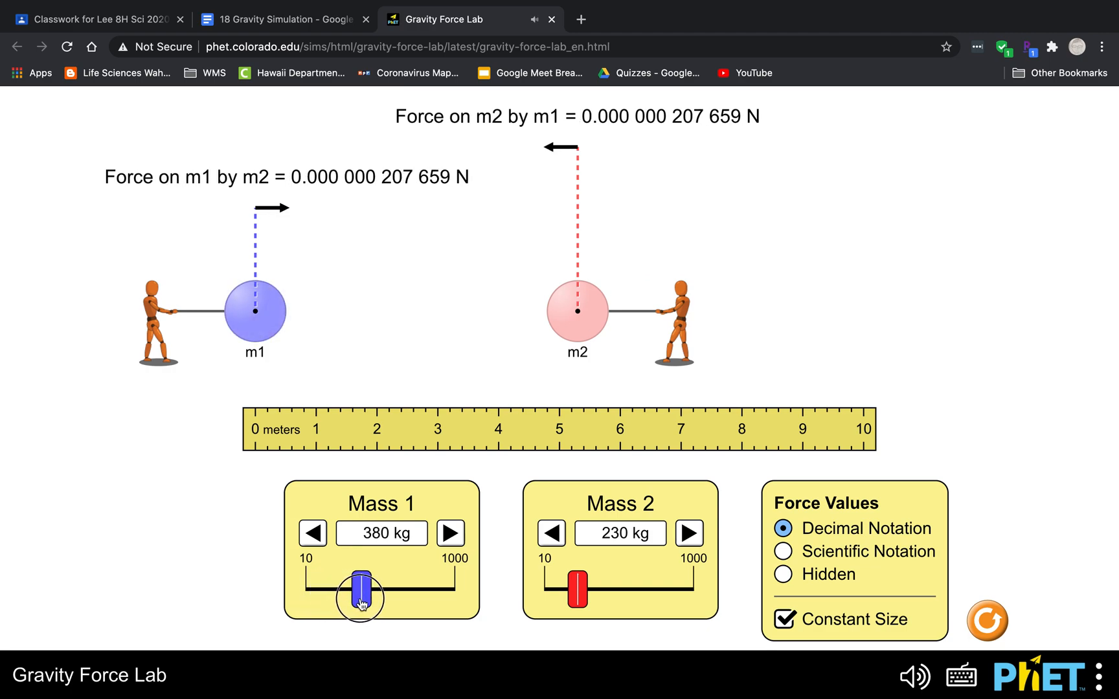
drag(358, 597, 389, 596)
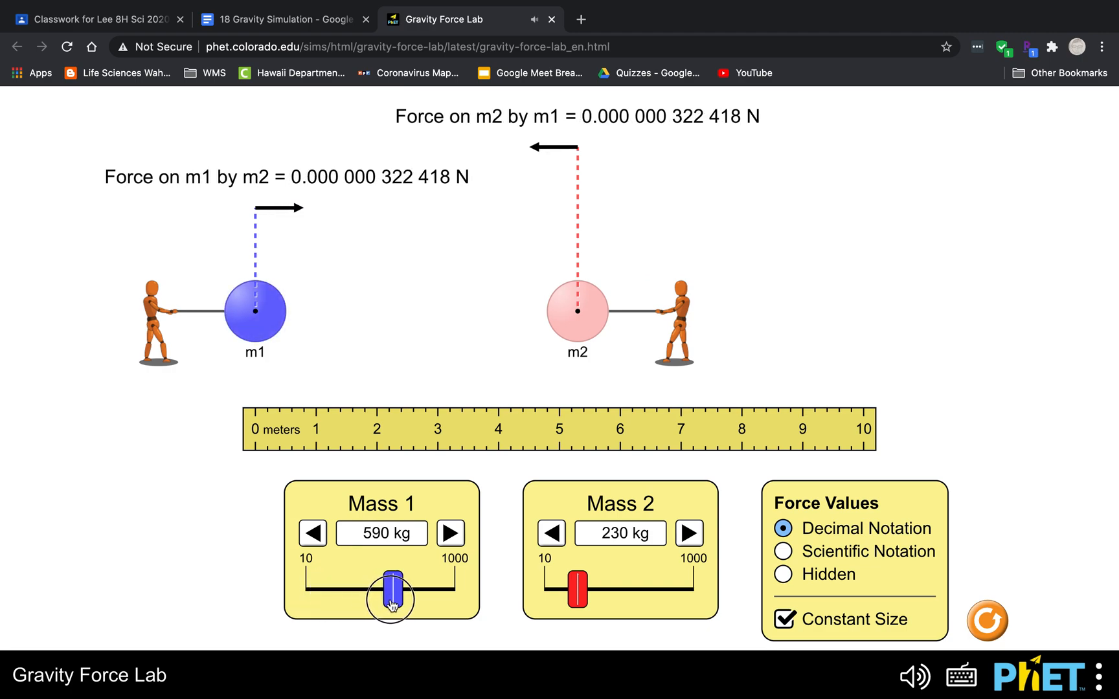
drag(389, 597, 414, 597)
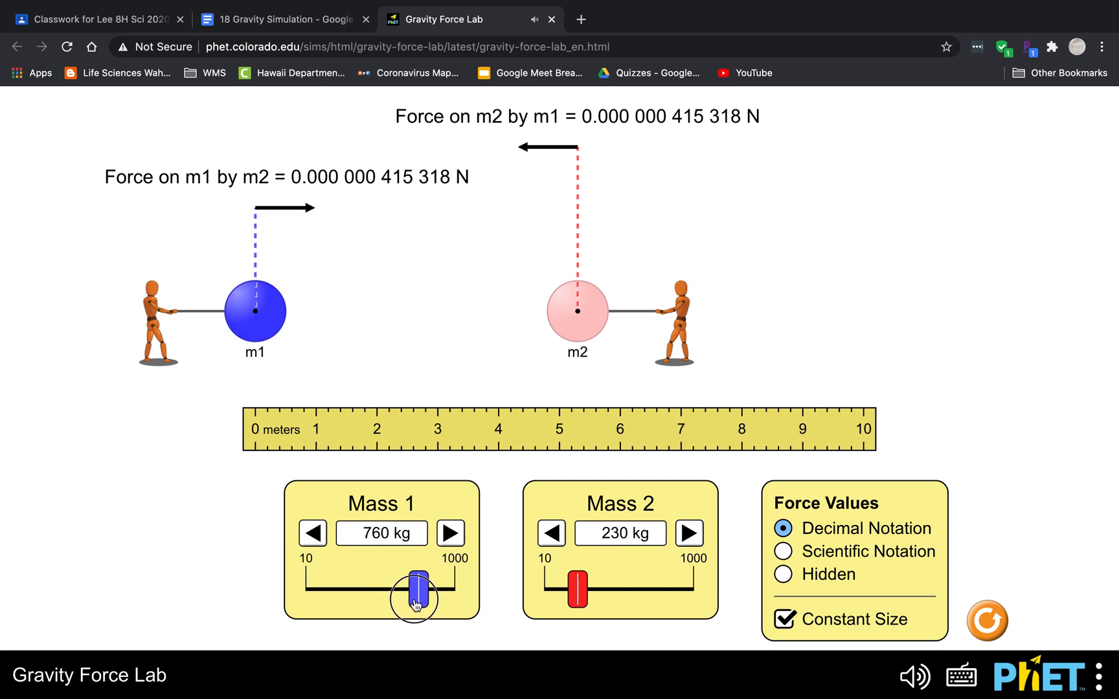
drag(412, 598, 376, 598)
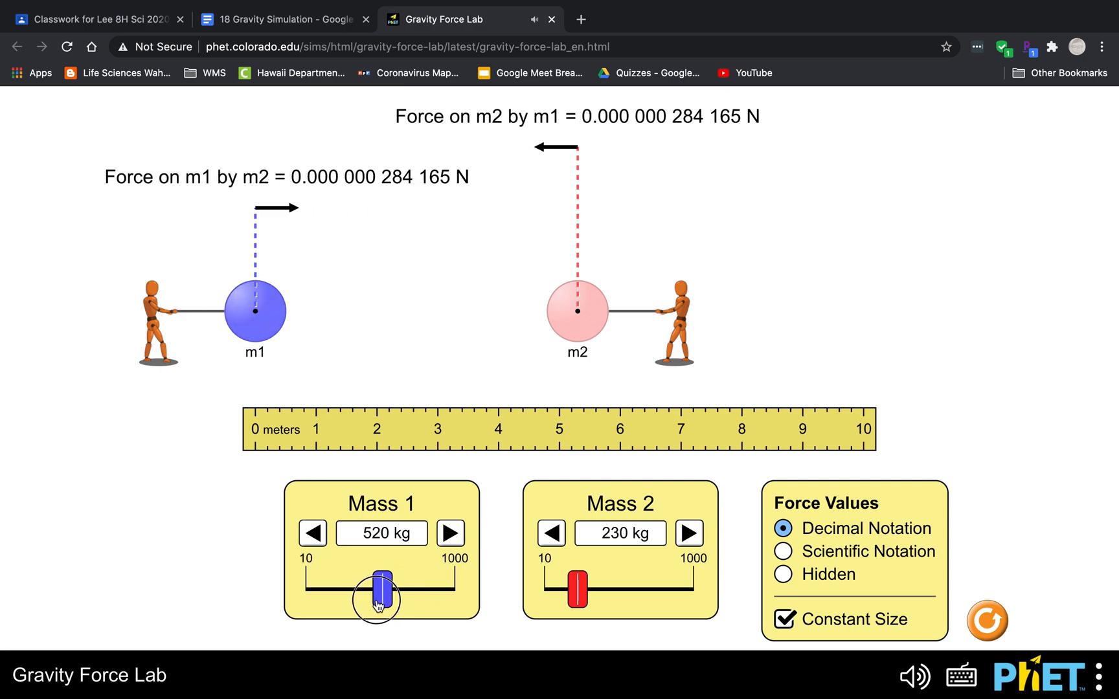
drag(375, 597, 334, 597)
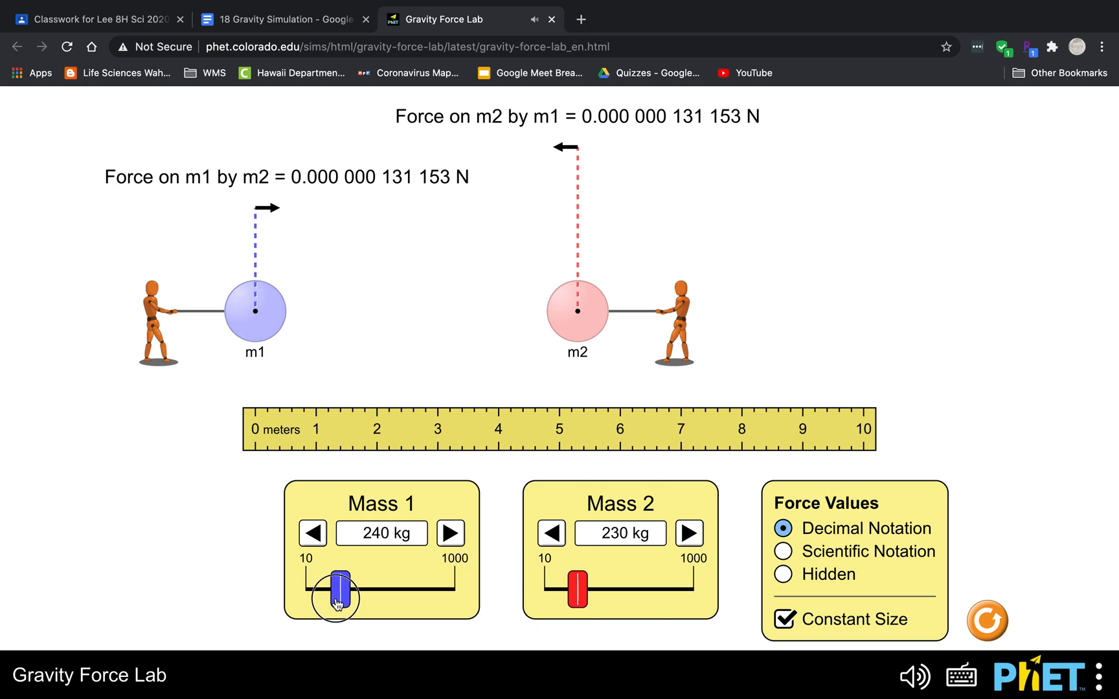
drag(339, 598, 335, 599)
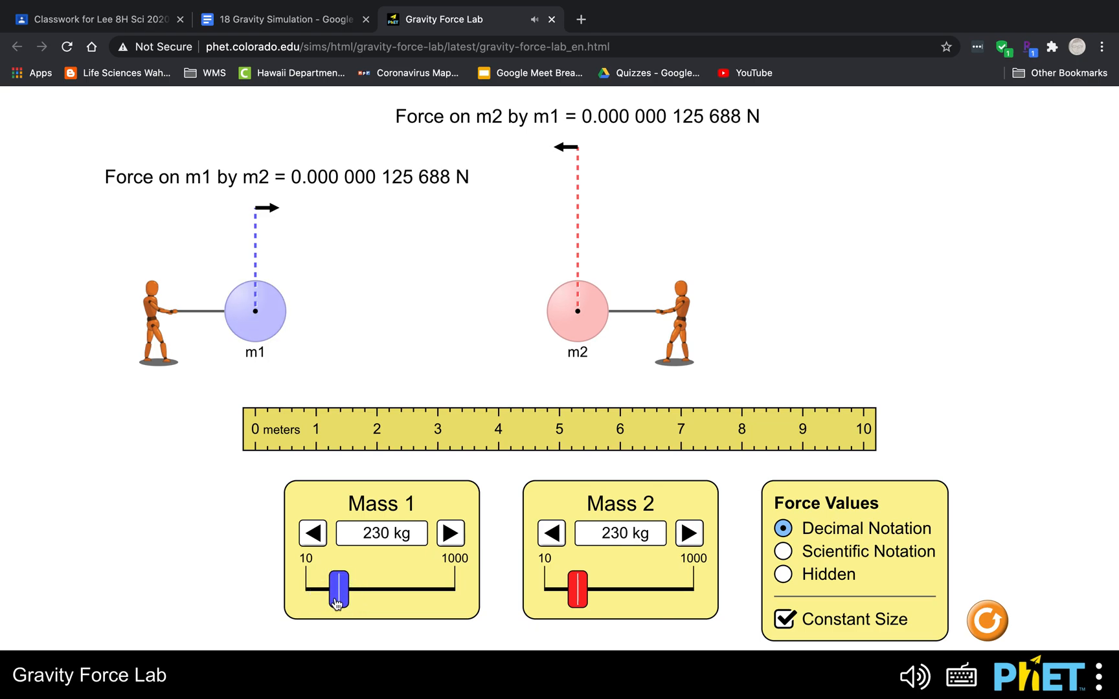
click(281, 19)
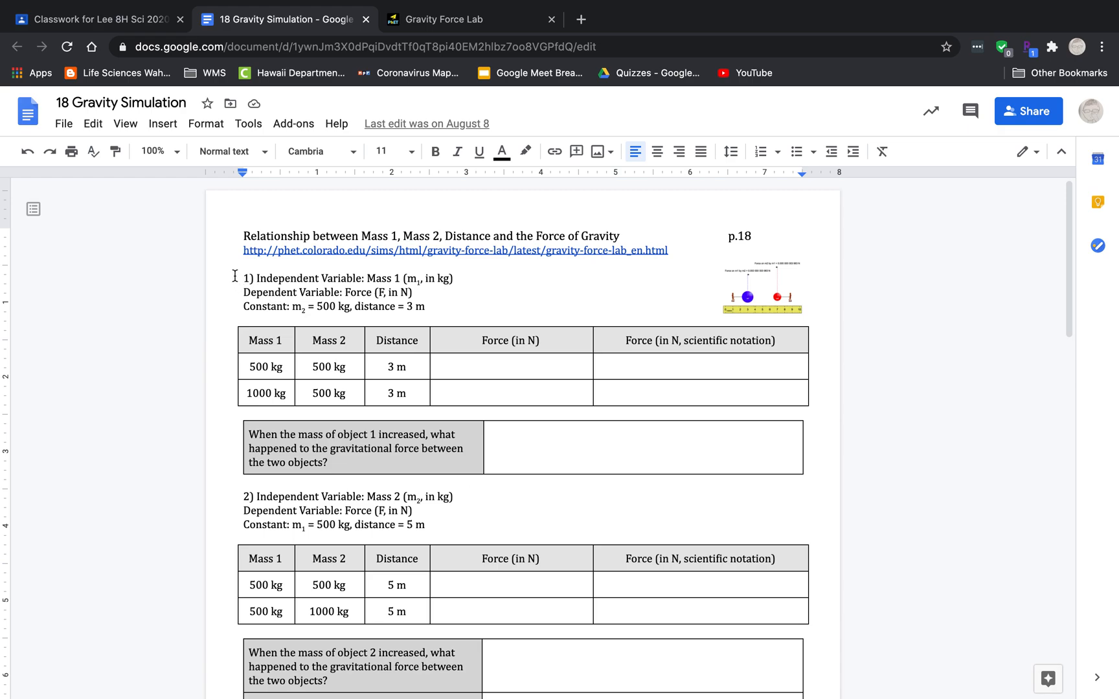
Step: Review part 1 of the worksheet, selecting the variable descriptions, the Distance column and the Force (in N) cells
drag(243, 277, 425, 307)
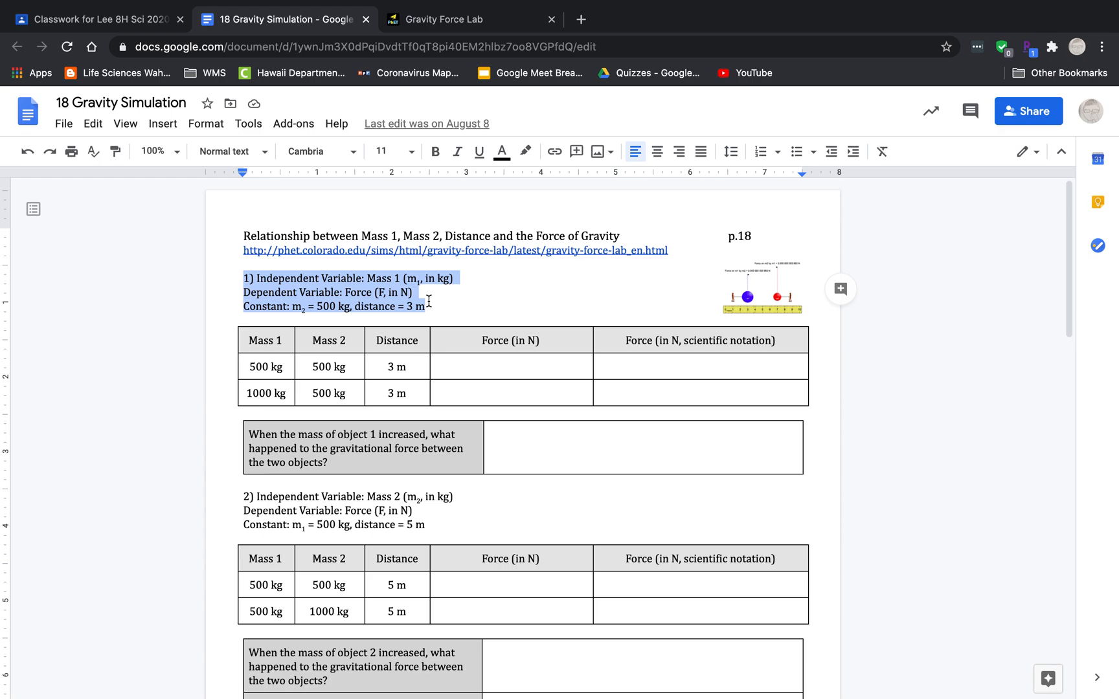
click(372, 278)
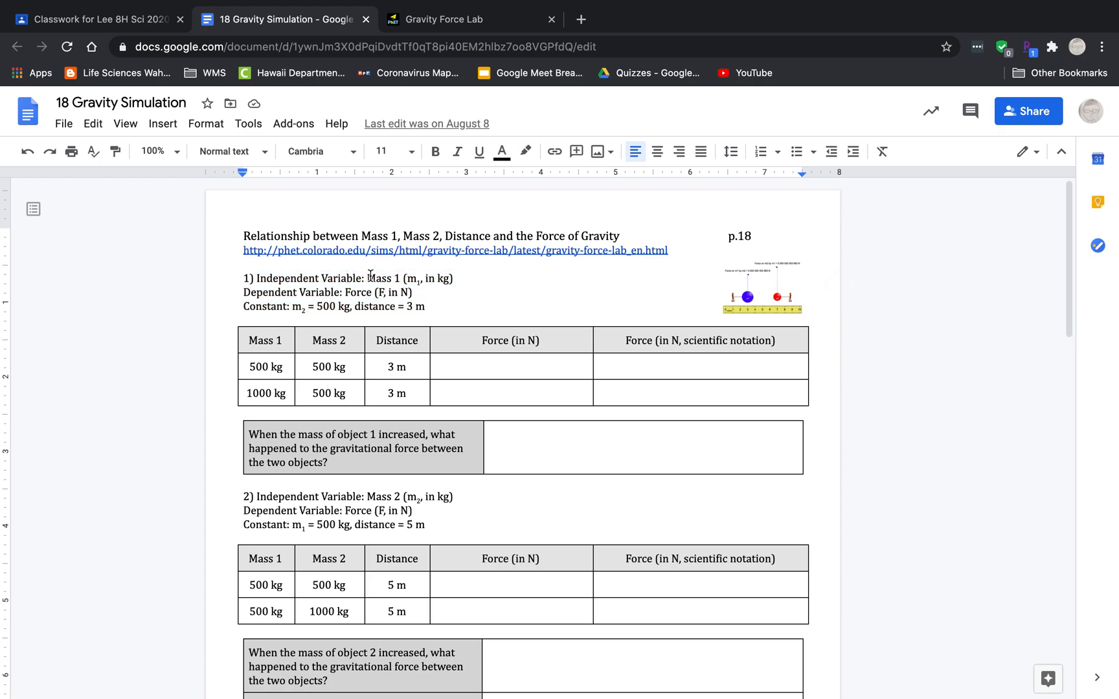
double_click(378, 278)
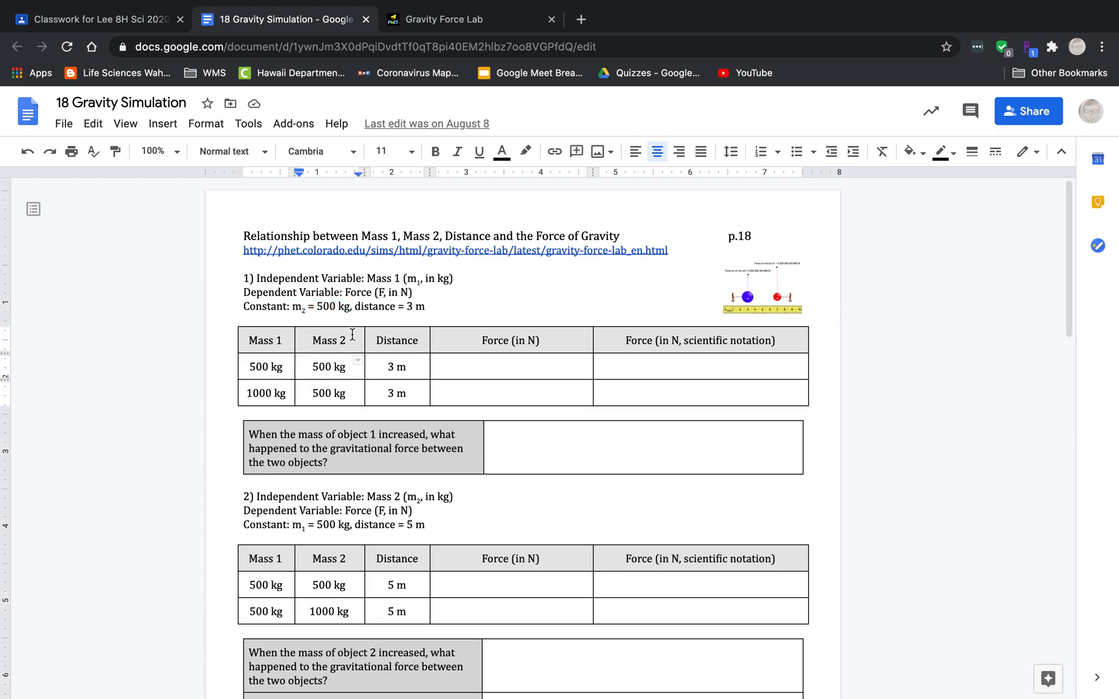
drag(354, 307, 424, 307)
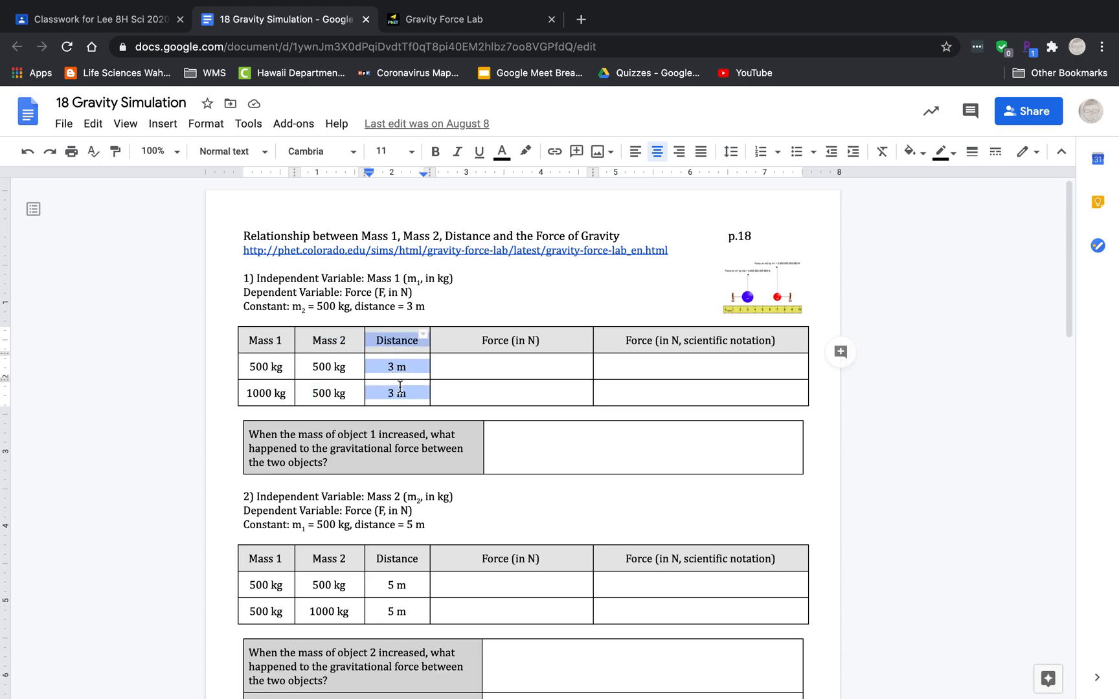
click(484, 389)
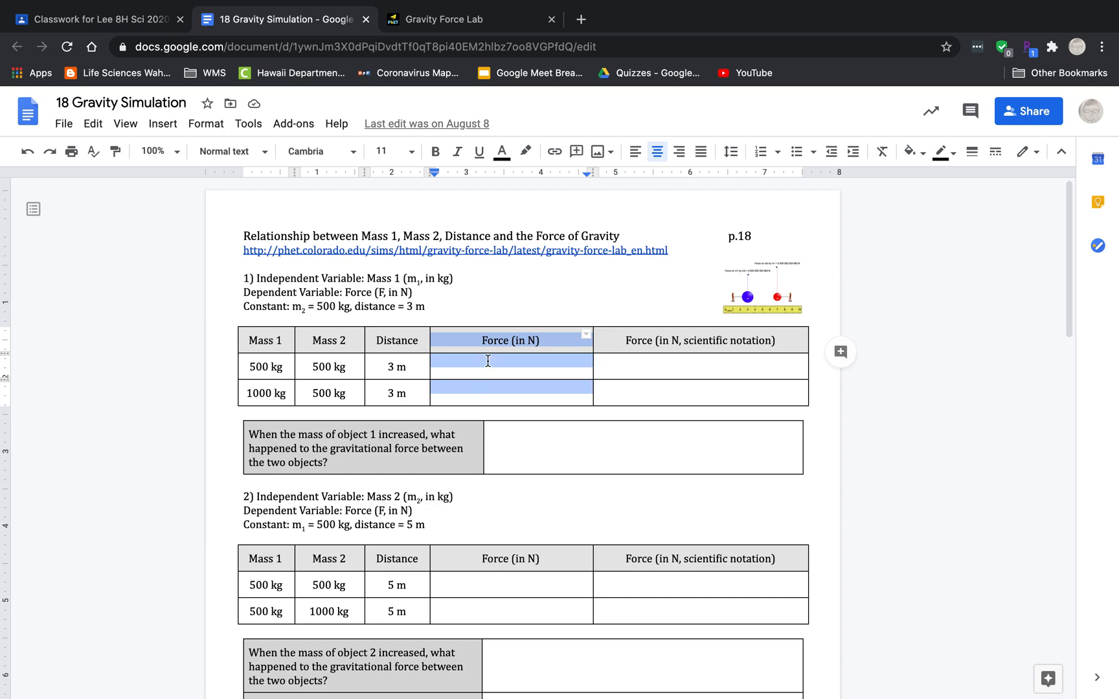
Step: In the simulation, move m1 to the far left and keep the spheres at constant size
click(467, 19)
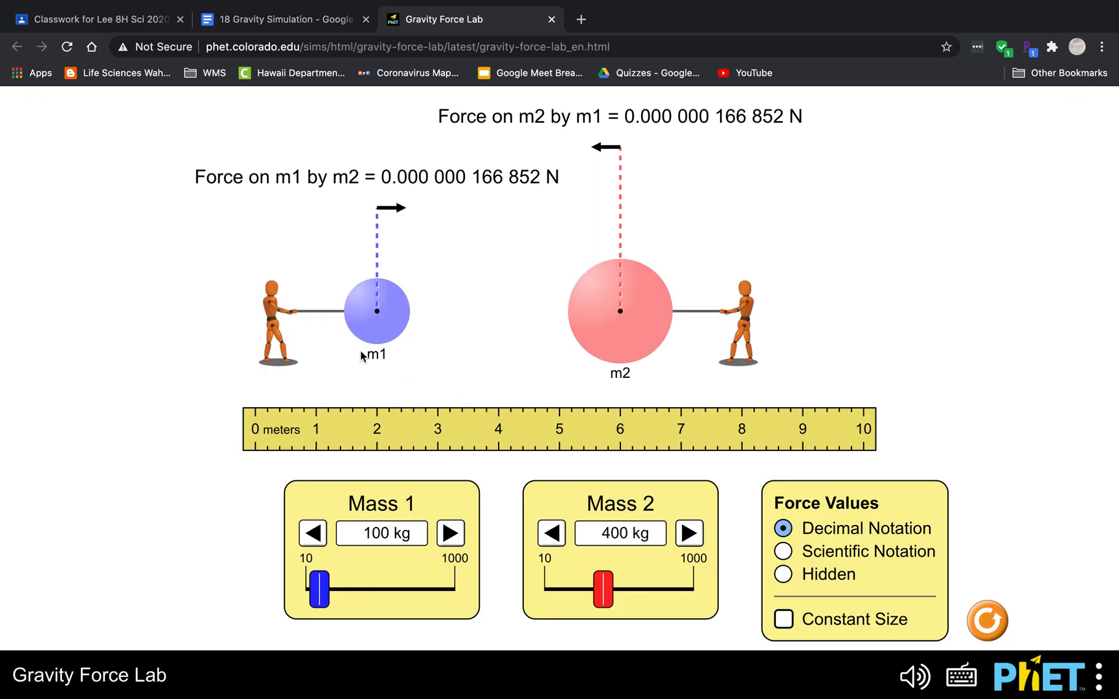
drag(375, 310, 255, 311)
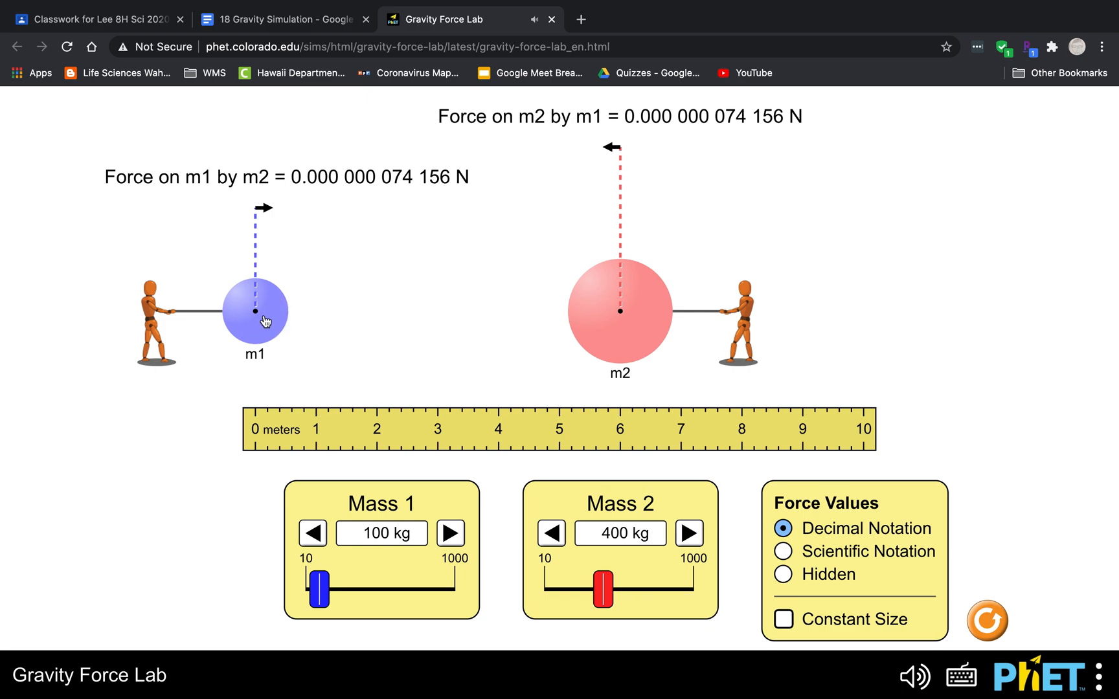
mouse_move(612, 341)
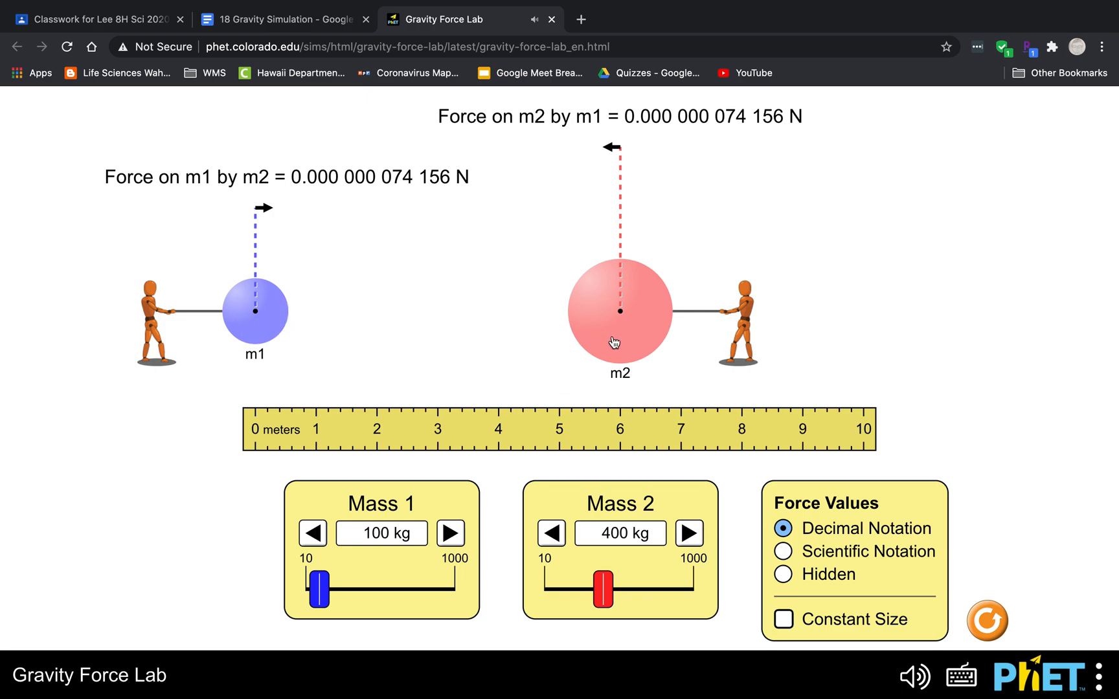
mouse_move(756, 634)
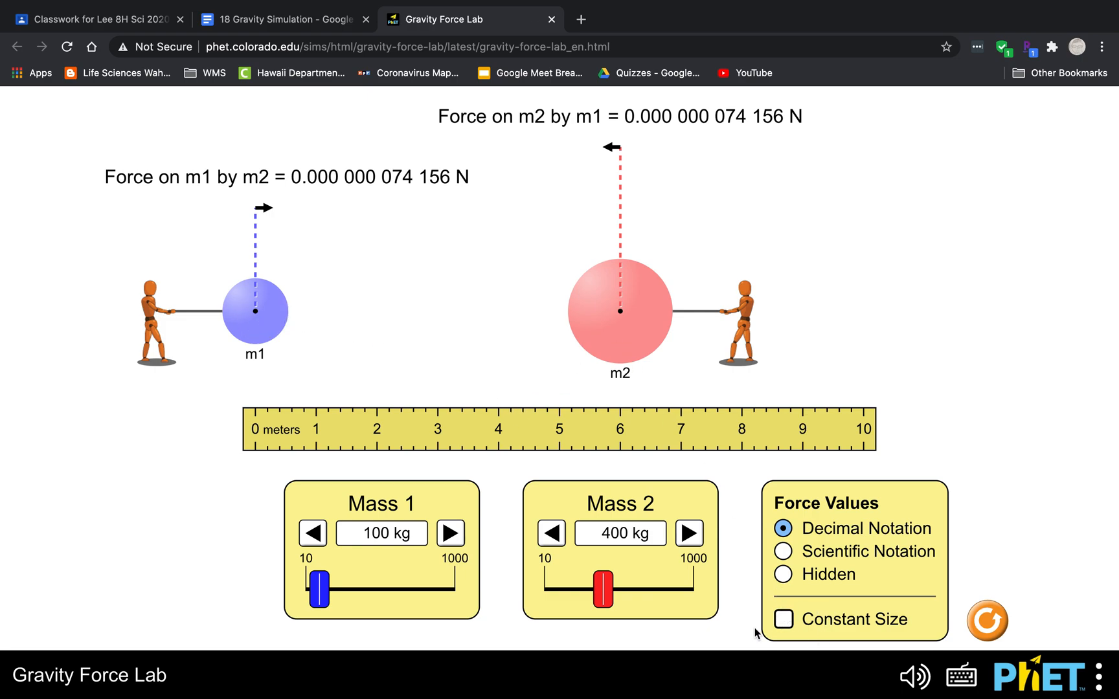
click(782, 618)
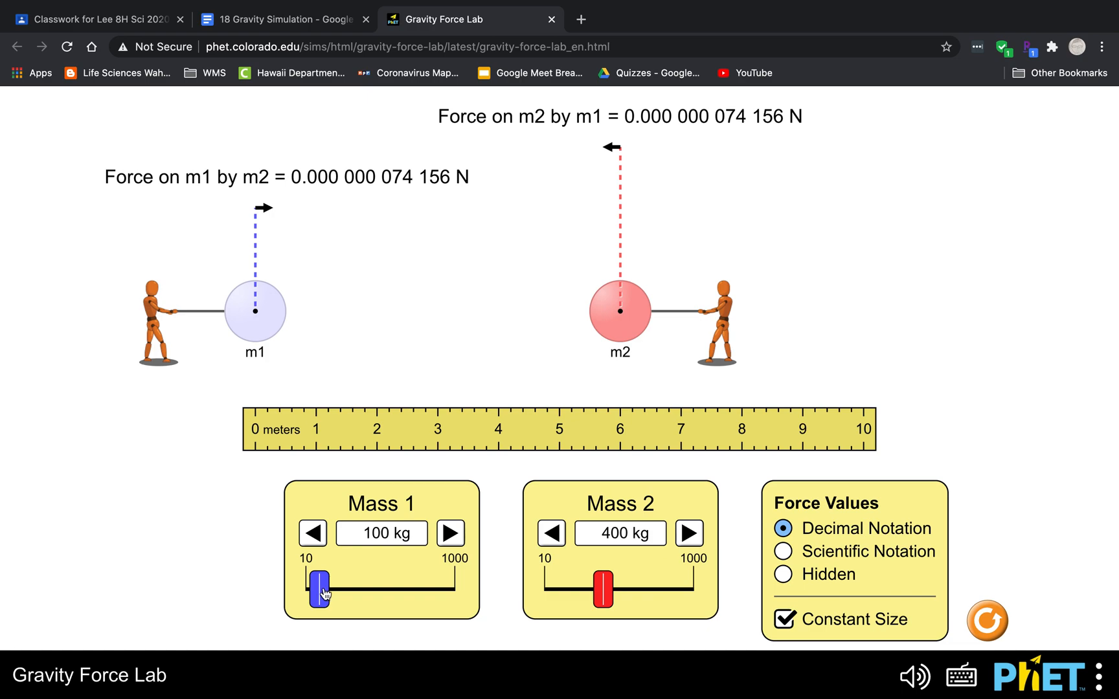
Step: Set Mass 1 and Mass 2 both to 500 kg, giving a force of 0.000 000 463 478 N
drag(319, 590, 355, 590)
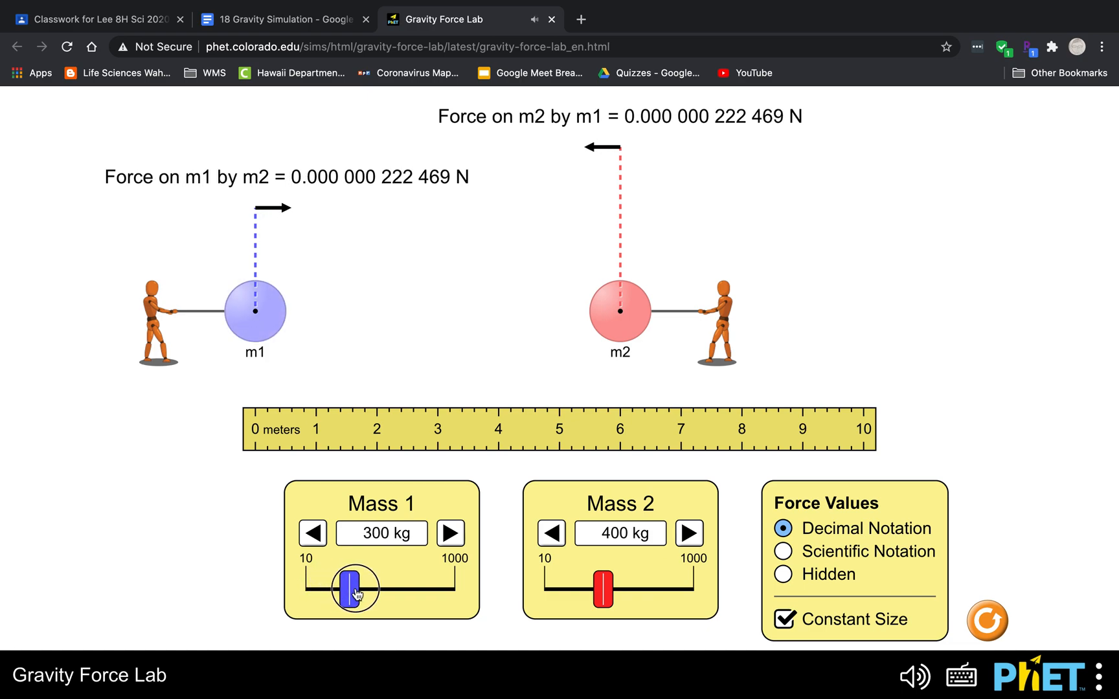
drag(353, 590, 383, 589)
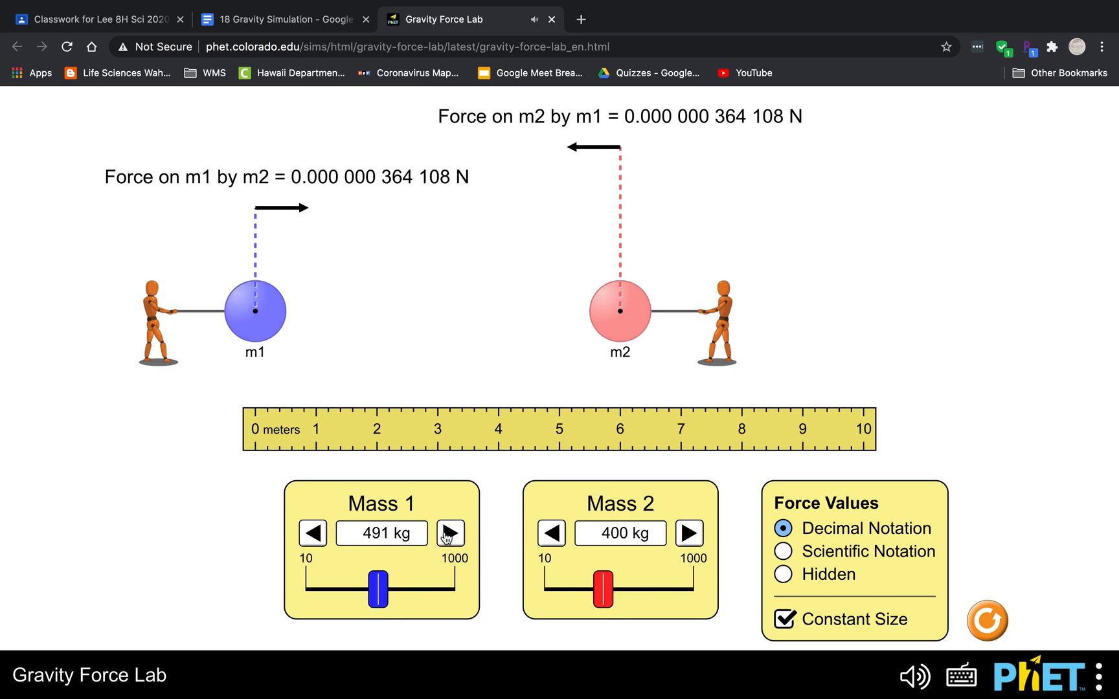
click(451, 532)
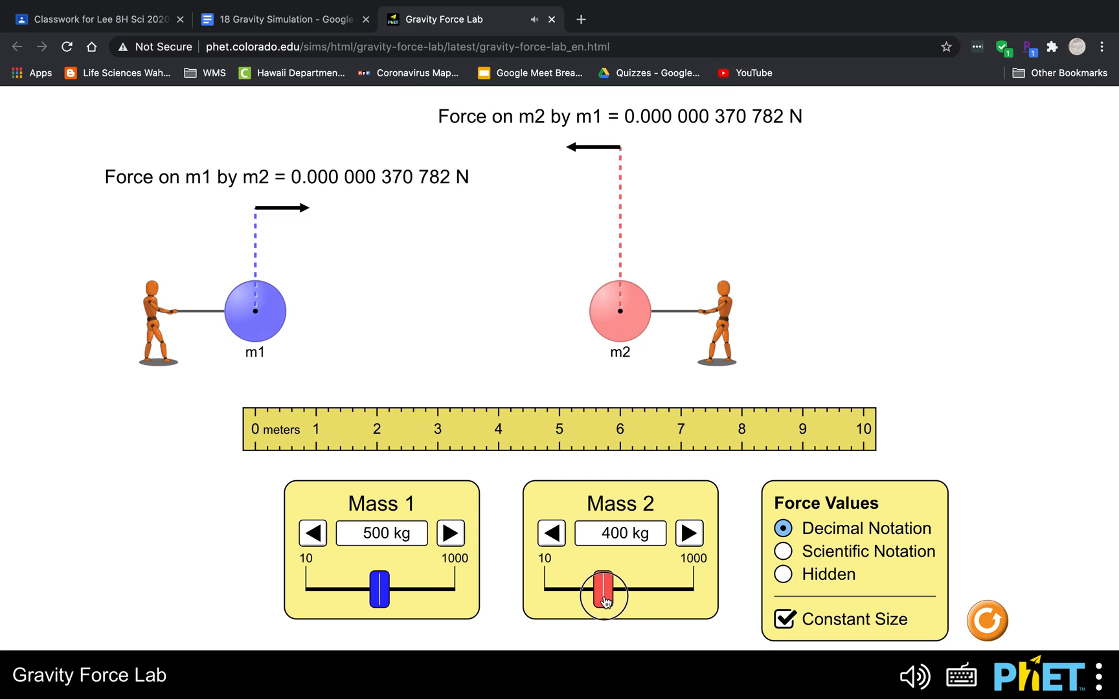
drag(605, 595, 619, 595)
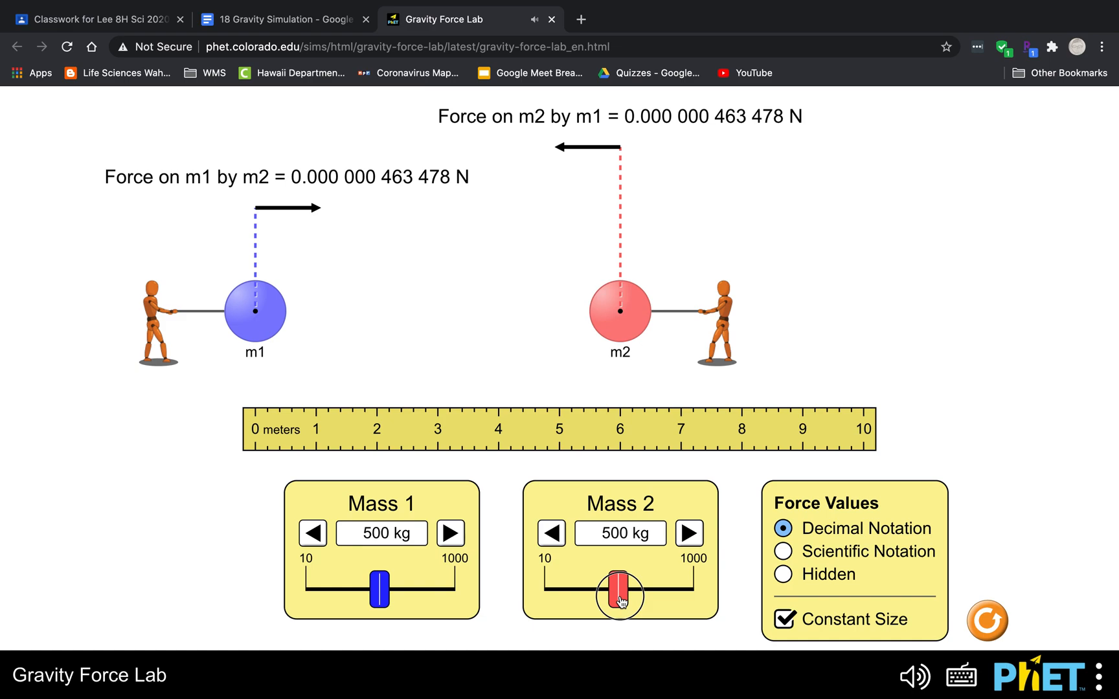
drag(619, 596, 420, 400)
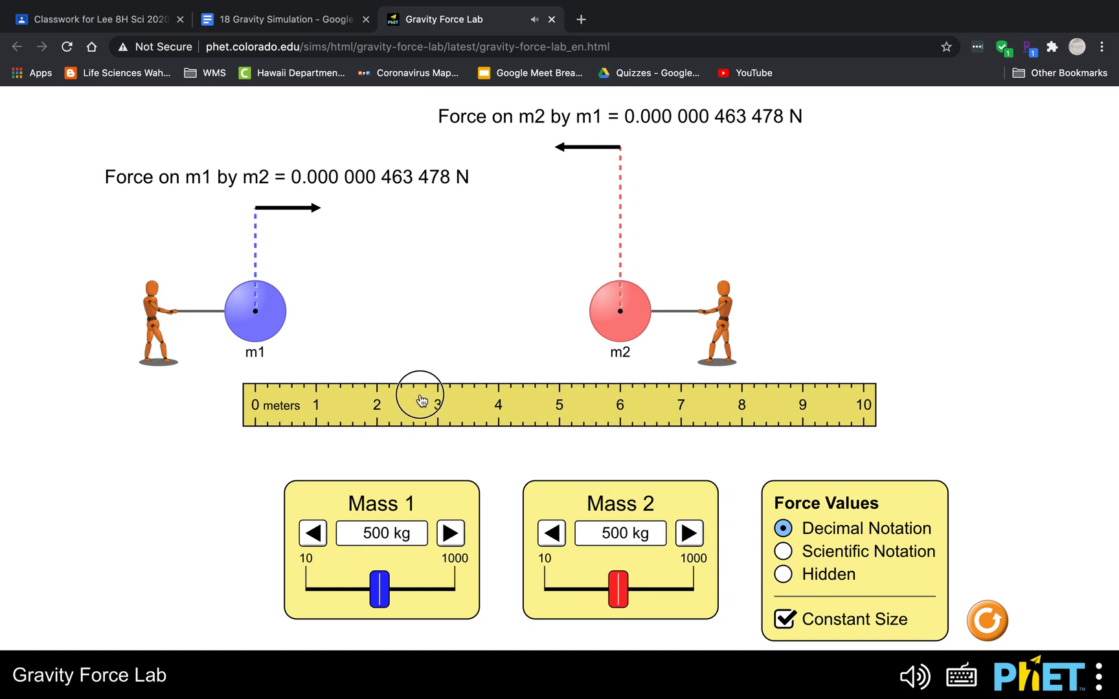
drag(421, 400, 568, 325)
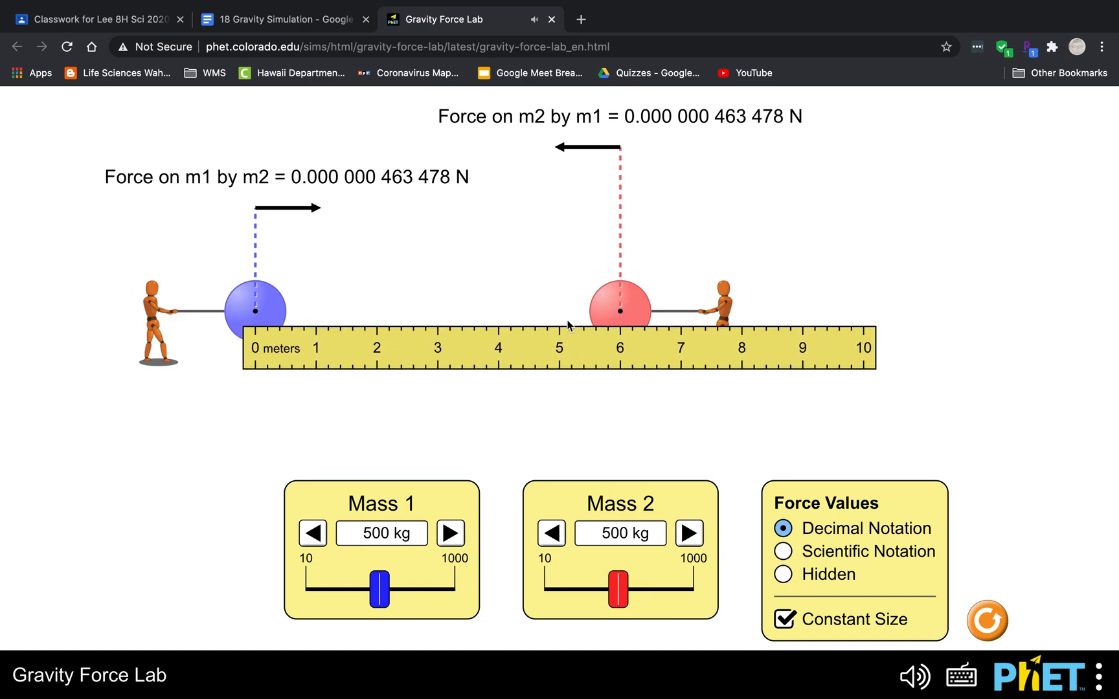
mouse_move(643, 314)
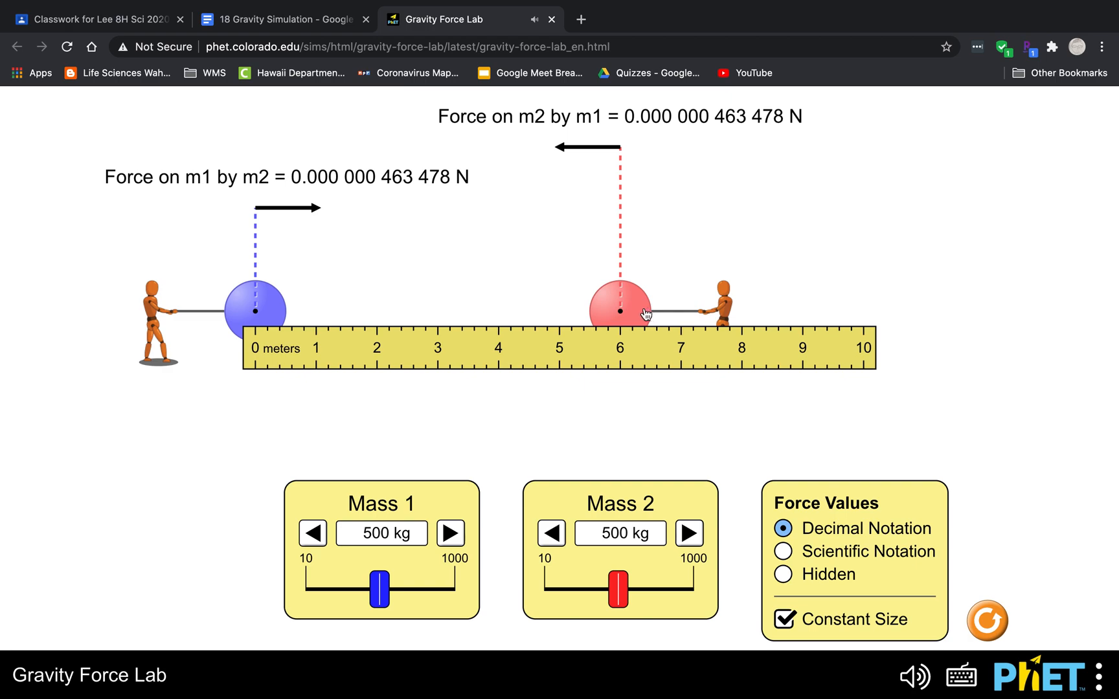
drag(620, 311, 525, 311)
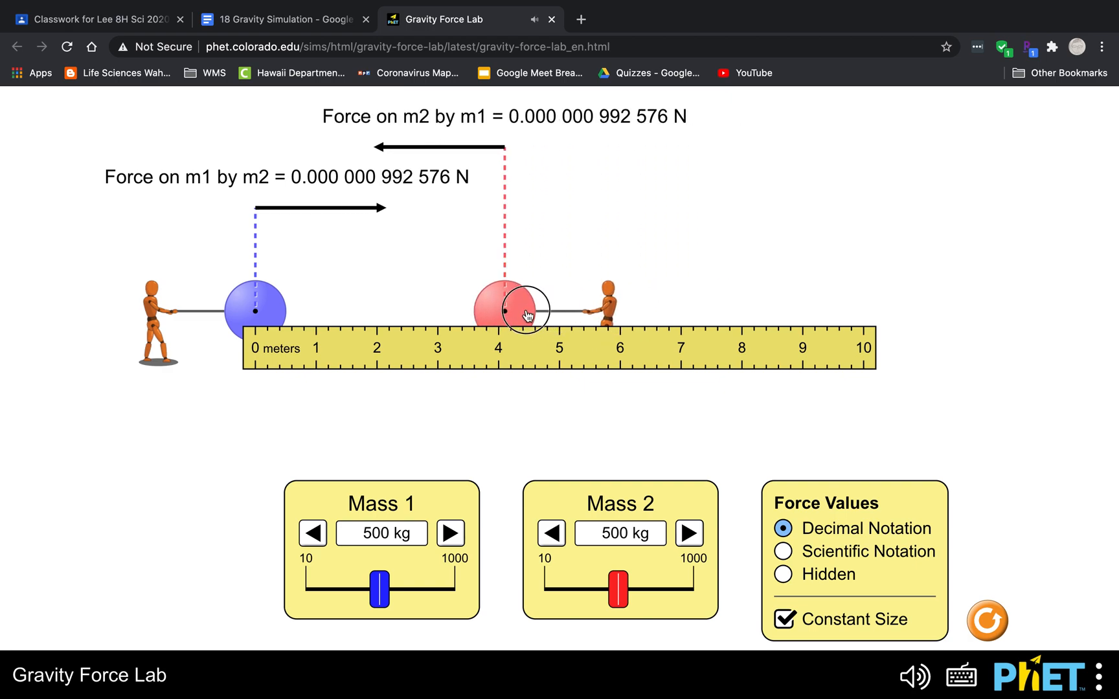
drag(523, 311, 457, 314)
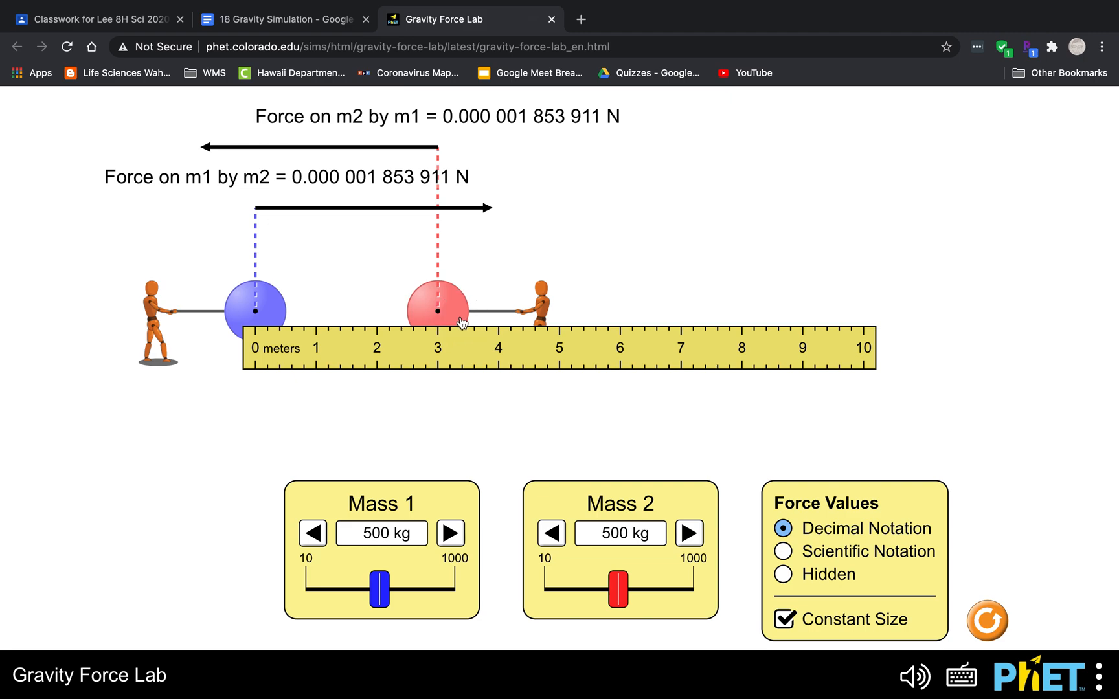
mouse_move(386, 147)
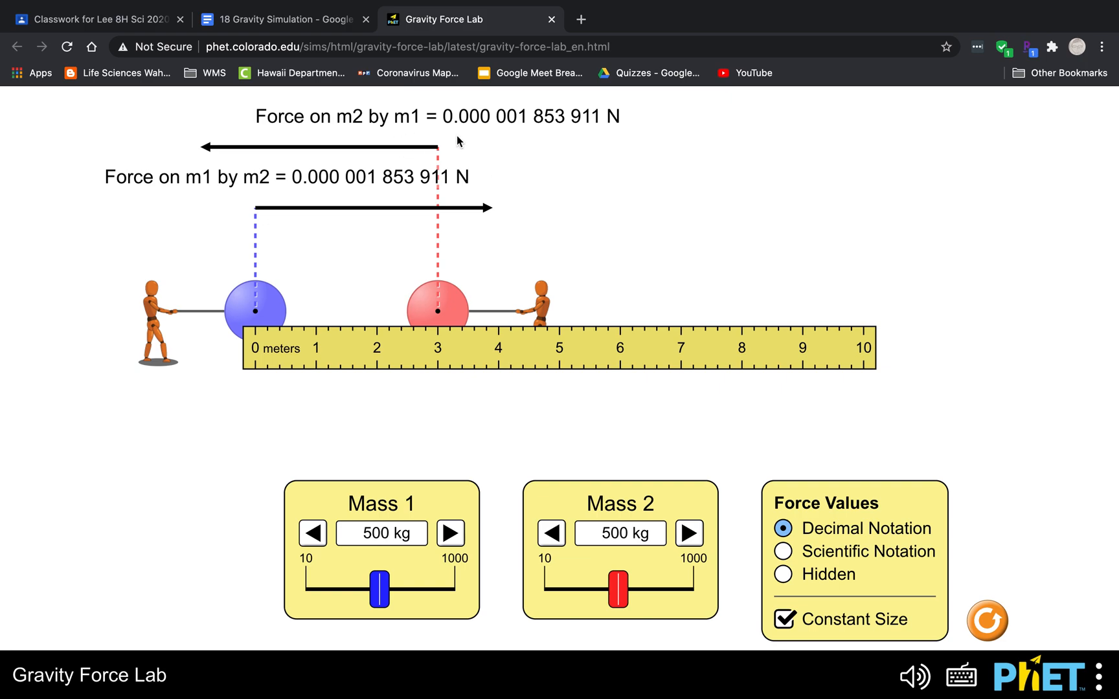
mouse_move(439, 251)
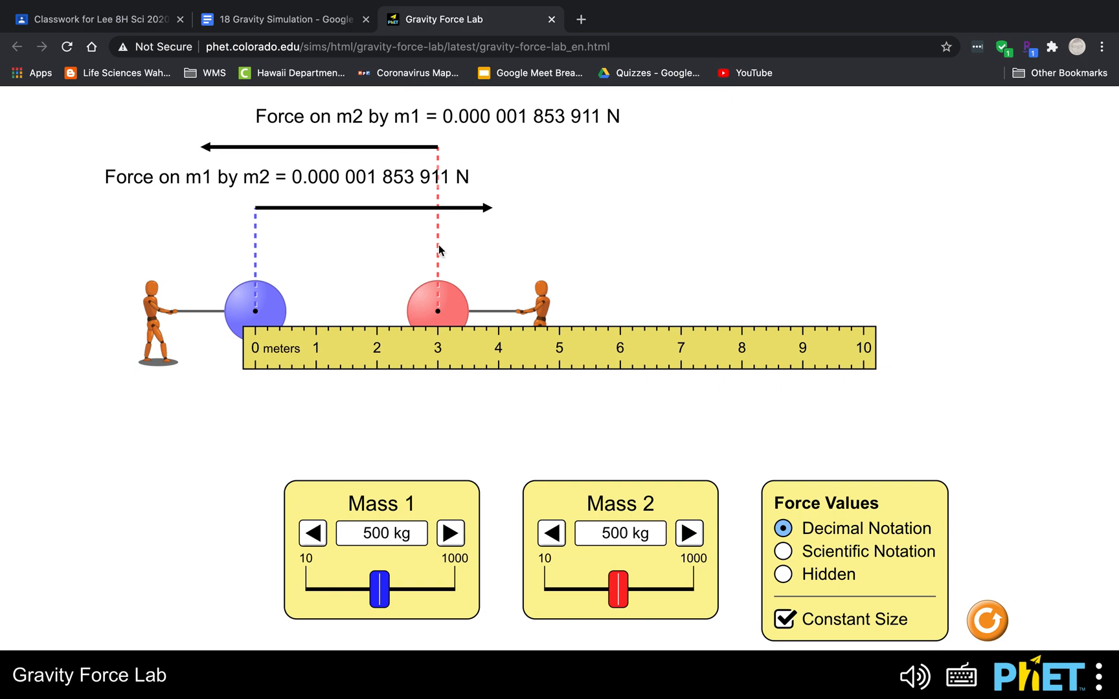
mouse_move(278, 293)
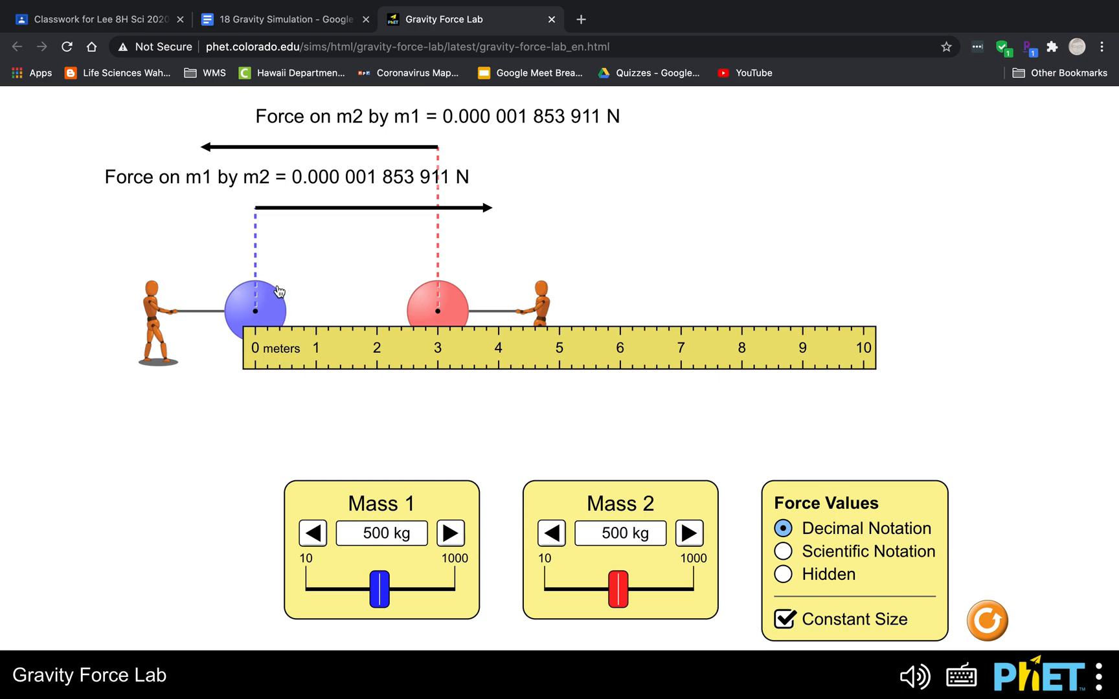
mouse_move(437, 298)
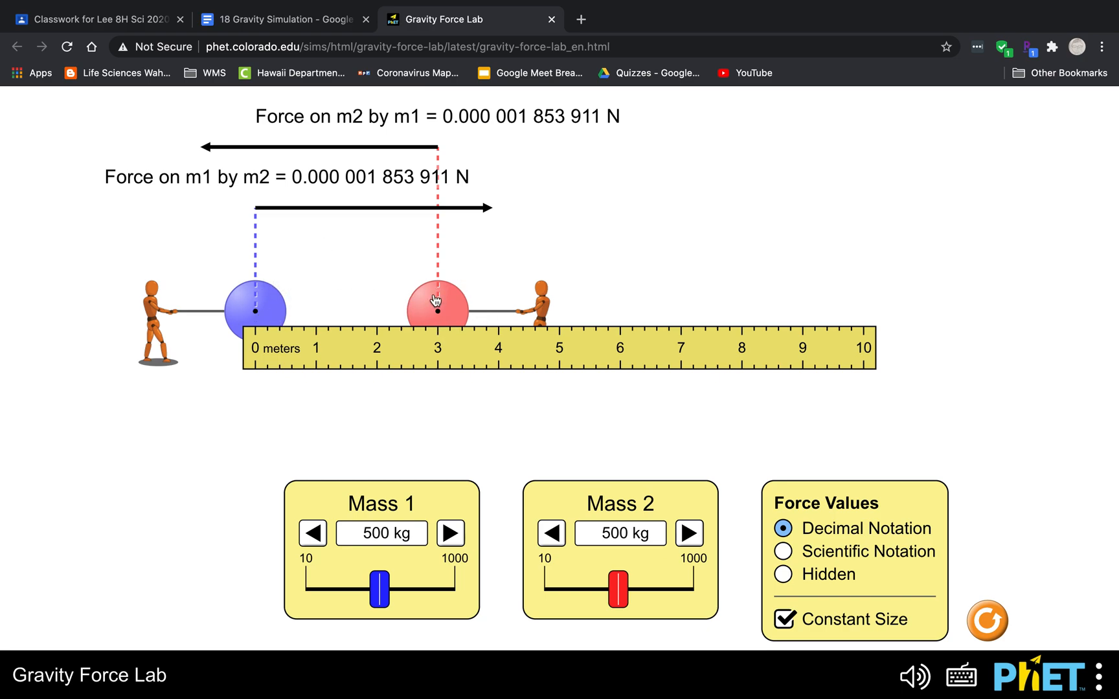
mouse_move(397, 157)
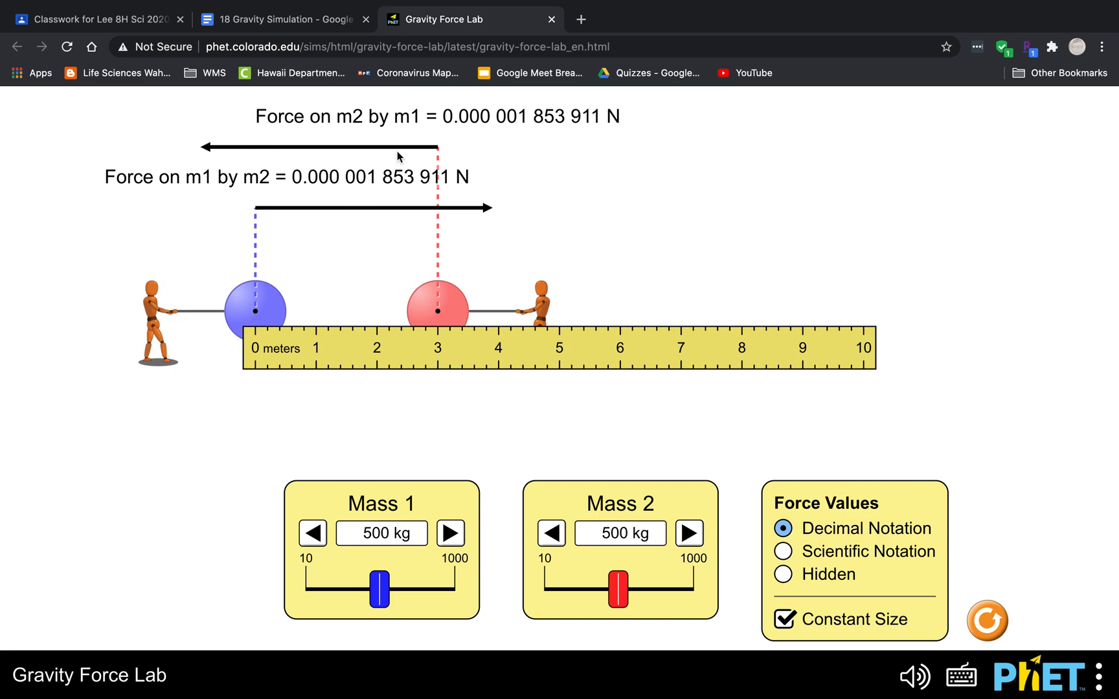
mouse_move(454, 266)
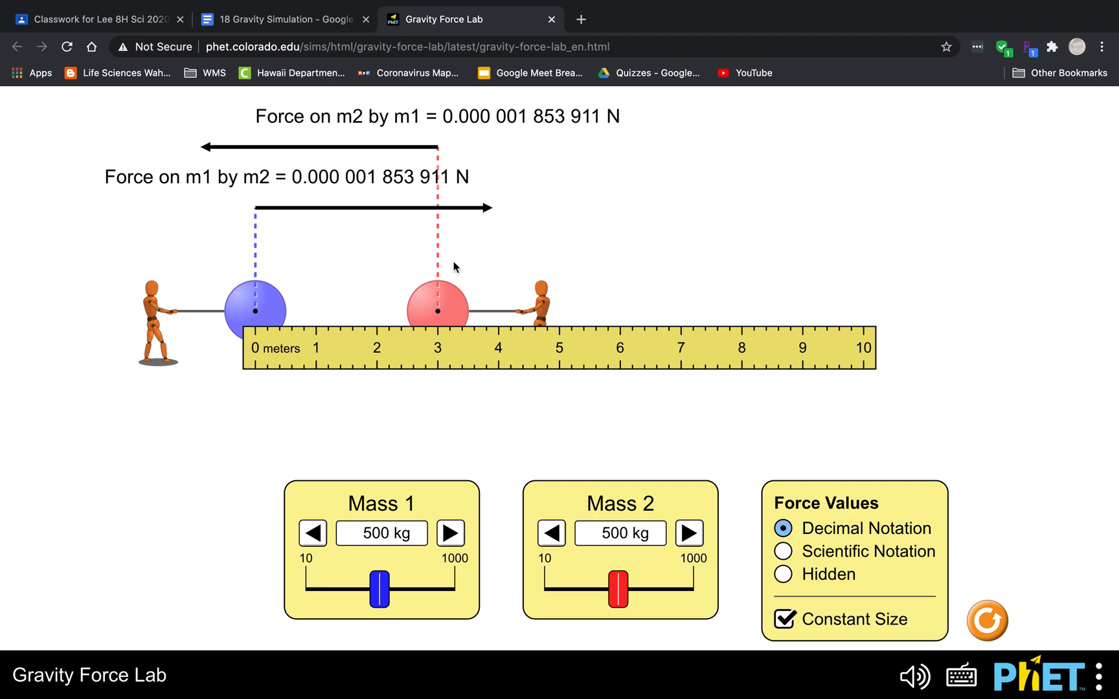
mouse_move(256, 301)
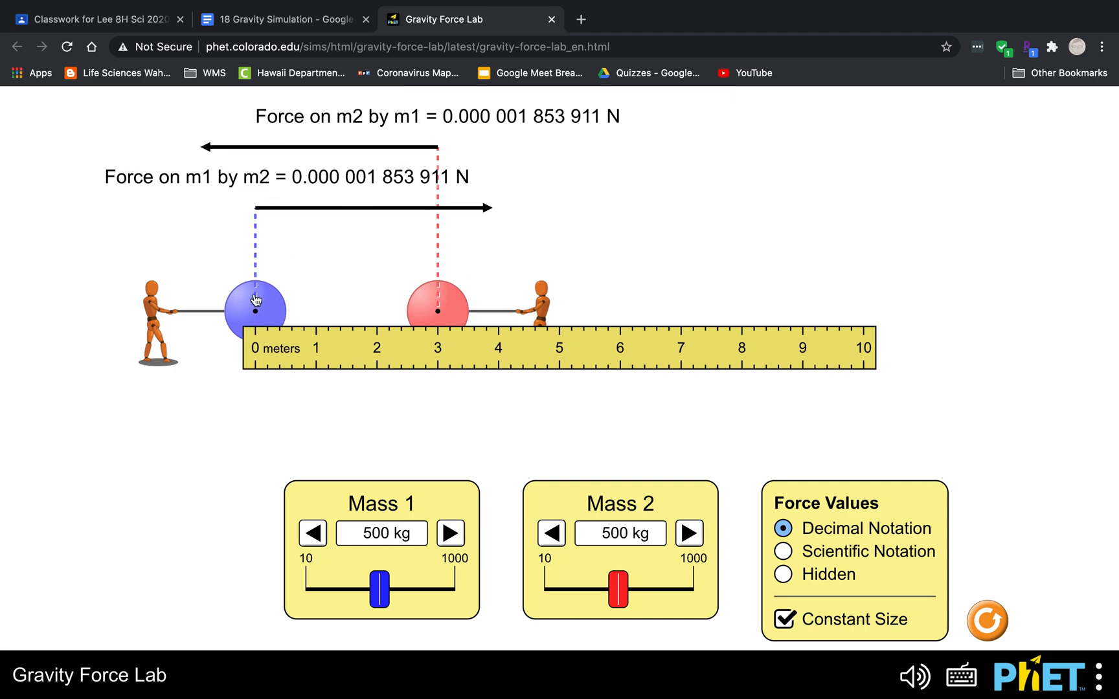
mouse_move(490, 152)
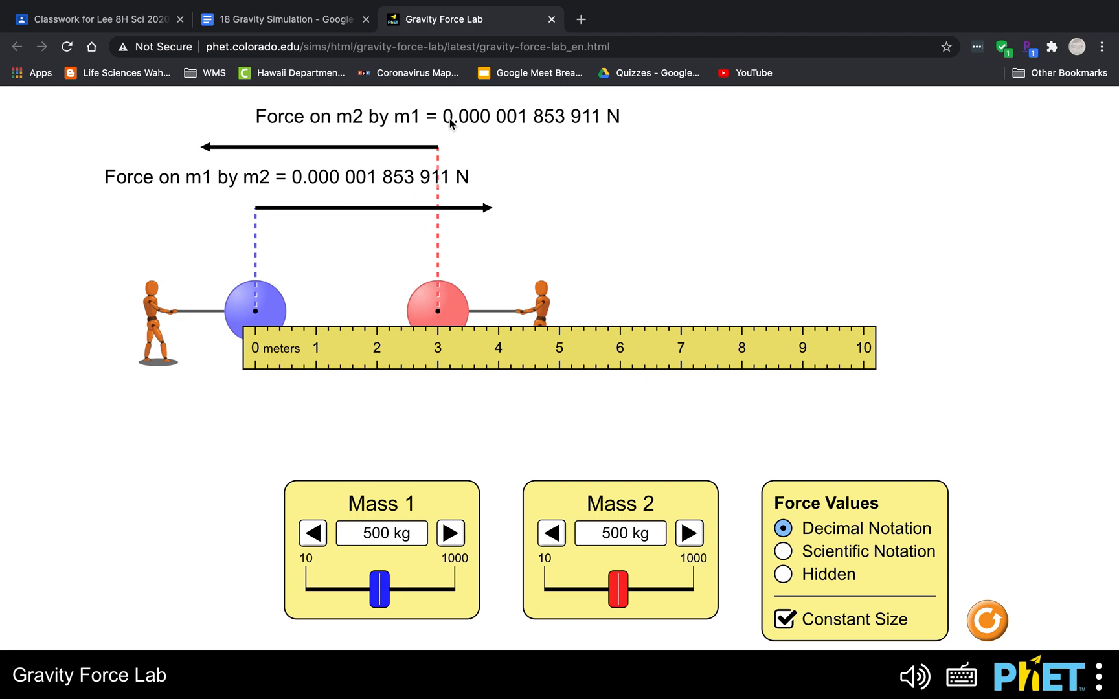
mouse_move(478, 125)
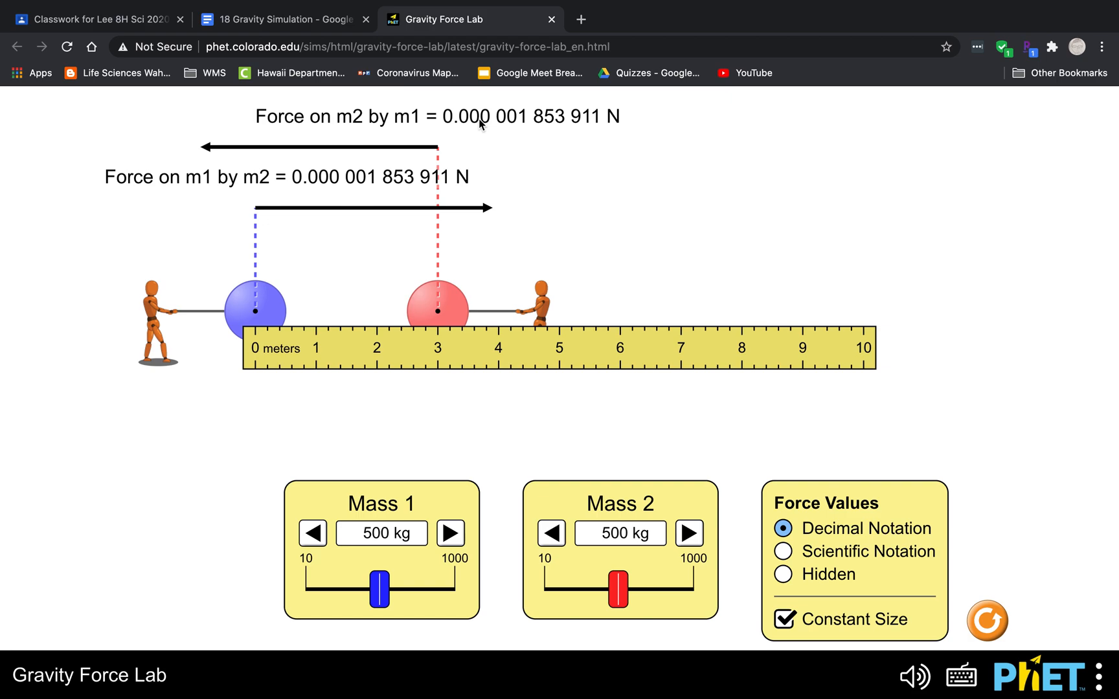
mouse_move(530, 127)
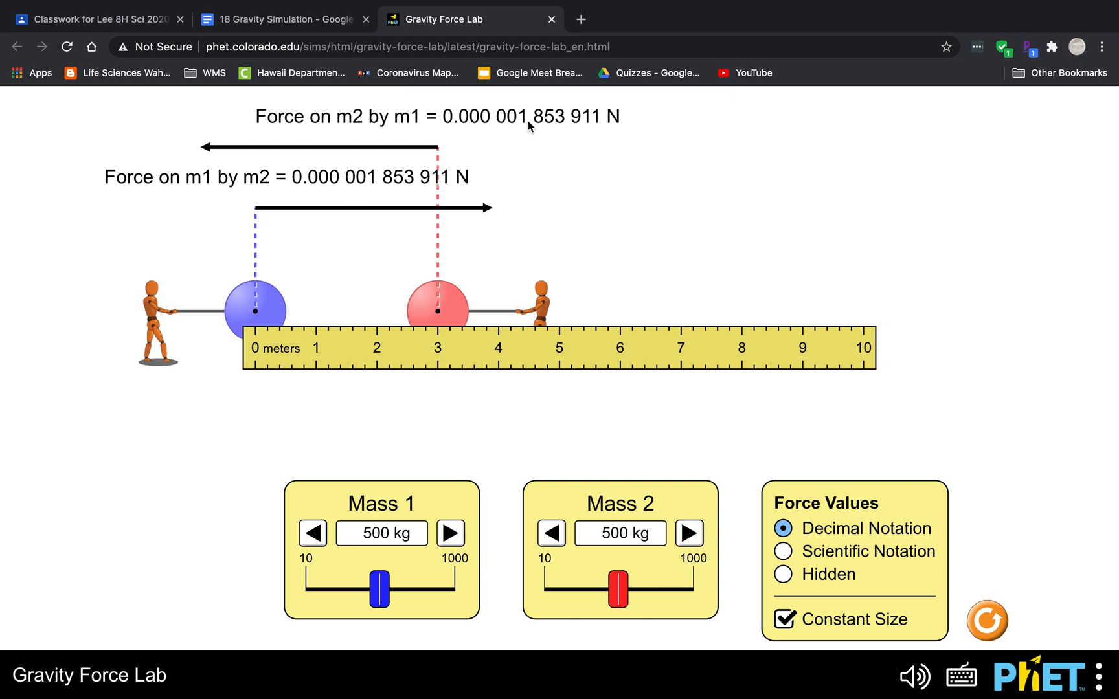
mouse_move(555, 127)
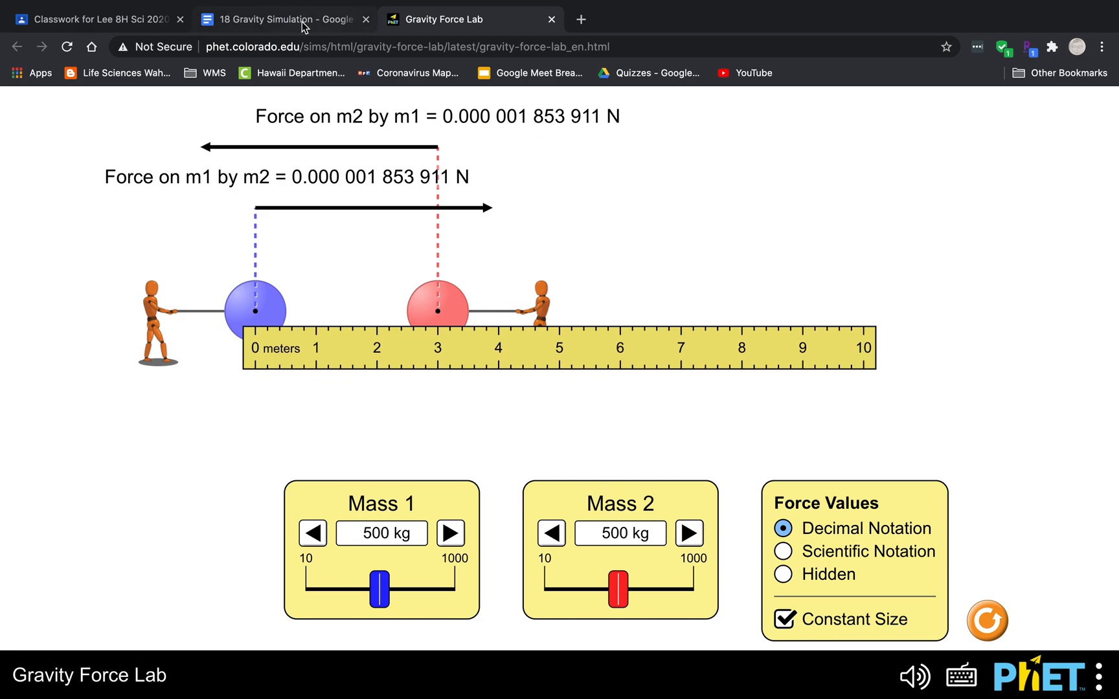
Step: Enter 0.000001853 in the first row's Force (in N) cell of the worksheet
click(283, 19)
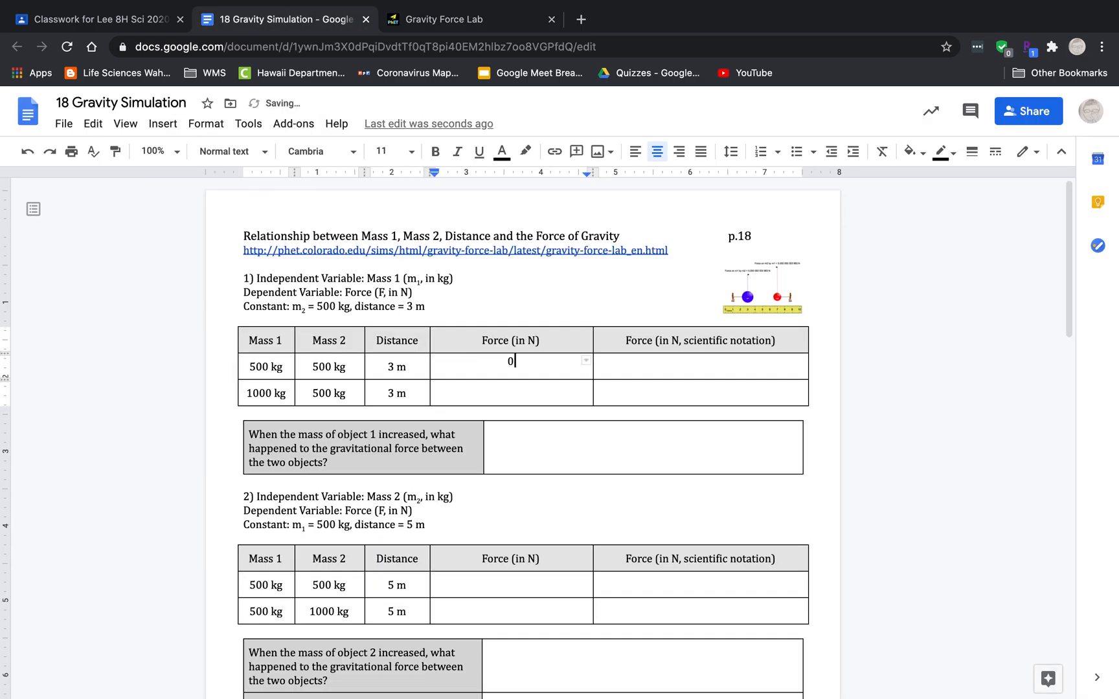
text(.000001853)
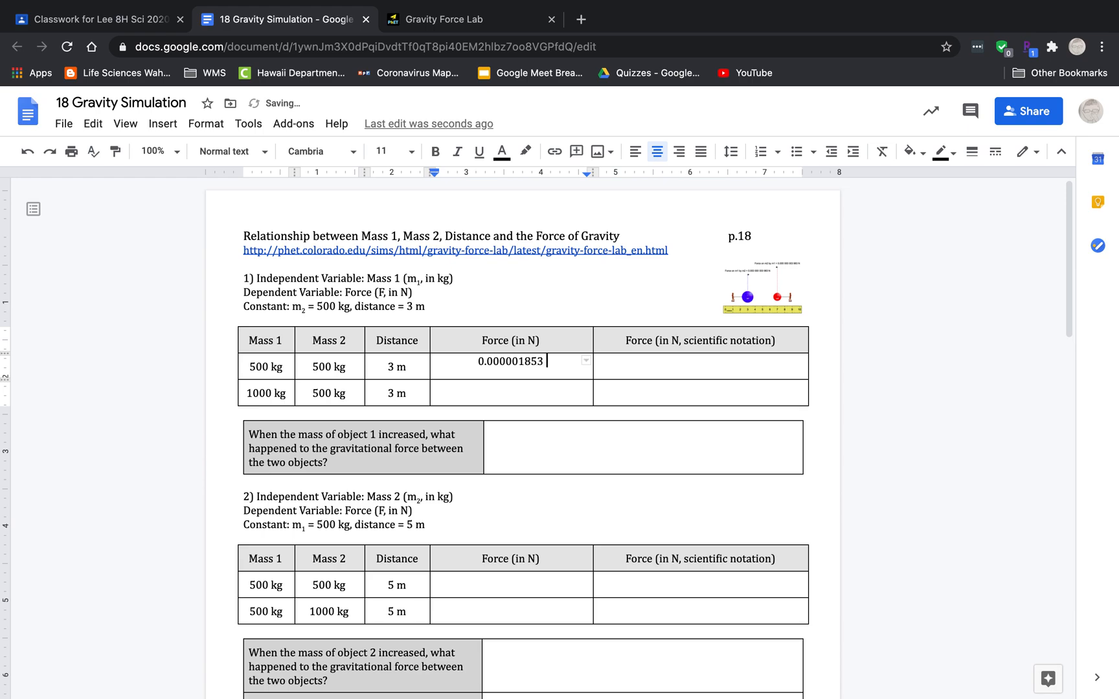
Step: Switch the simulation's force readout to scientific notation, showing 1.85 × 10⁻⁶ N
click(471, 19)
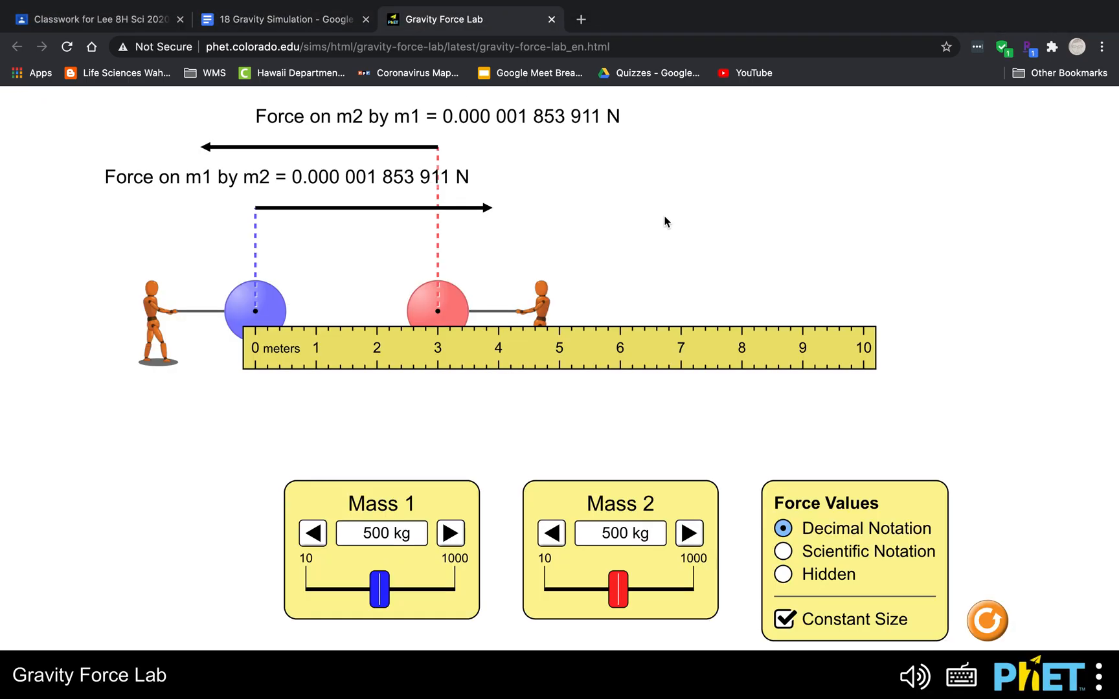
mouse_move(780, 555)
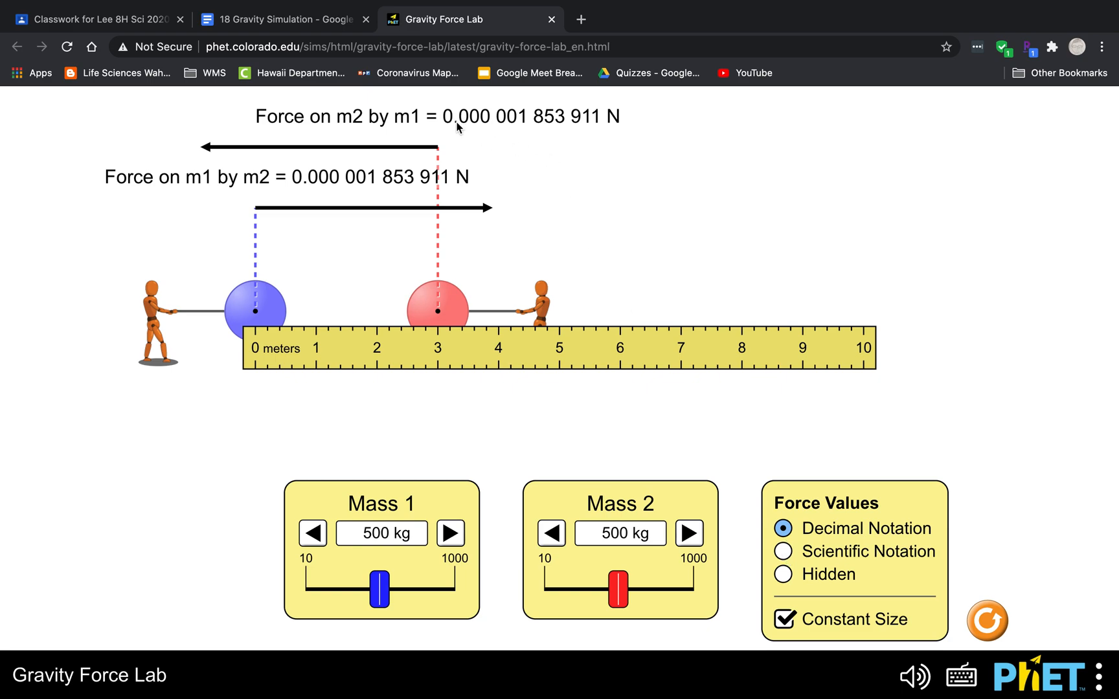
mouse_move(497, 127)
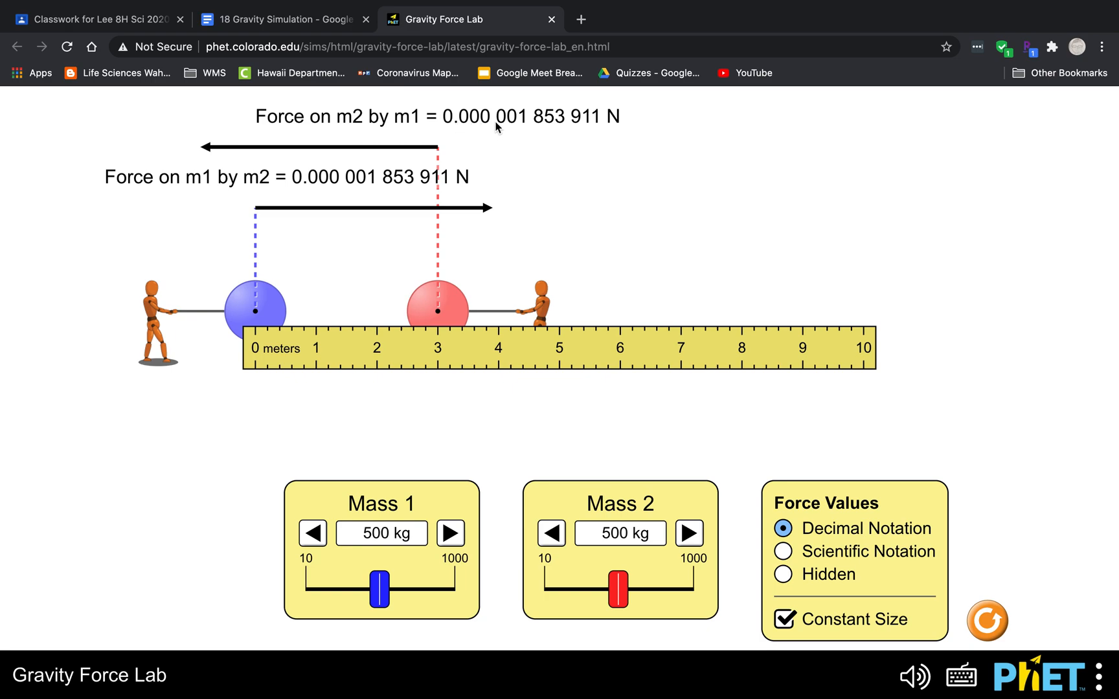
mouse_move(526, 132)
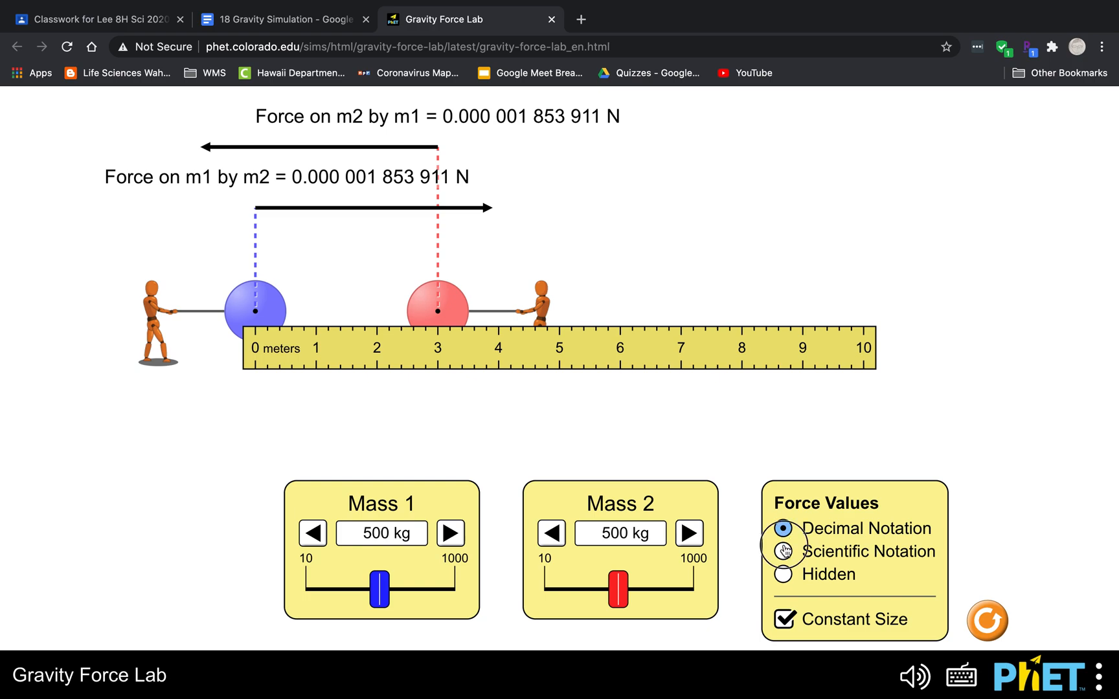
click(782, 551)
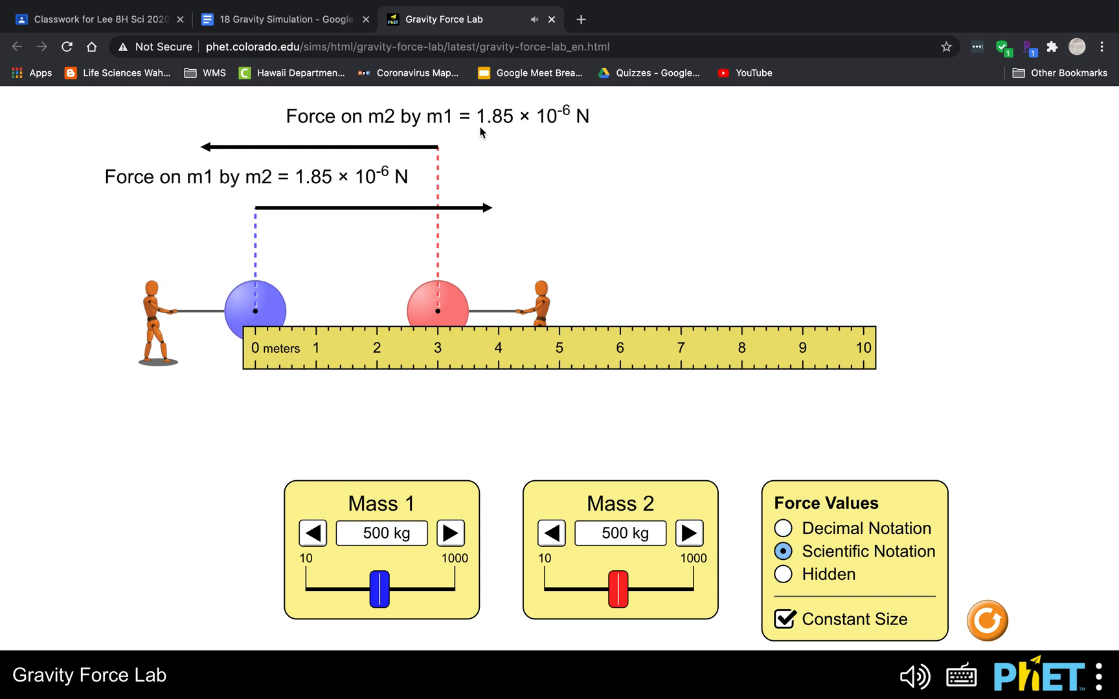
mouse_move(524, 130)
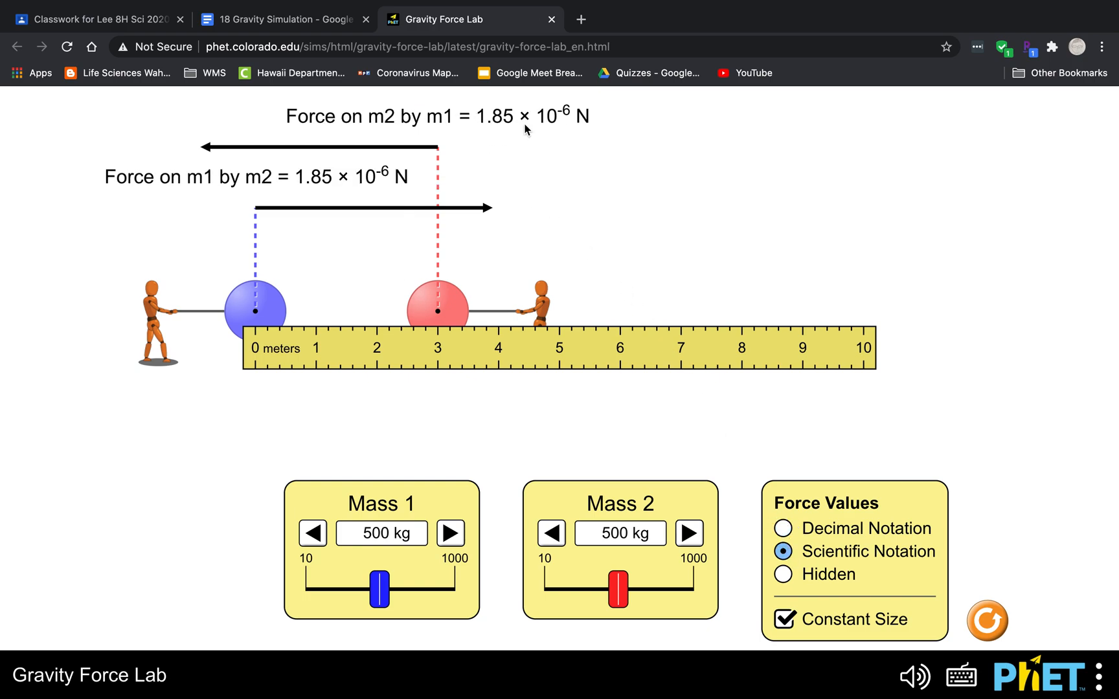
mouse_move(729, 581)
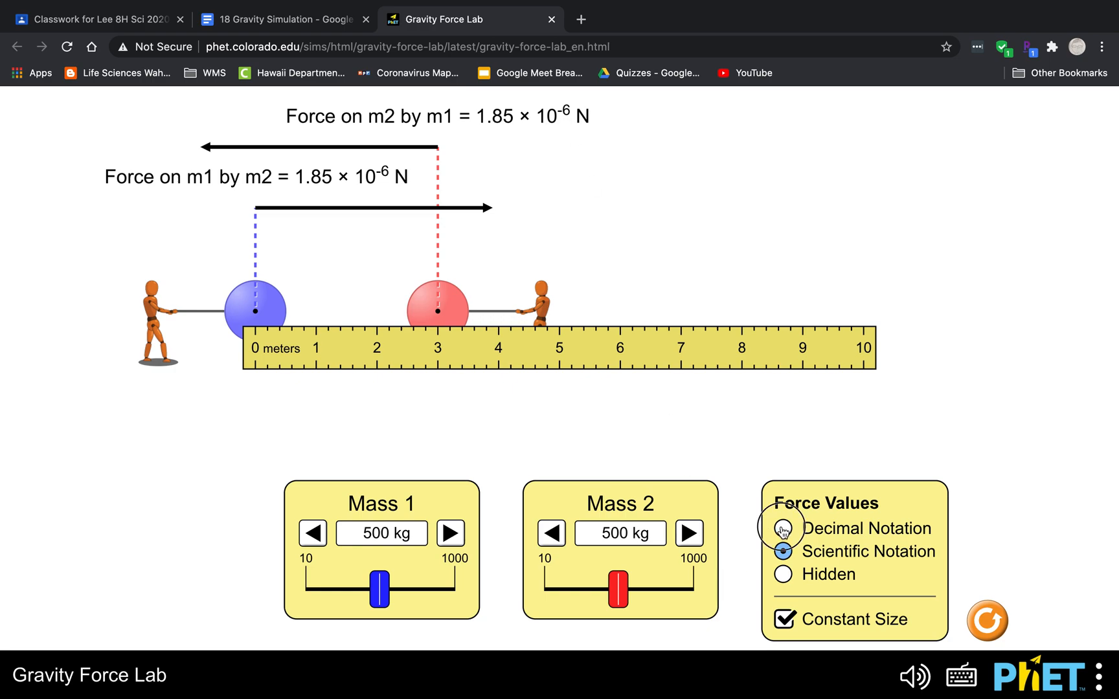
click(783, 529)
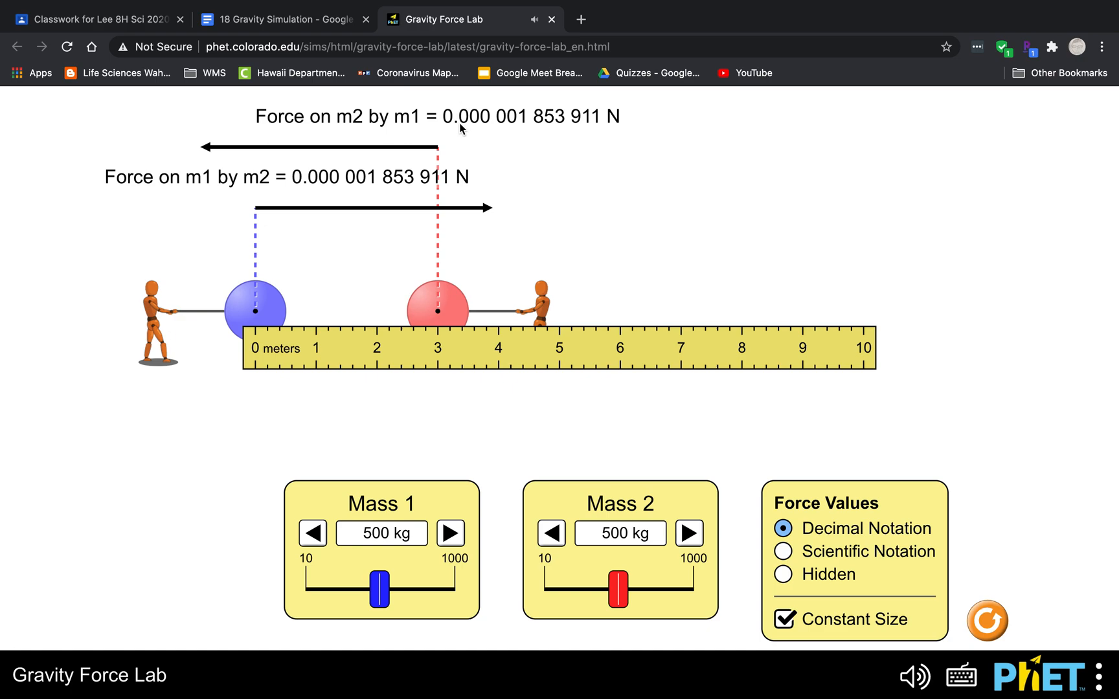
mouse_move(507, 128)
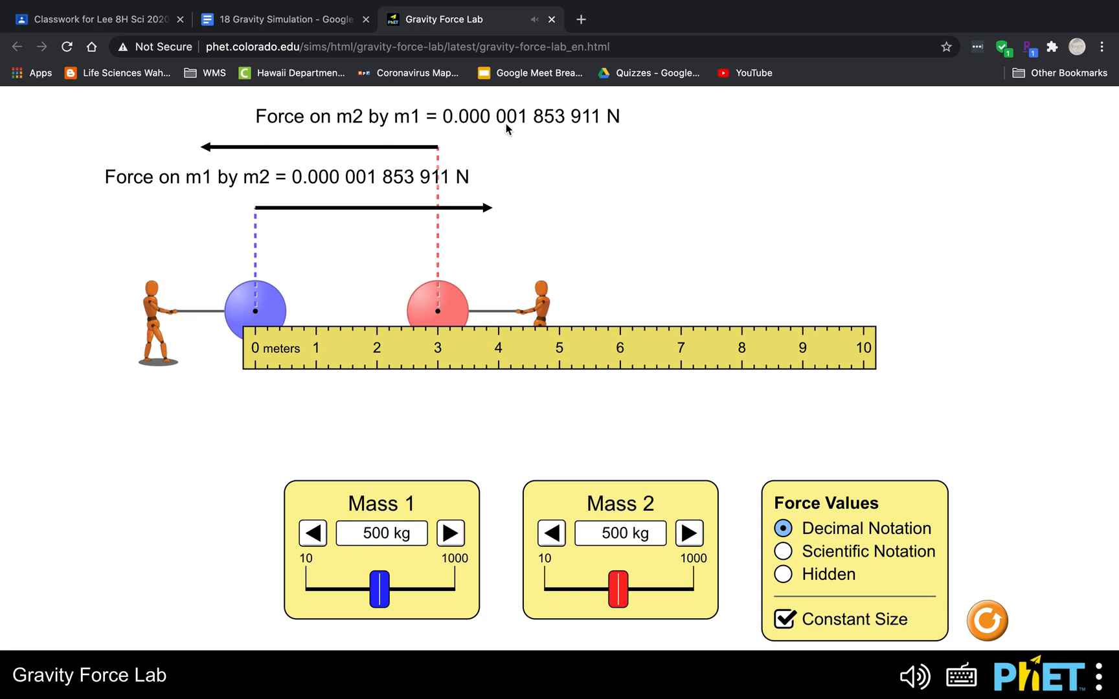
mouse_move(826, 573)
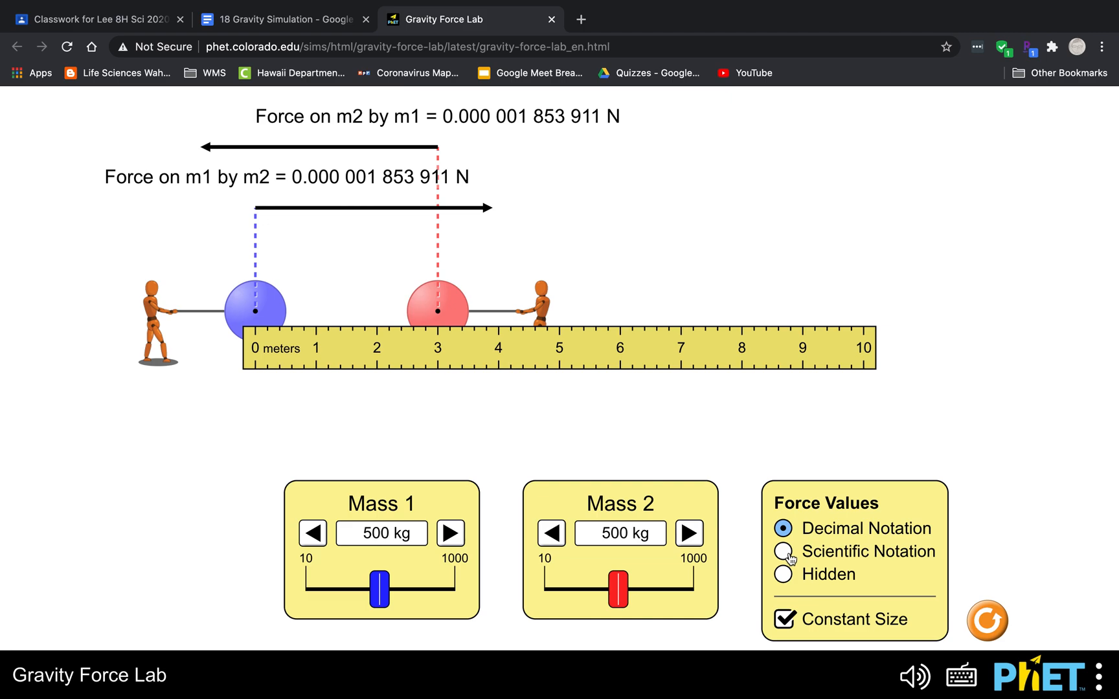
click(782, 550)
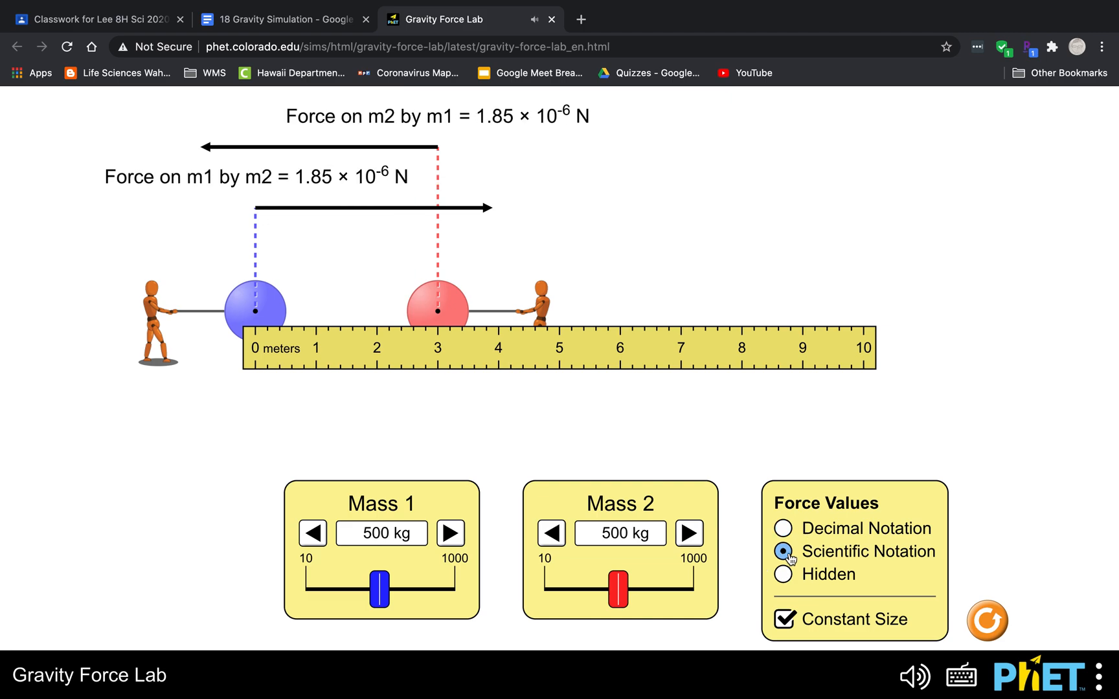
Step: Enter 1.85 x 10^-6 in the 500 kg row's scientific-notation force cell
click(283, 19)
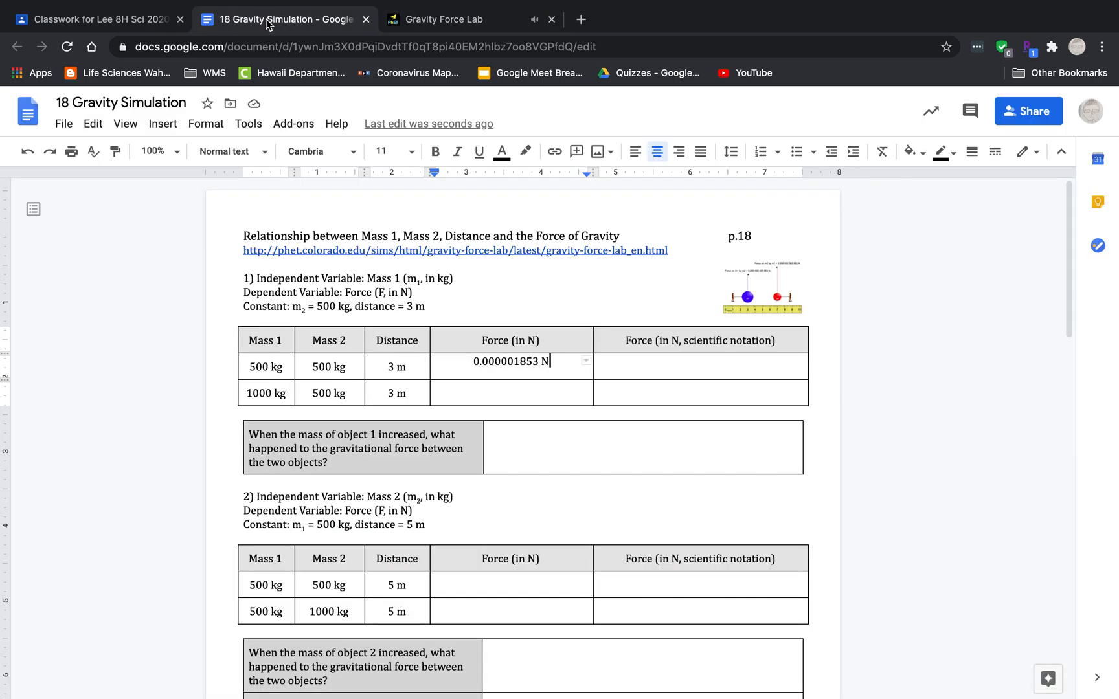
text(1)
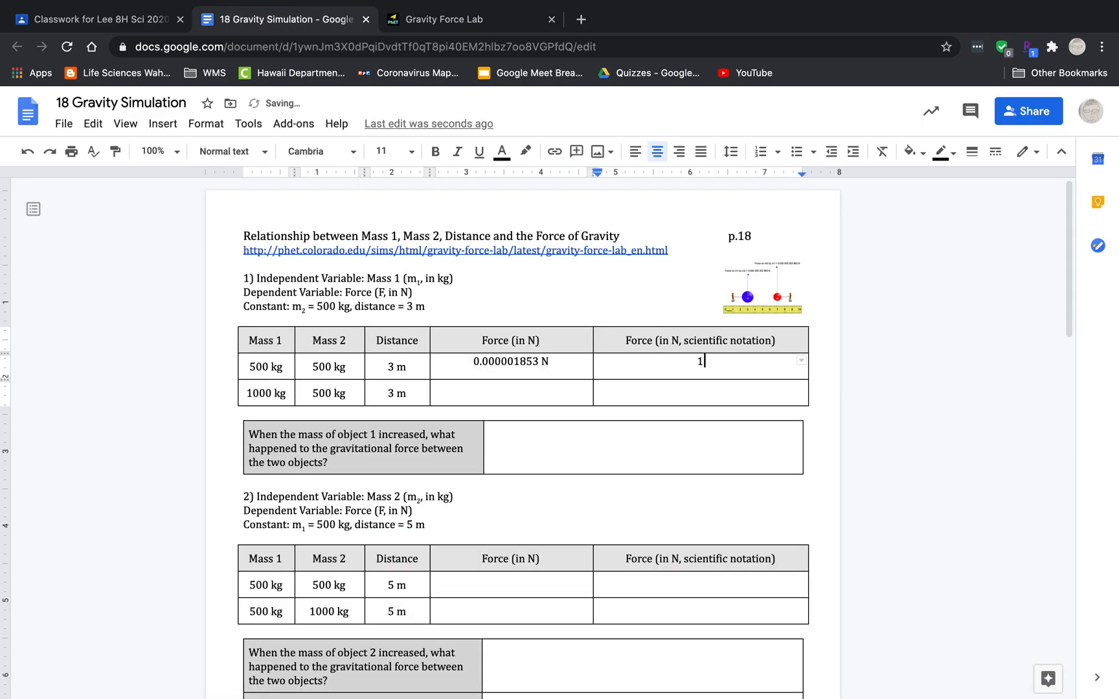
text(.85 x)
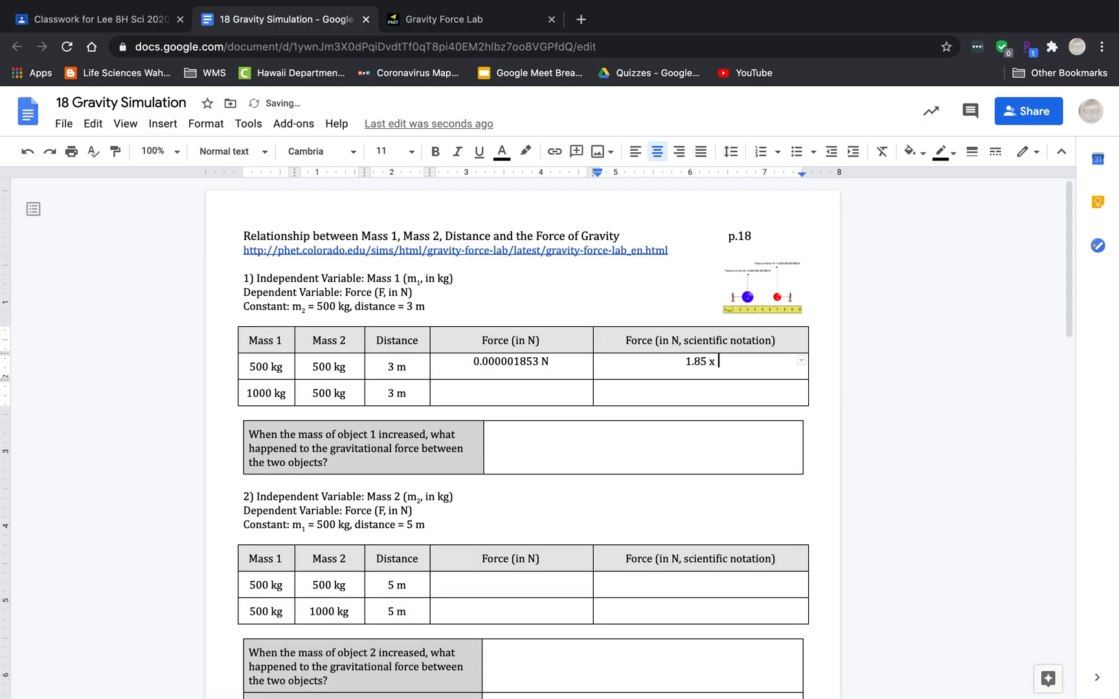
text(10)
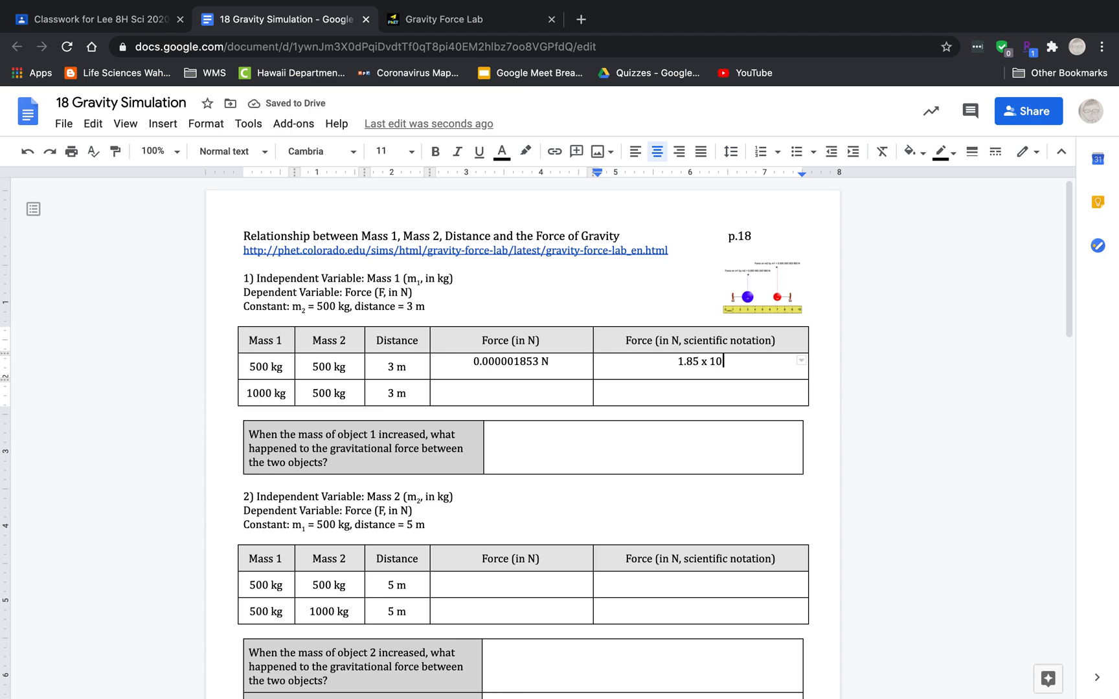
text(^0)
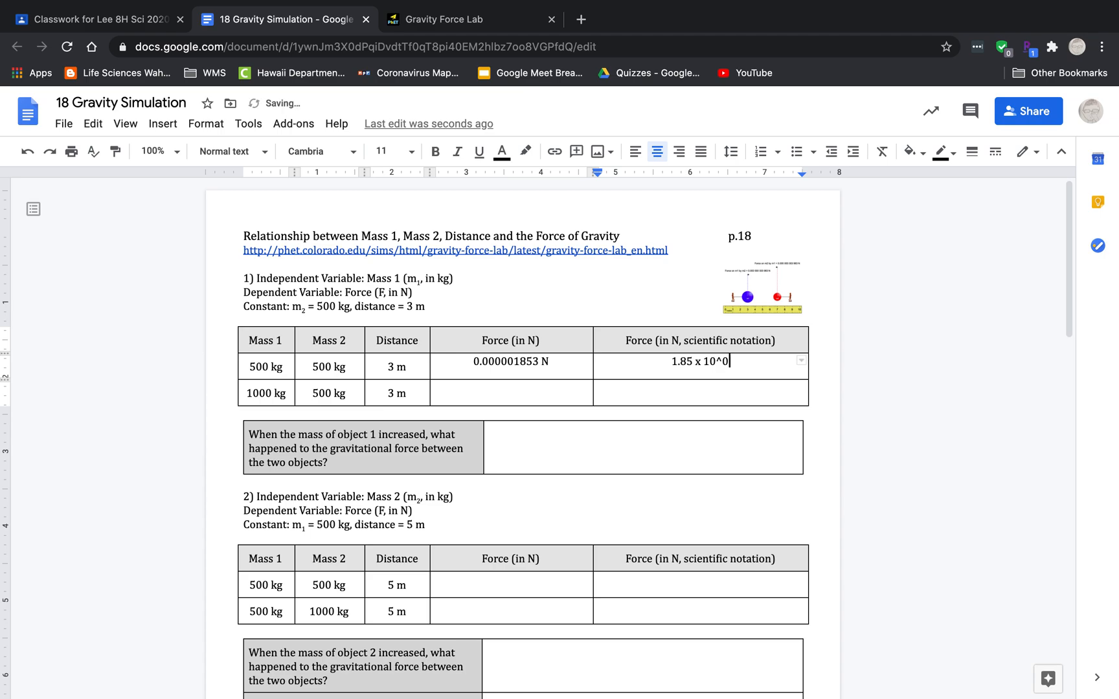
text(-6)
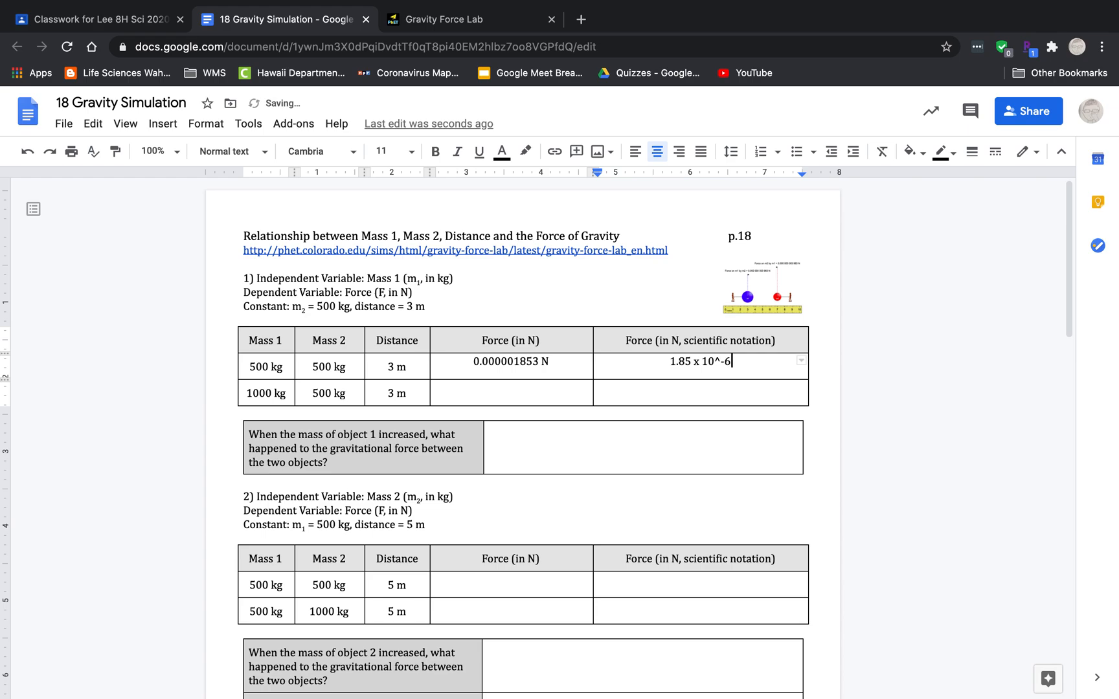
Step: Start a second version of the value, 1.85 x 10, beside it
text(18)
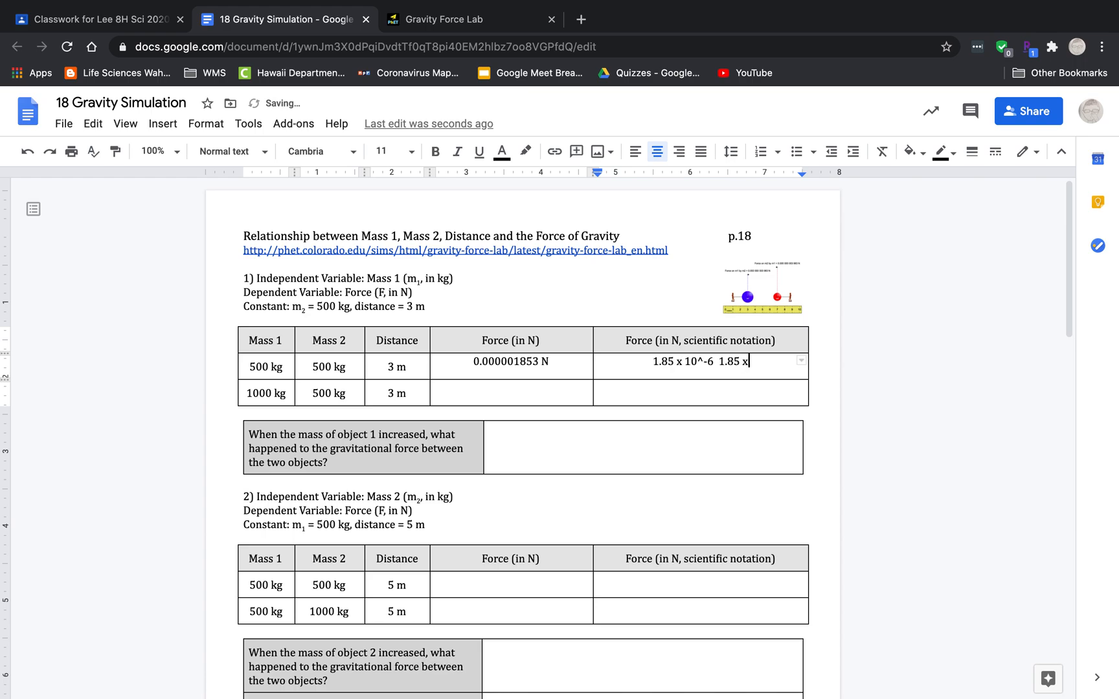
text(10)
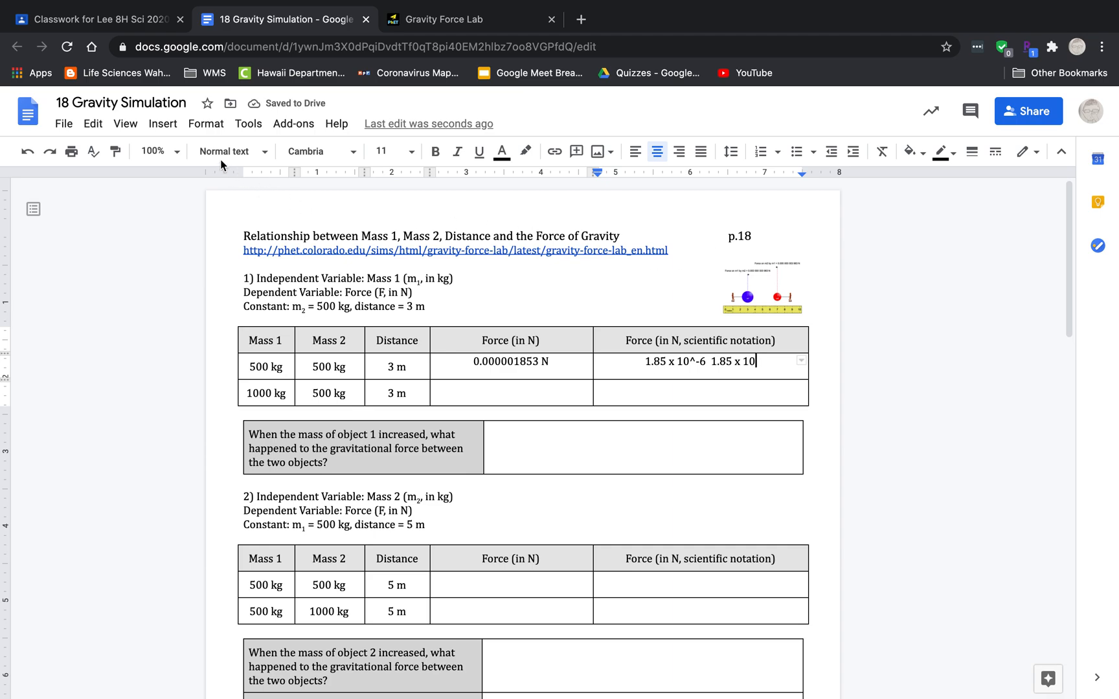
Step: Write the exponent -6 as a true superscript and add the unit N, giving 1.85 x 10⁻⁶ N
click(206, 123)
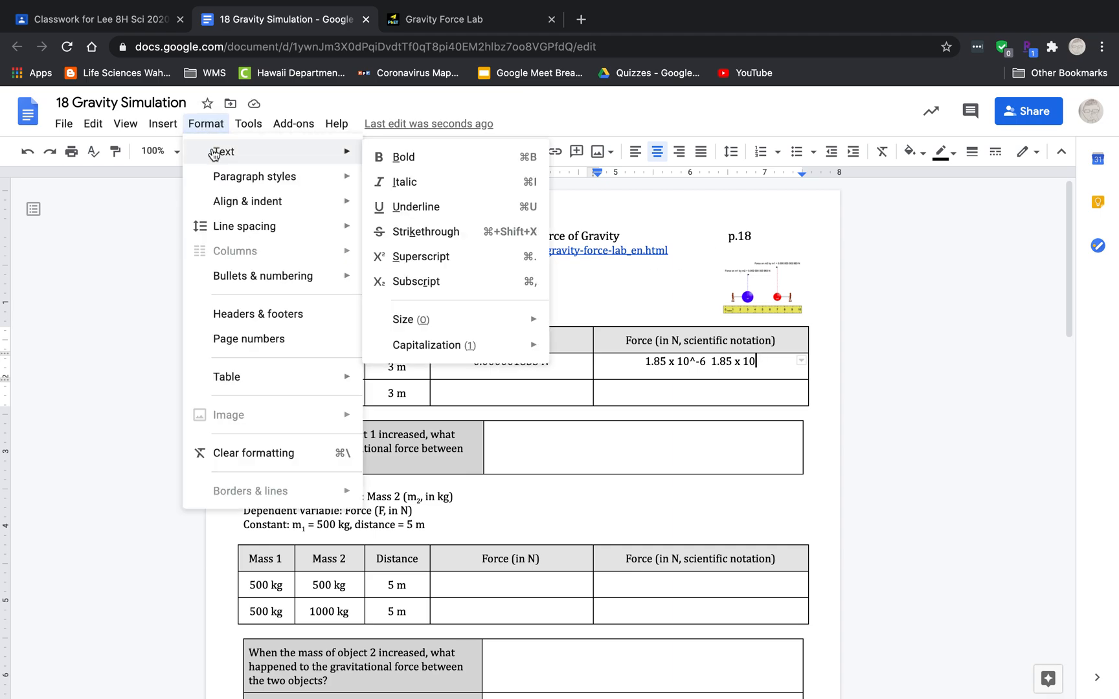
mouse_move(429, 257)
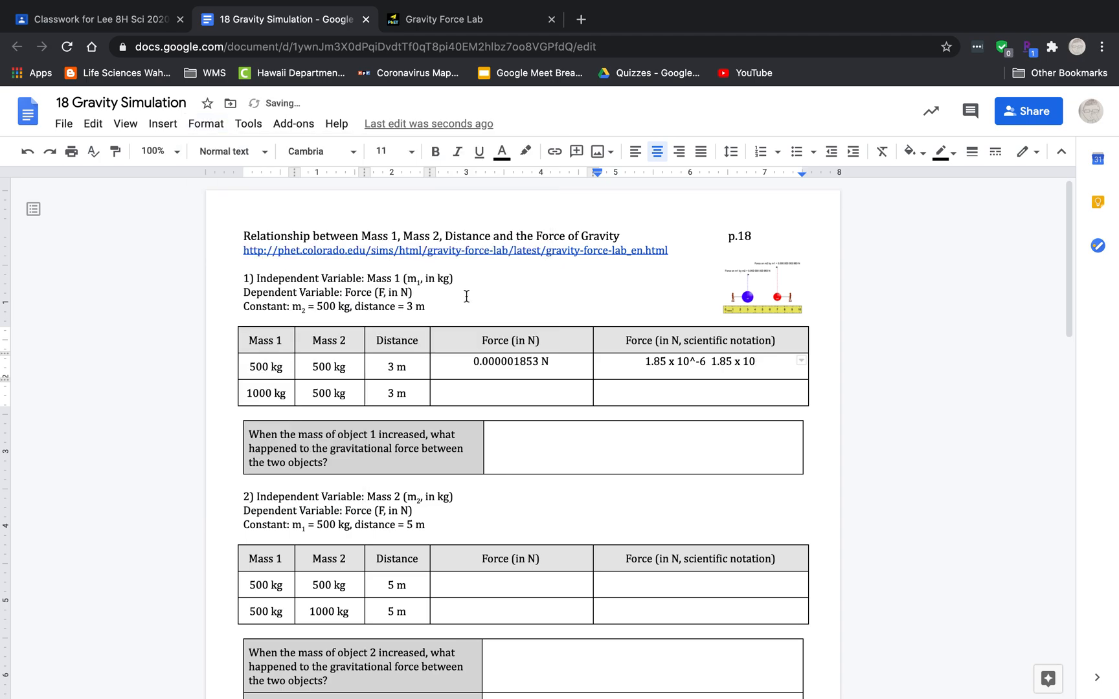
text(-6)
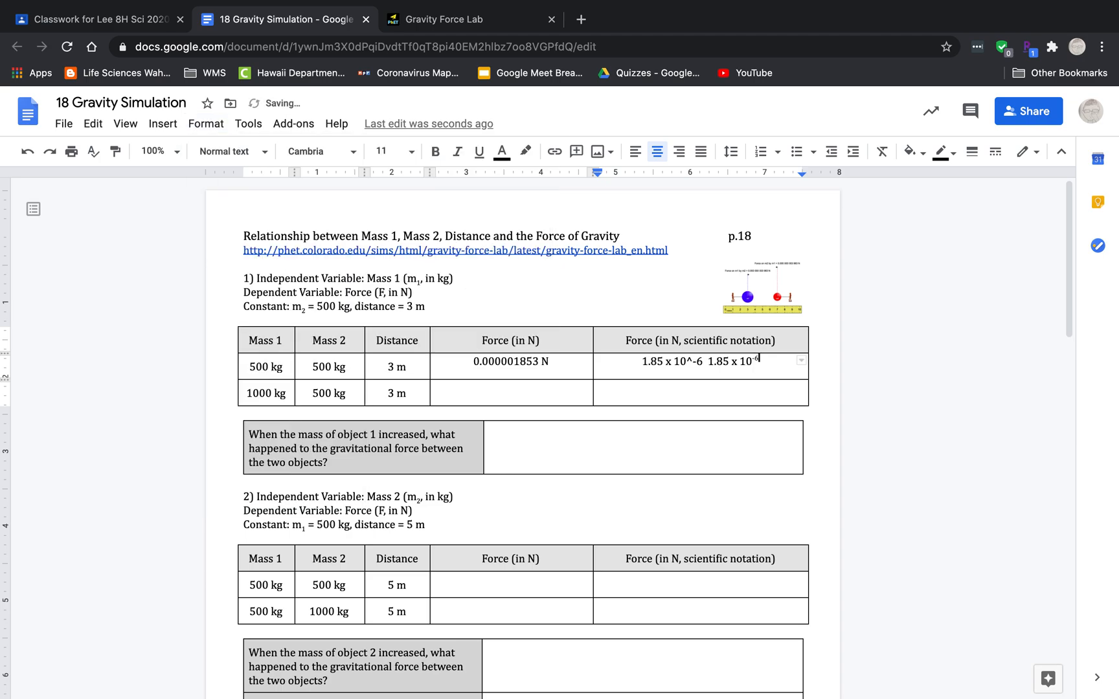
click(206, 123)
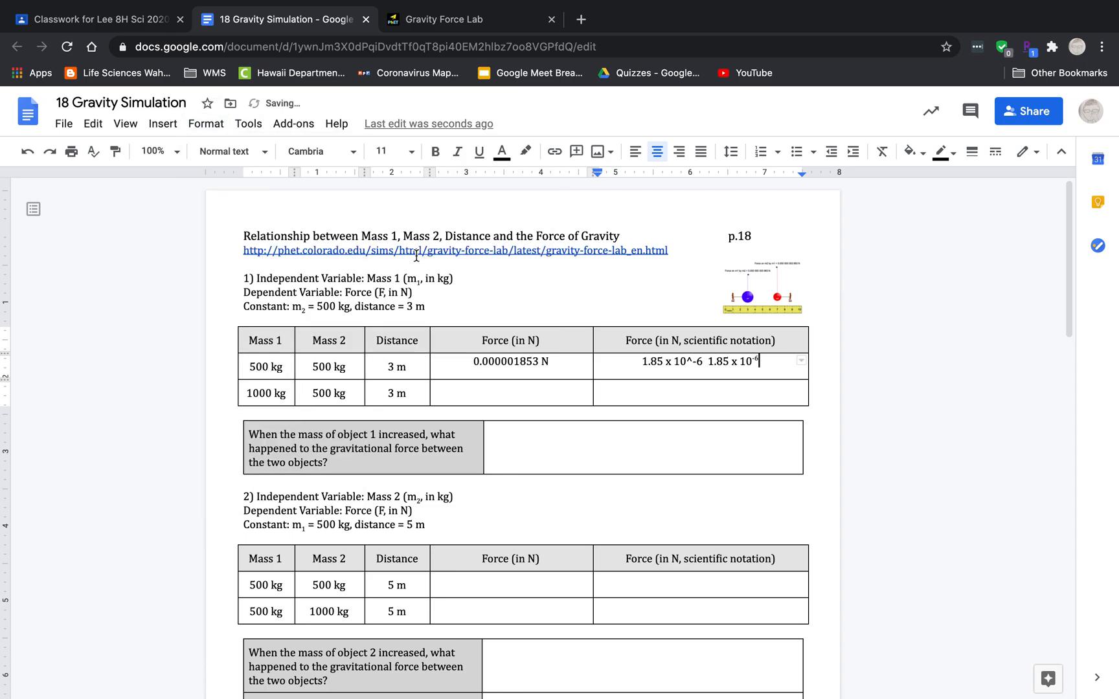
text(N)
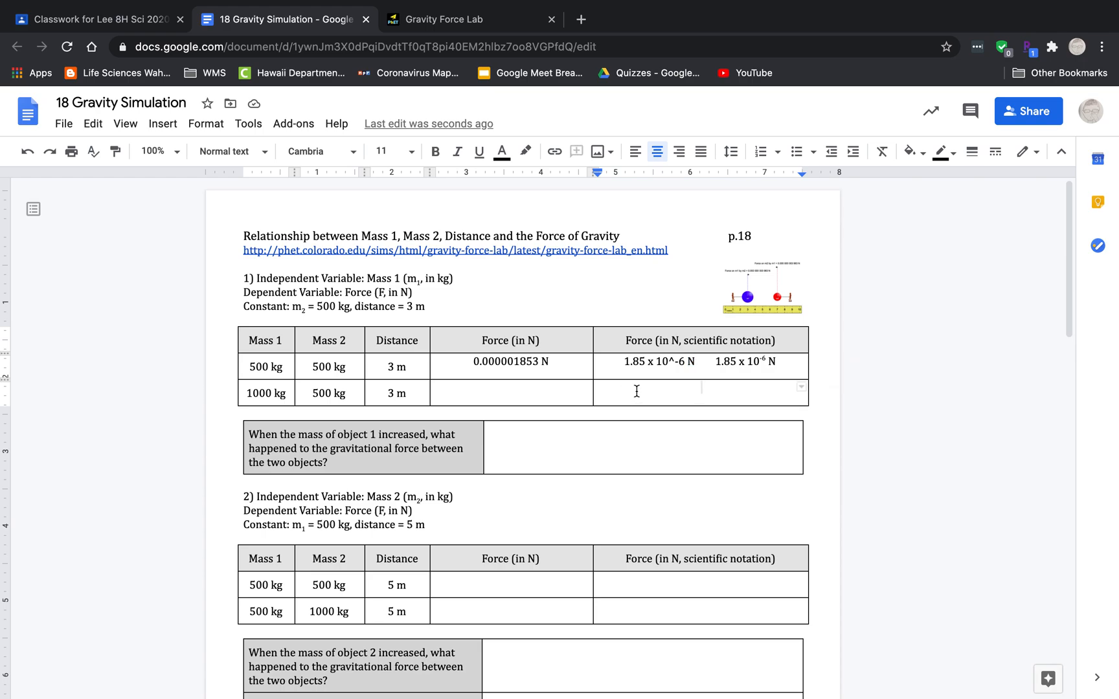
mouse_move(575, 365)
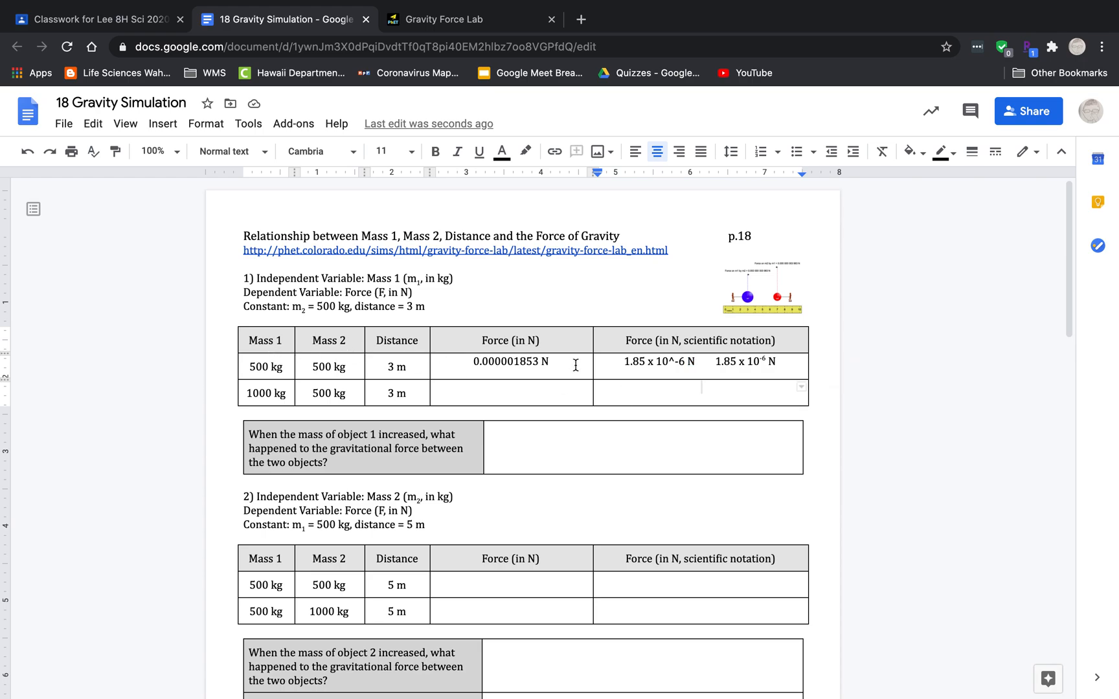
mouse_move(527, 369)
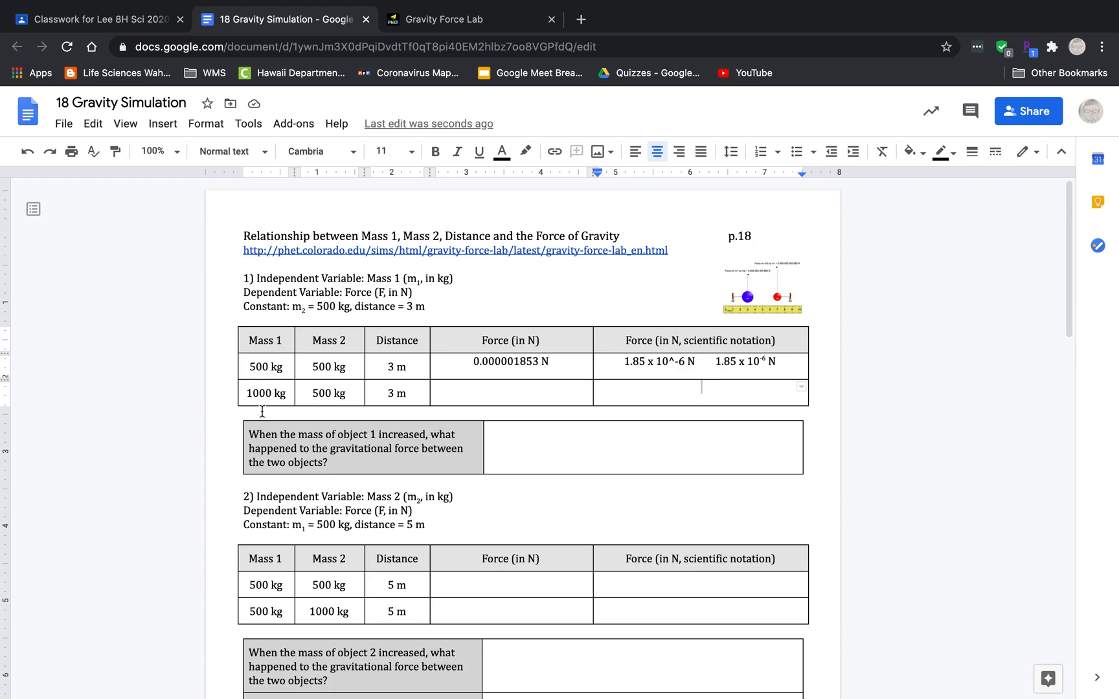
drag(266, 366, 266, 393)
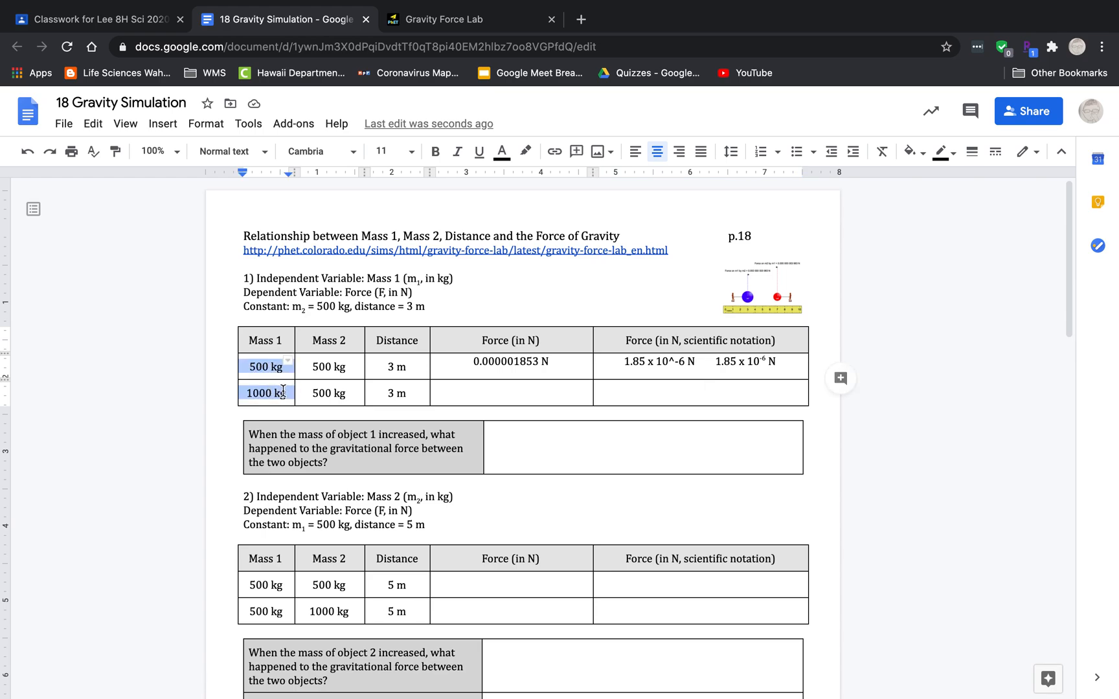
mouse_move(327, 366)
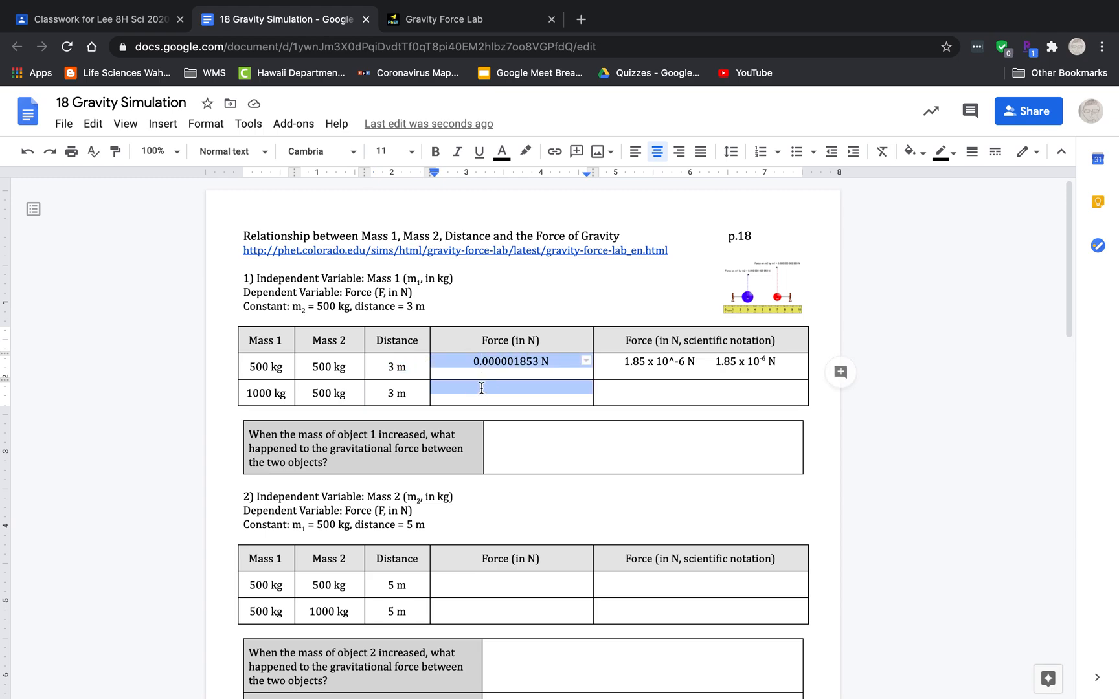
click(470, 19)
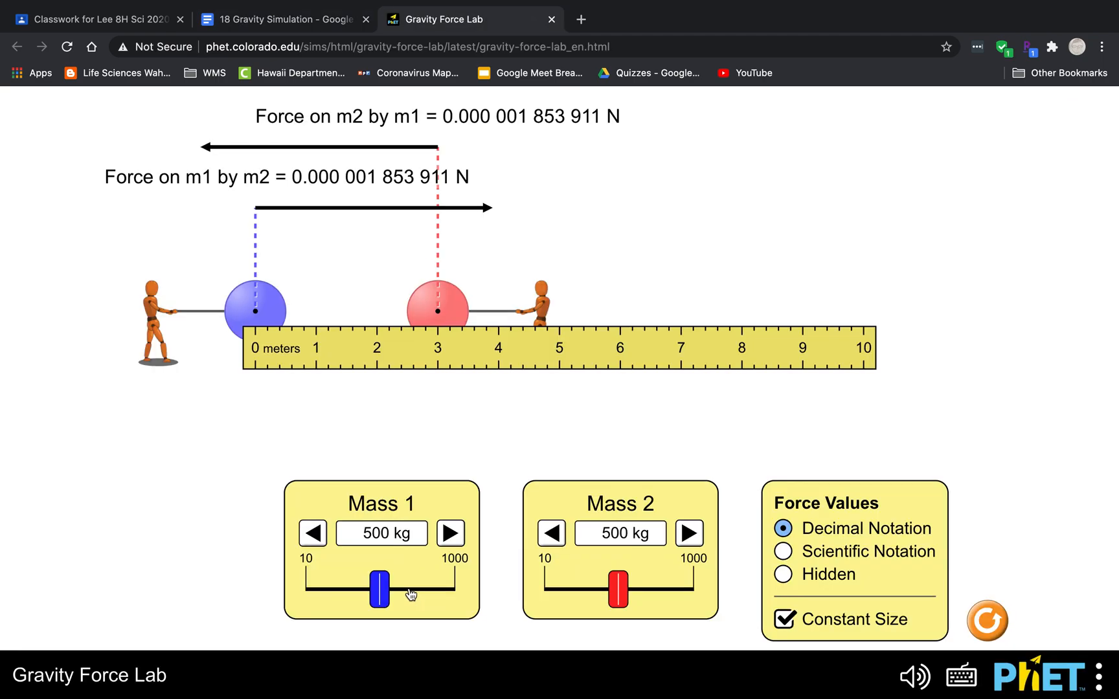
Step: Raise Mass 1 to its maximum of 1000 kg, reading 0.000 003 707 822 N, then return to the worksheet
click(379, 590)
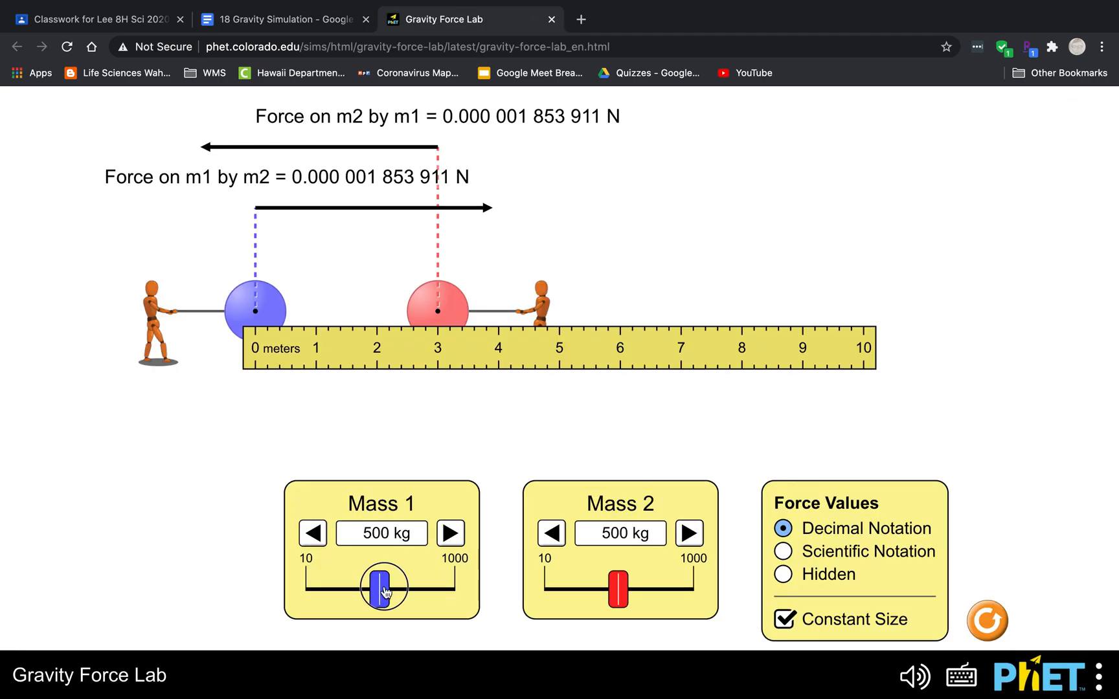
drag(383, 585, 439, 585)
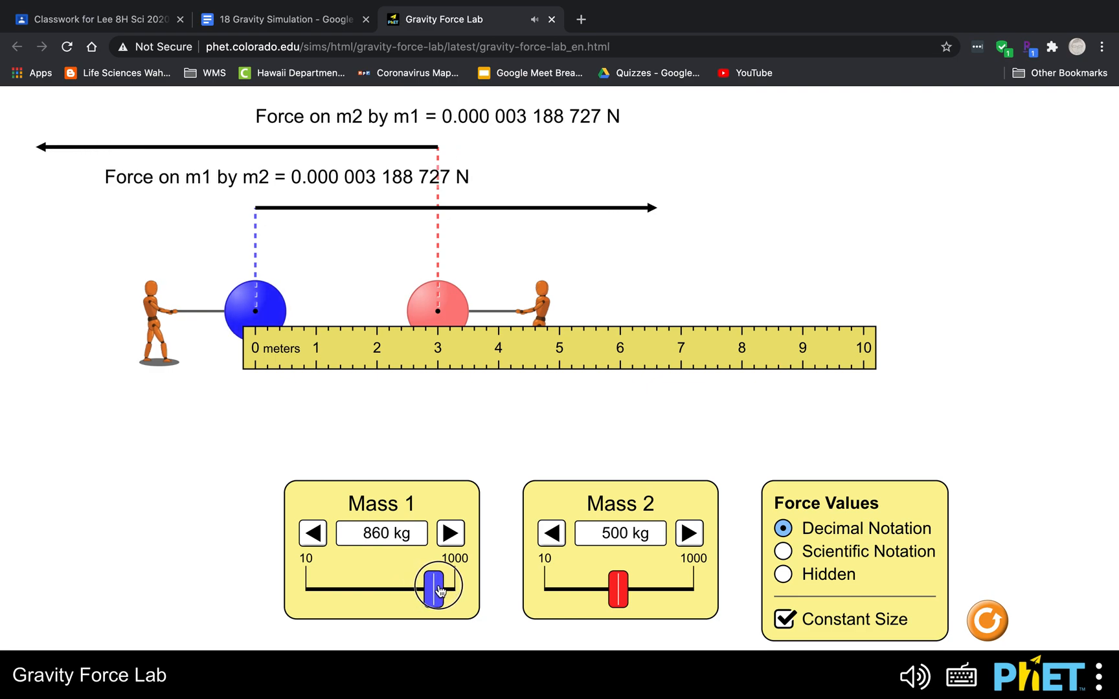
drag(437, 585, 458, 585)
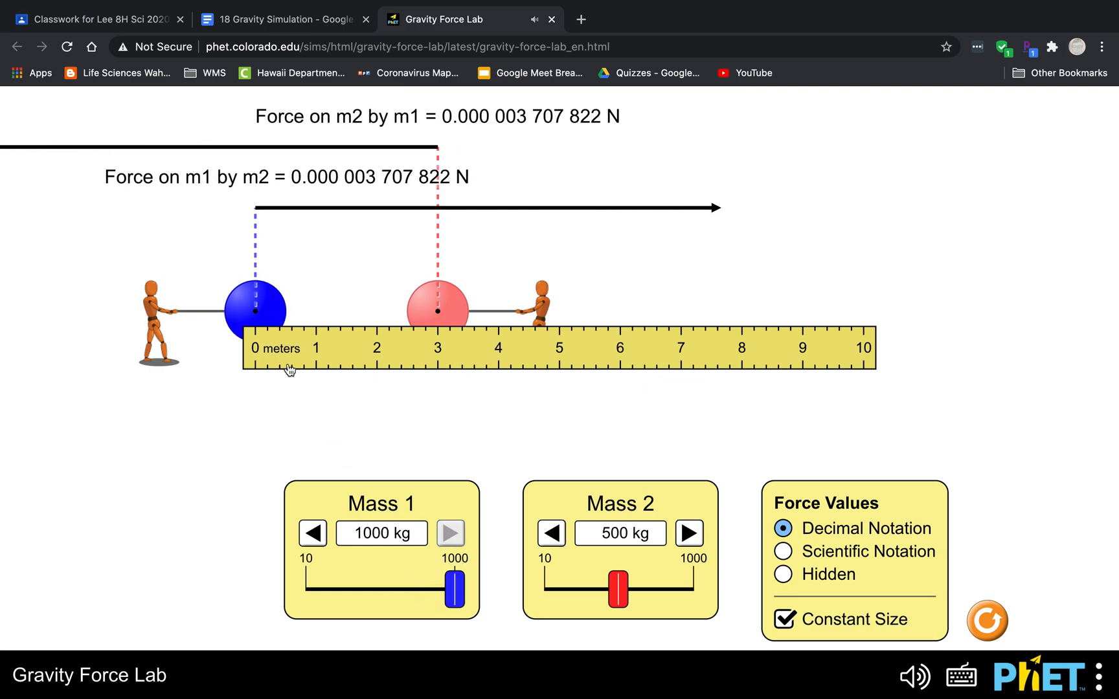
mouse_move(241, 284)
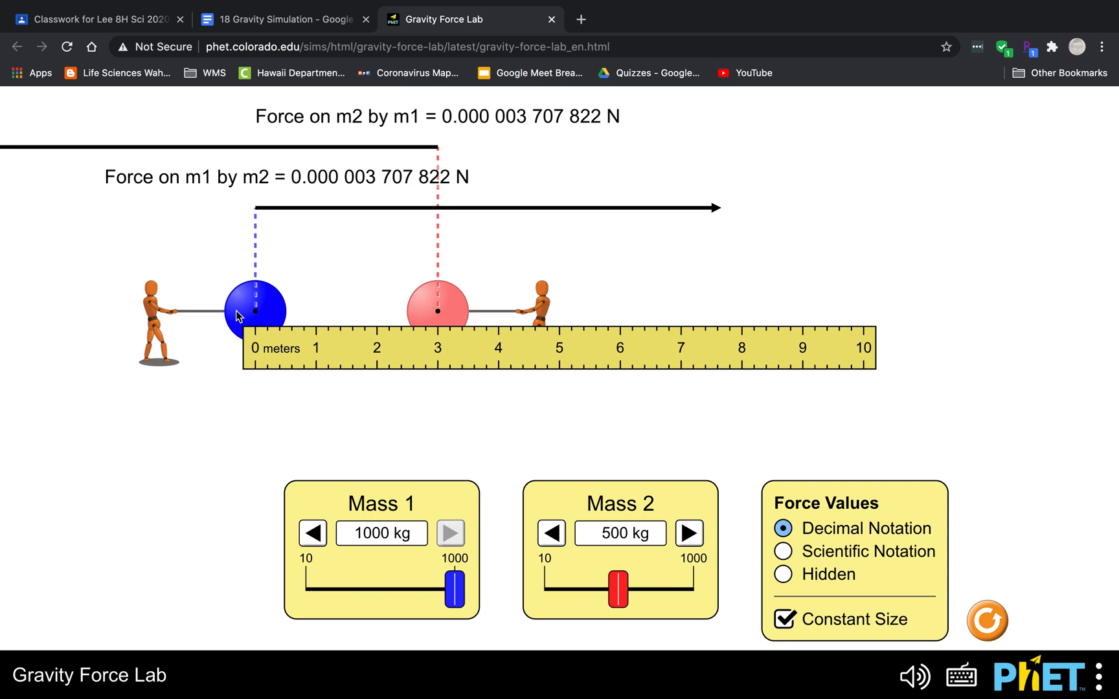
mouse_move(122, 333)
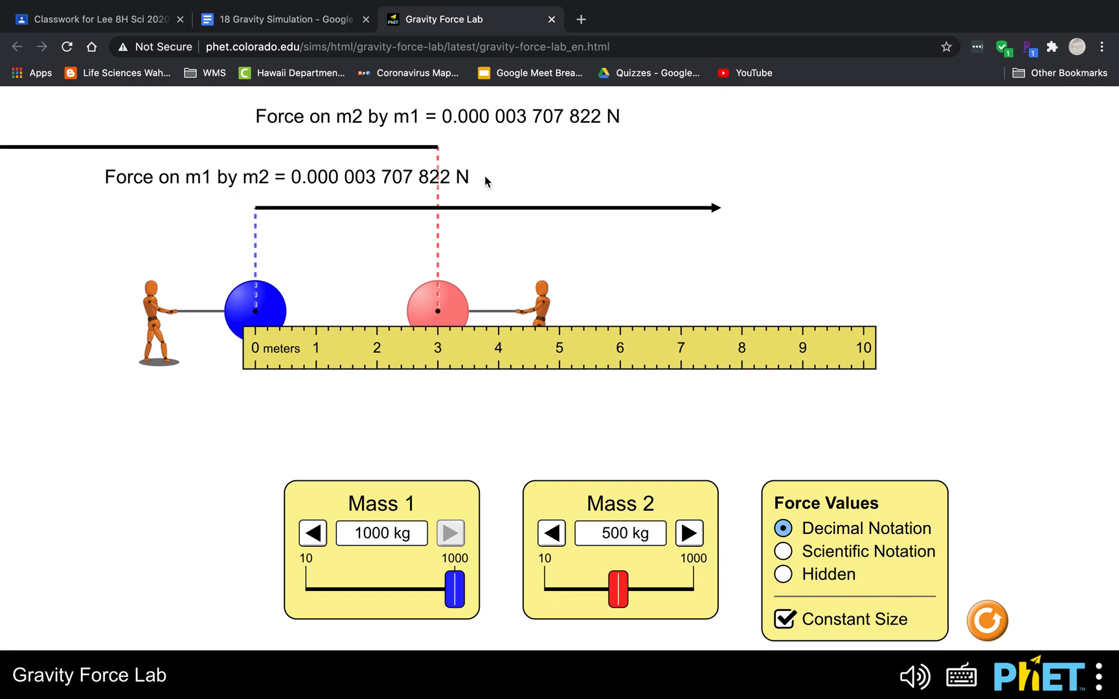
mouse_move(298, 188)
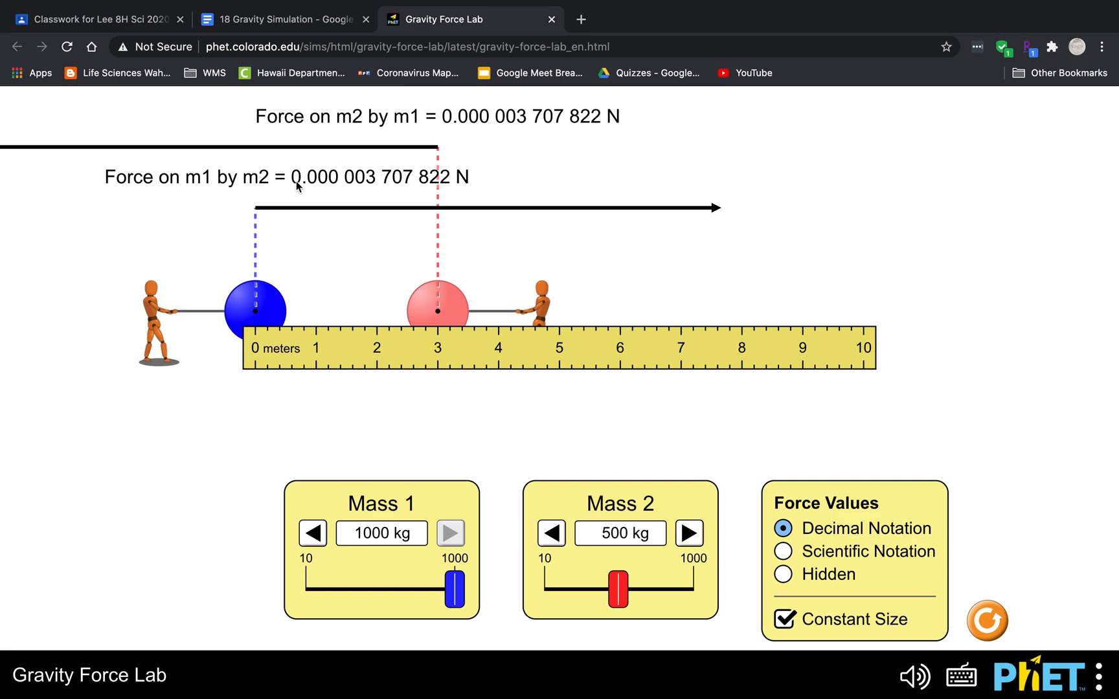
mouse_move(361, 184)
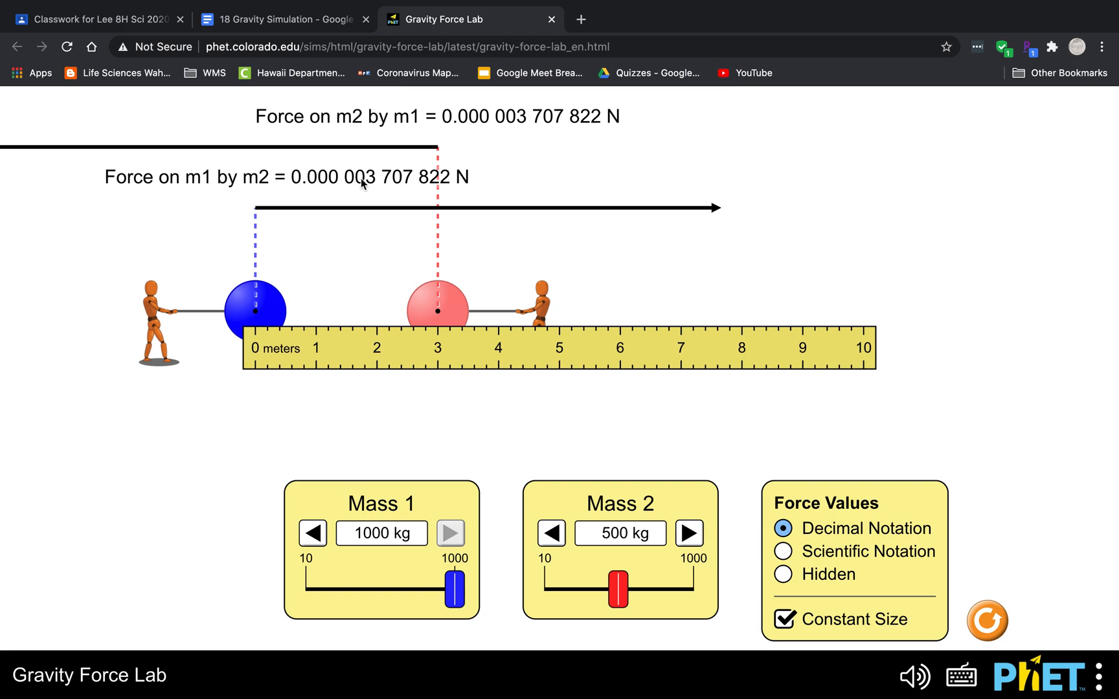
mouse_move(322, 187)
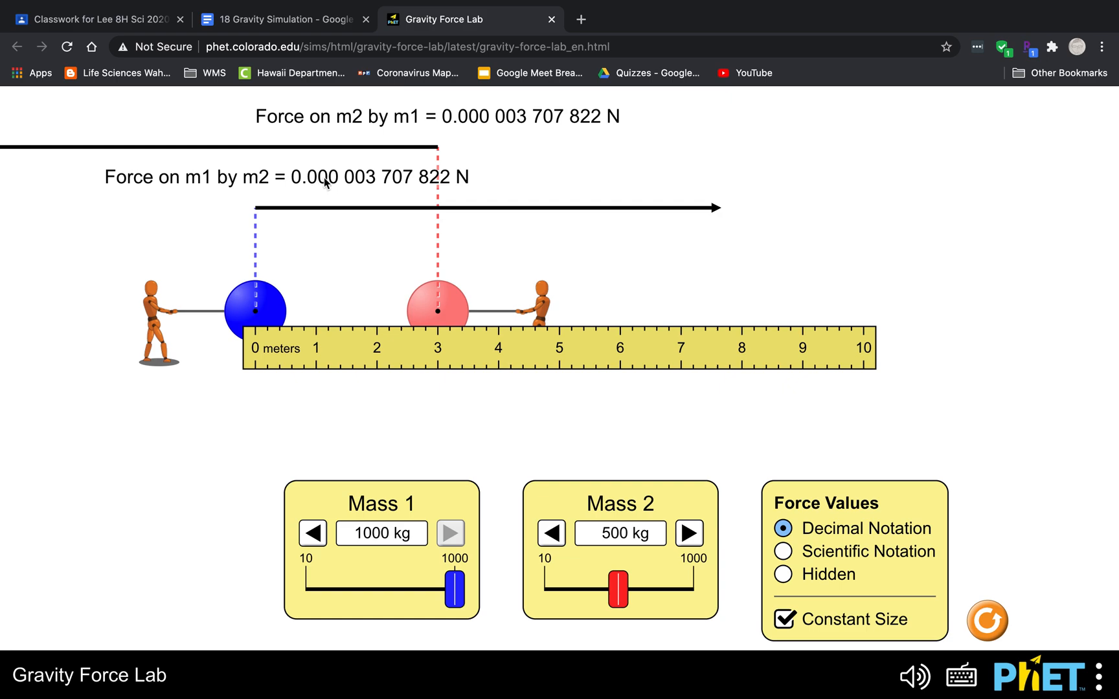
mouse_move(288, 39)
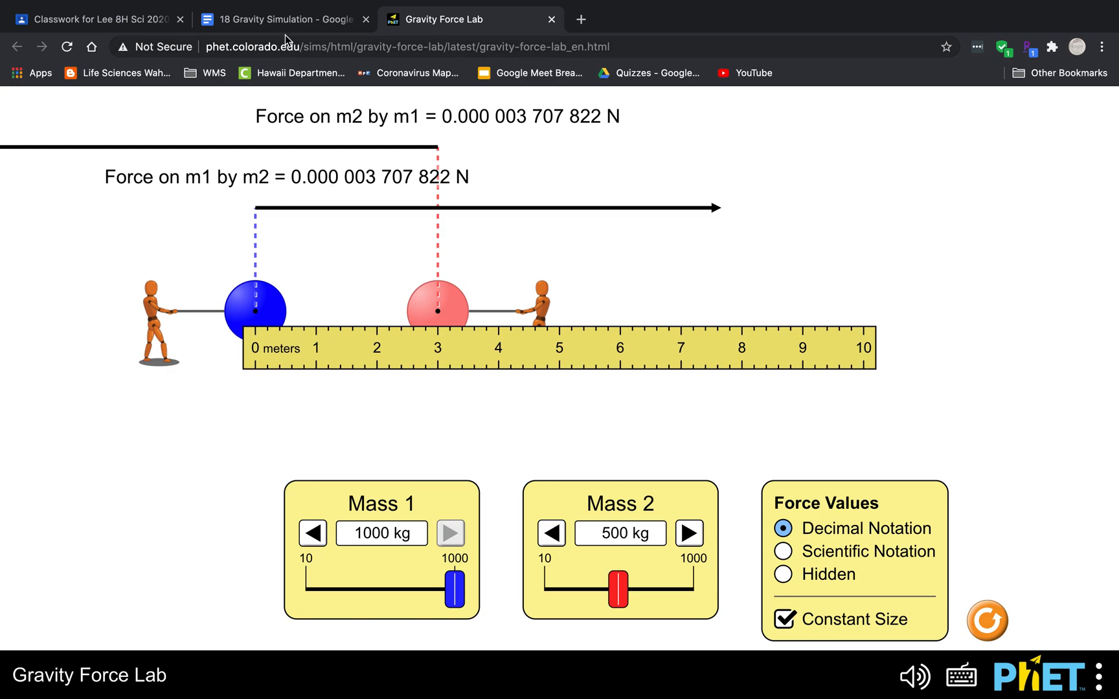
click(282, 19)
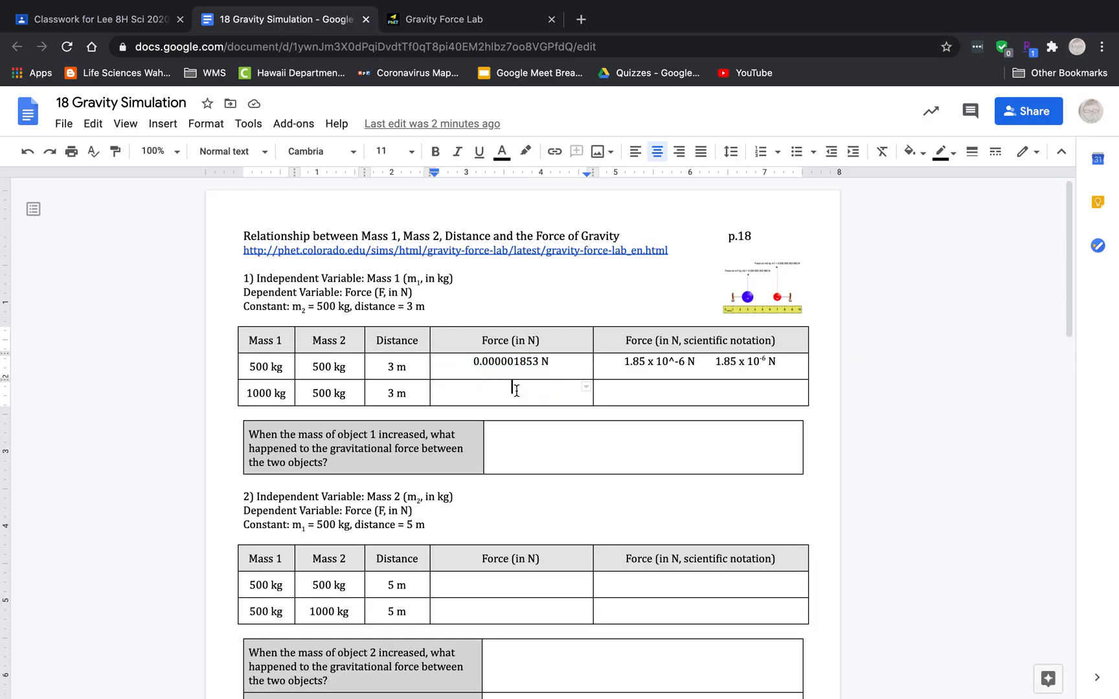
Step: Enter 0.000003707 N as the force in the 1000 kg row
text(0.000003)
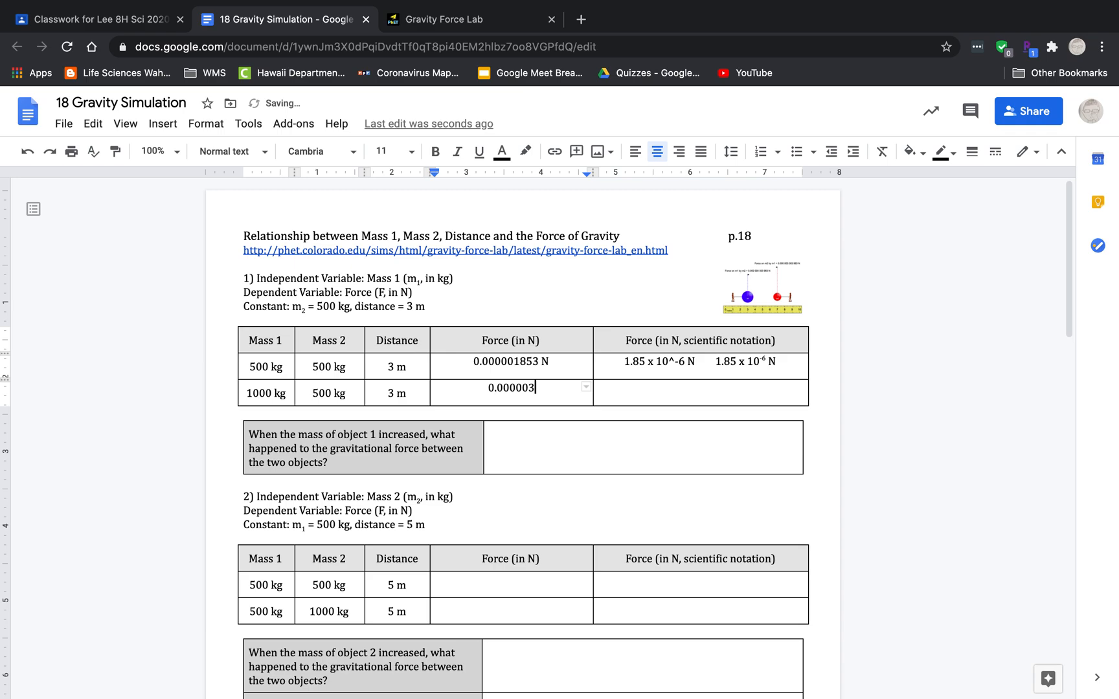
text(707 N)
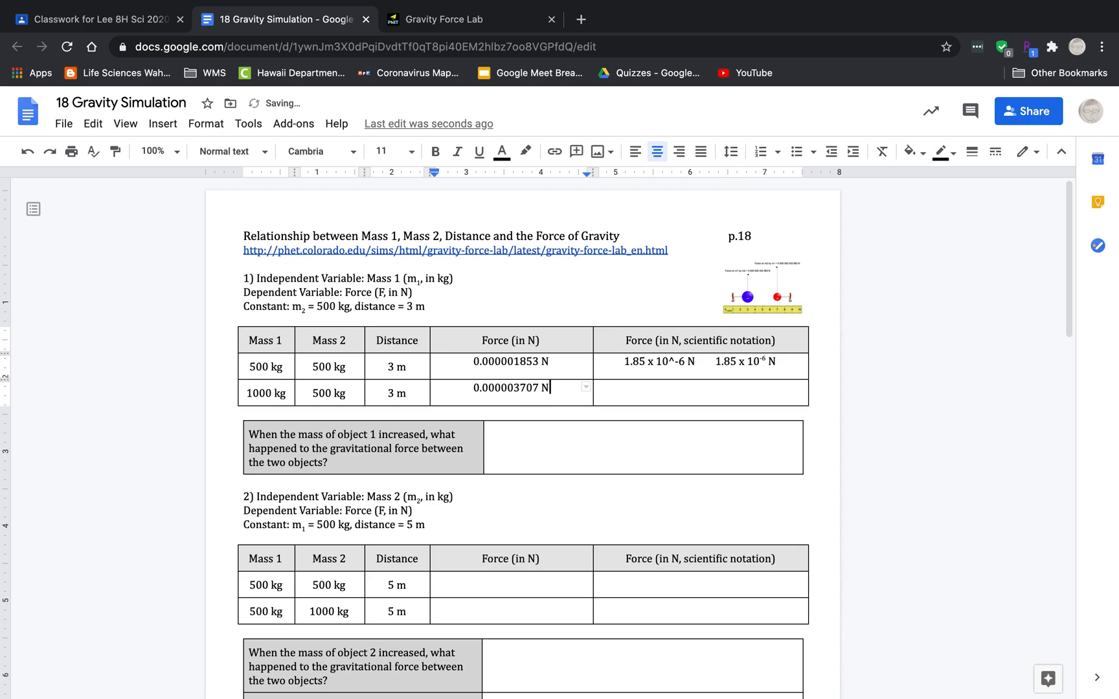
mouse_move(581, 128)
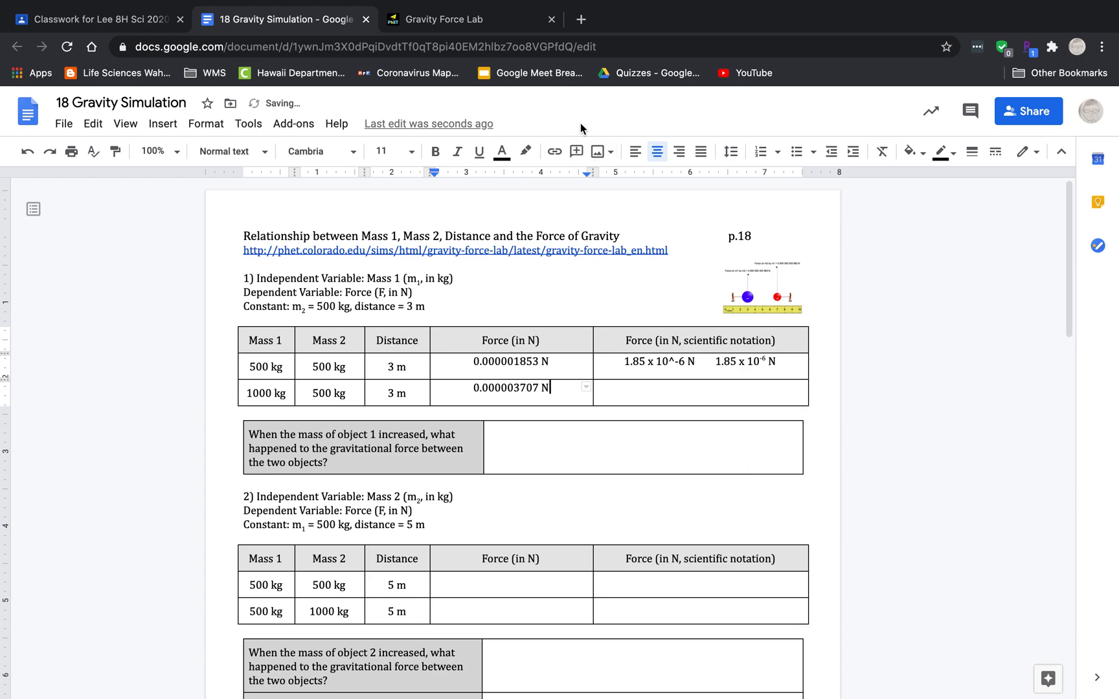
Step: Switch the sim's force values to scientific notation (3.71 × 10⁻⁶ N) and return to the worksheet
click(471, 20)
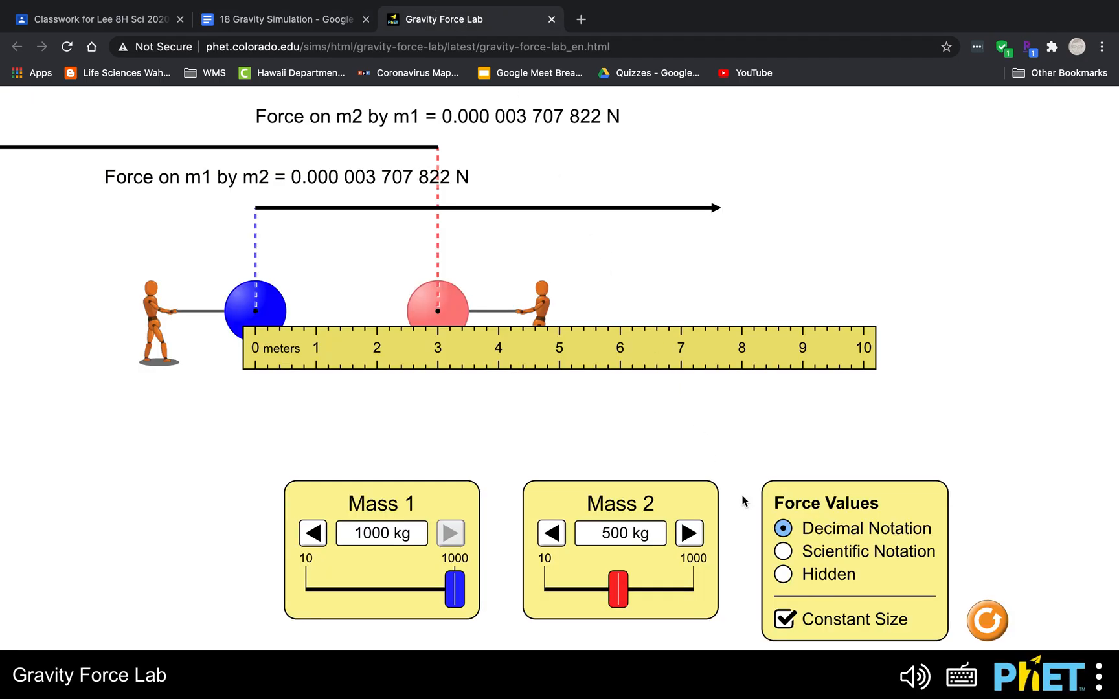
click(782, 550)
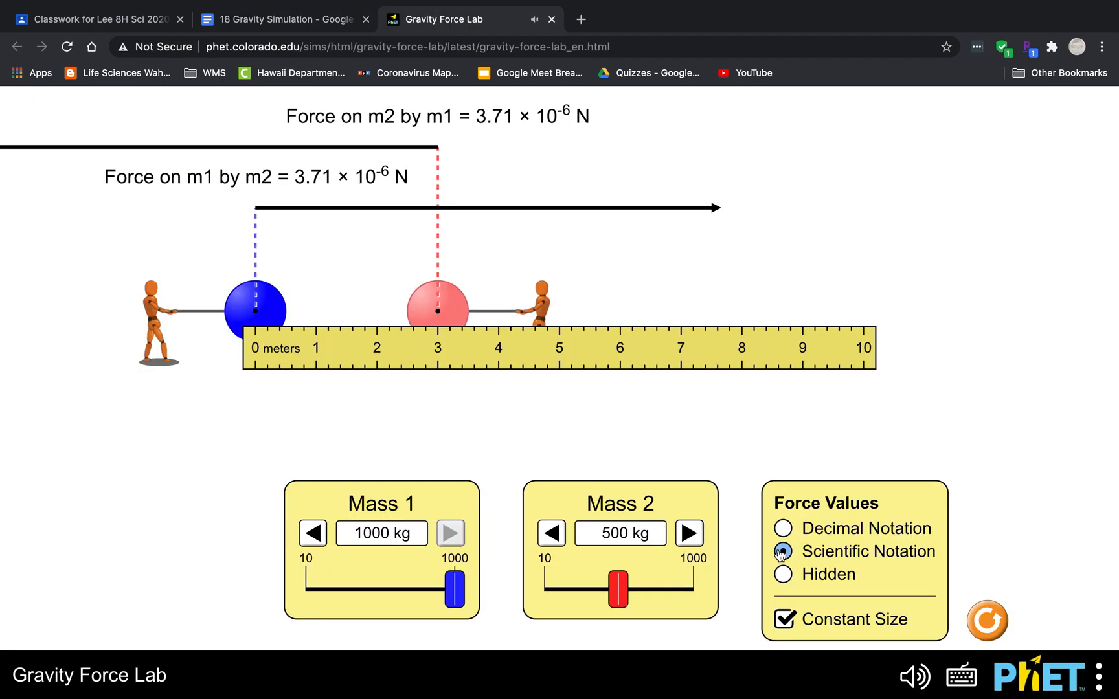
click(782, 550)
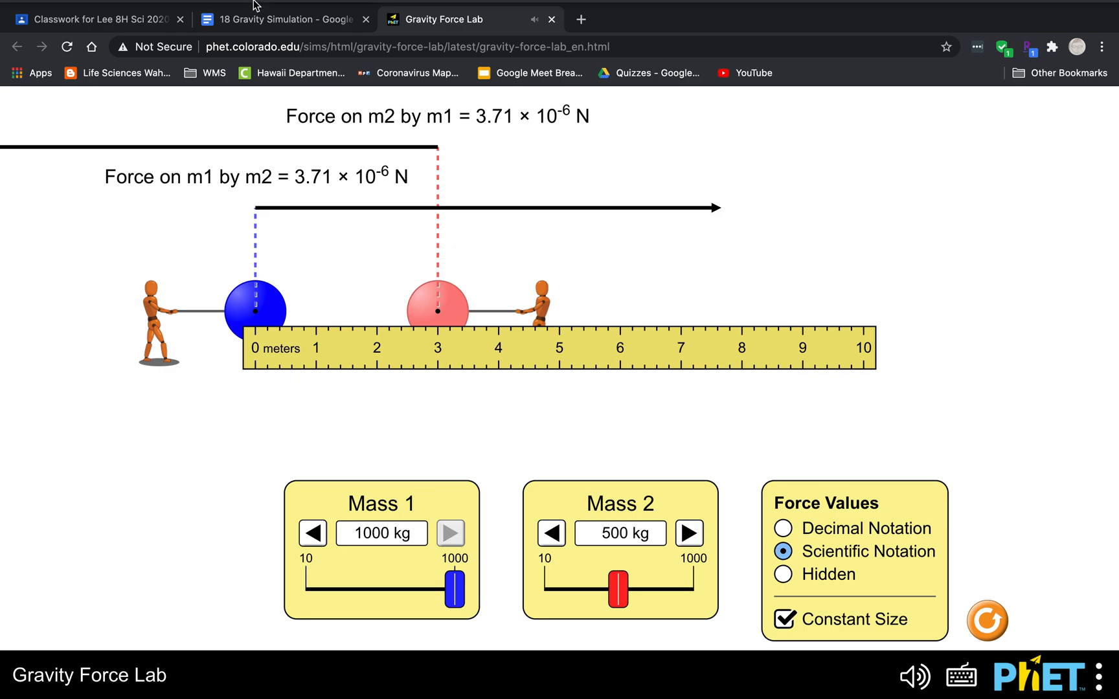
click(283, 19)
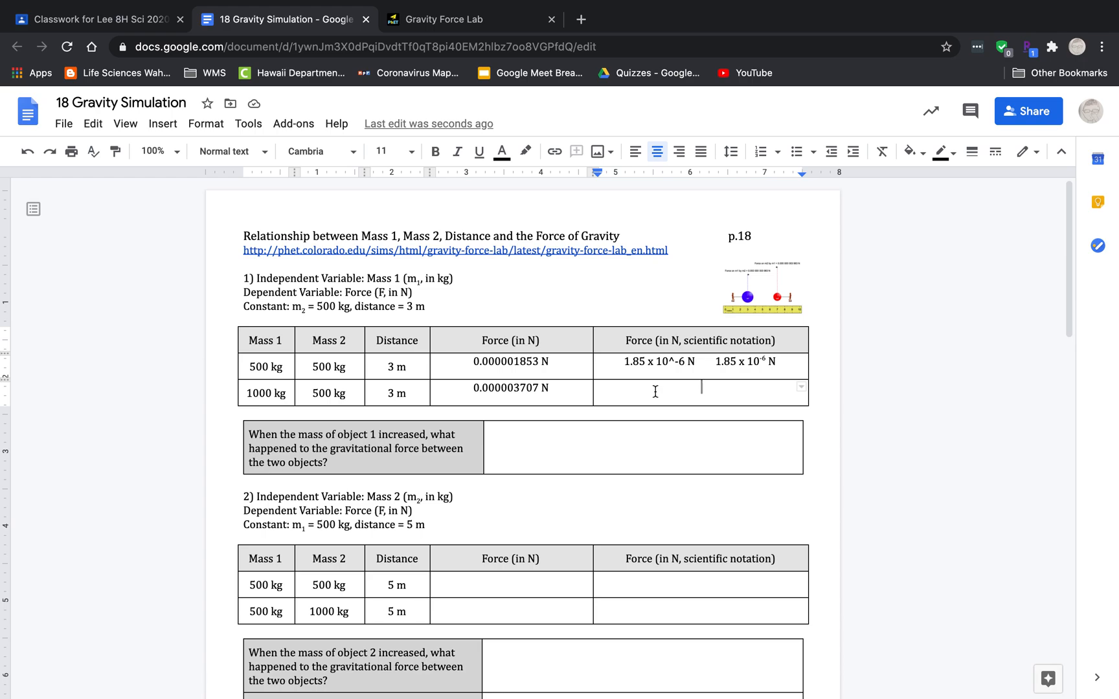
Step: Enter 3.71 x 10^-6 N in the 1000 kg row's scientific-notation cell
text(3/7)
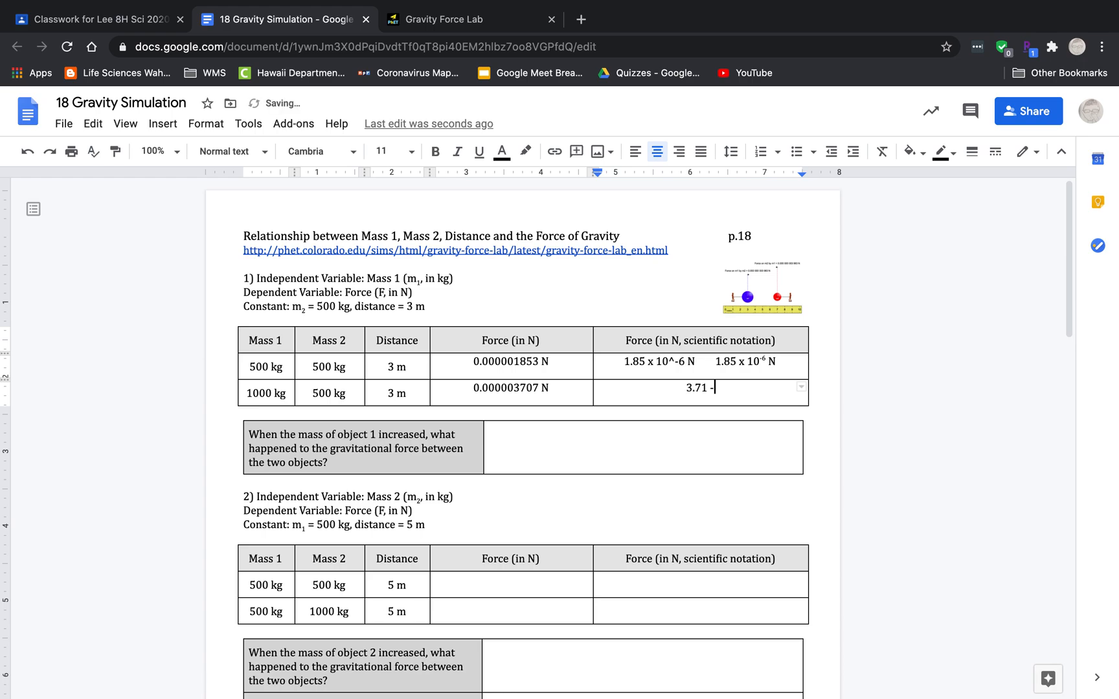
text(x 10&)
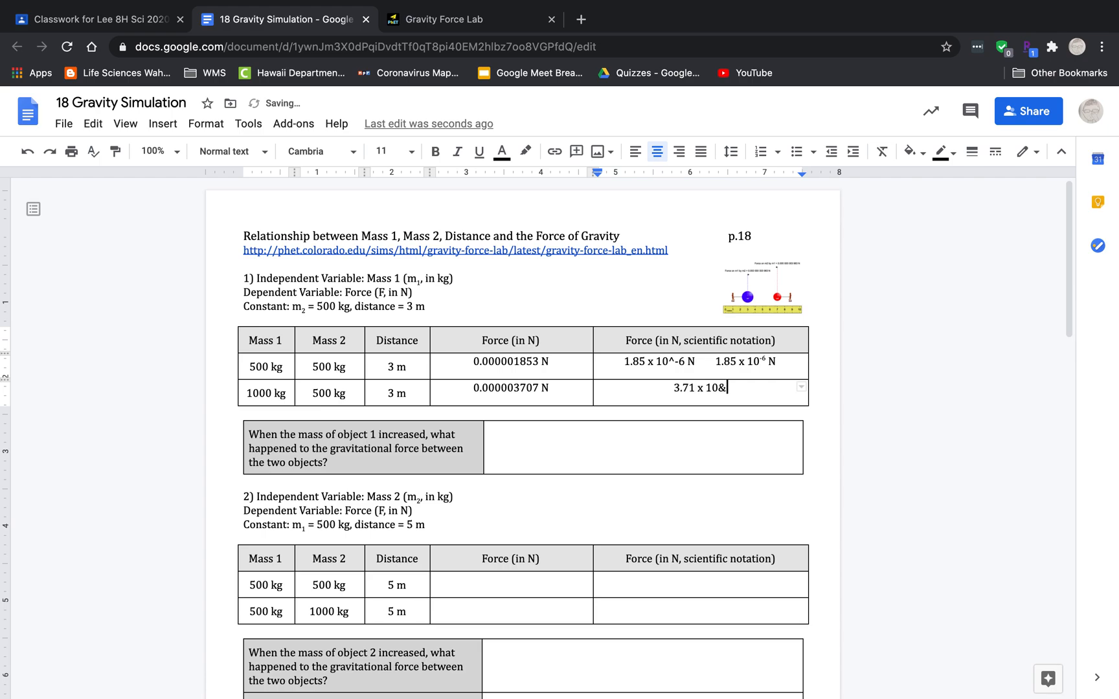
text(^-)
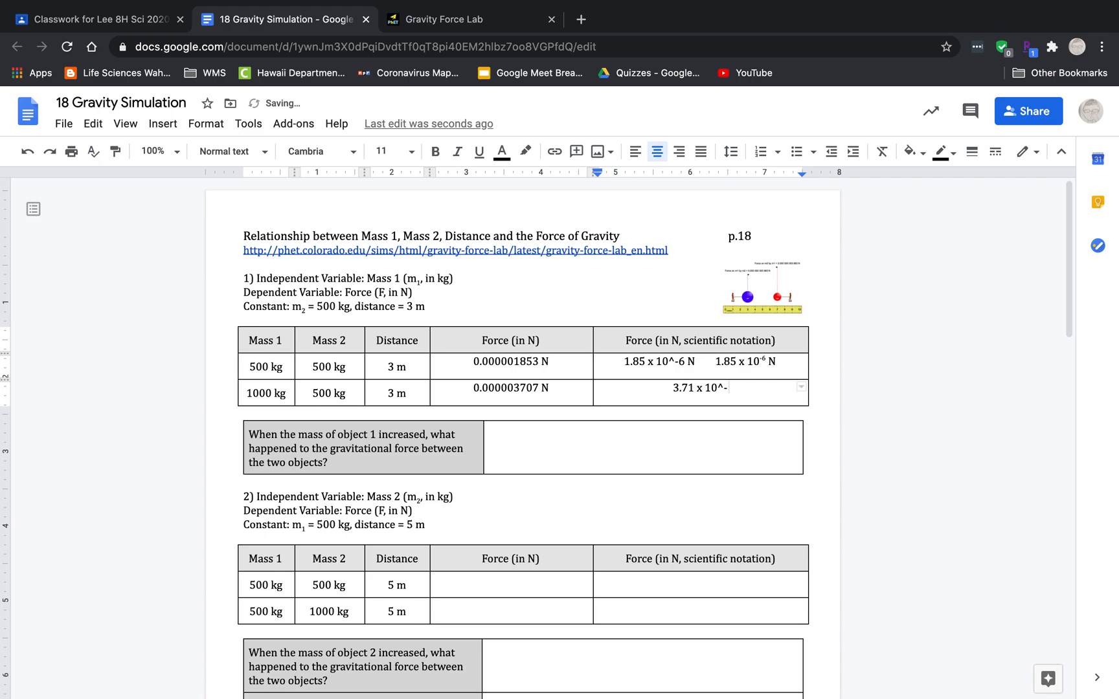
text(6 N)
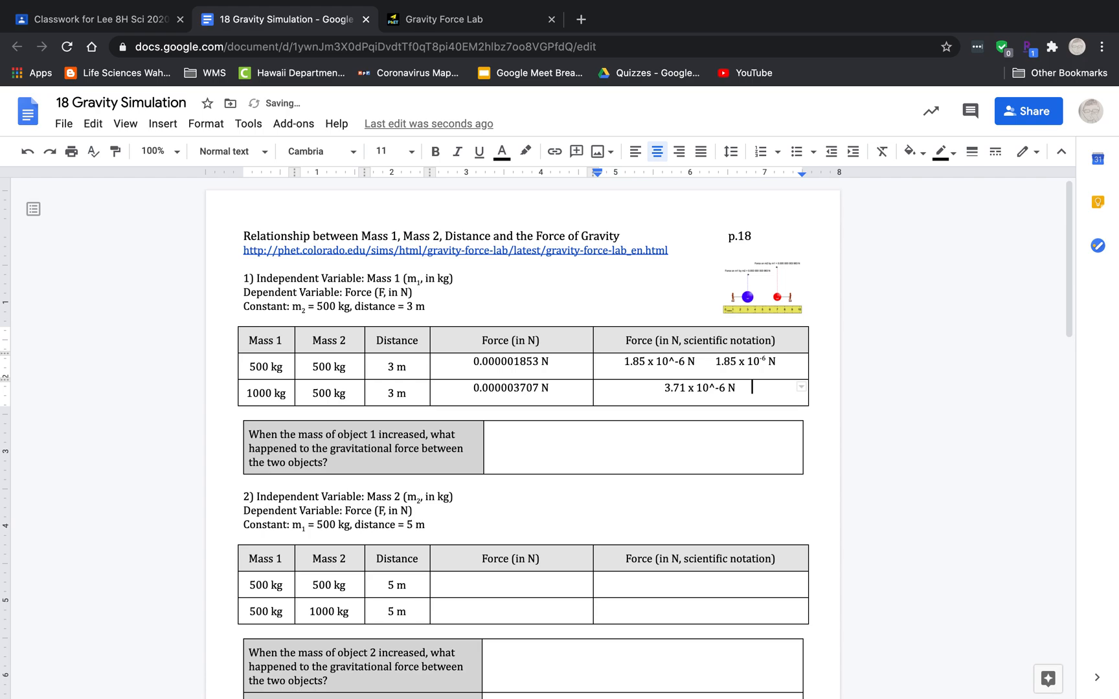
Step: Start a second version 3.71 x 10 with the exponent formatted as superscript
text(3.71 x 10)
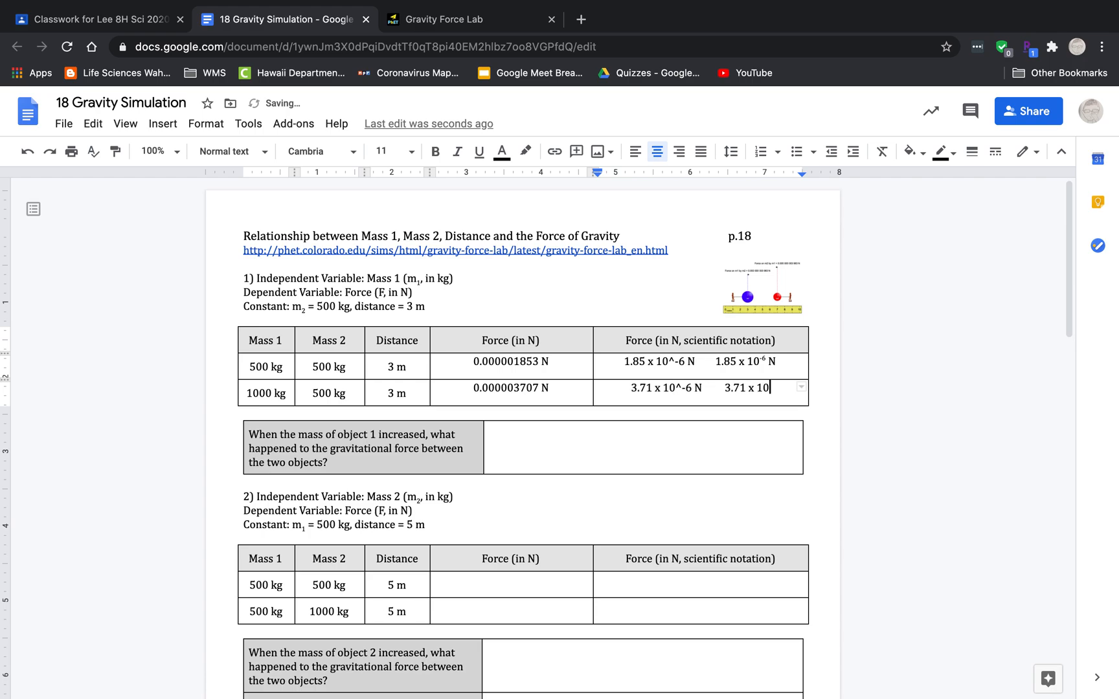
click(206, 123)
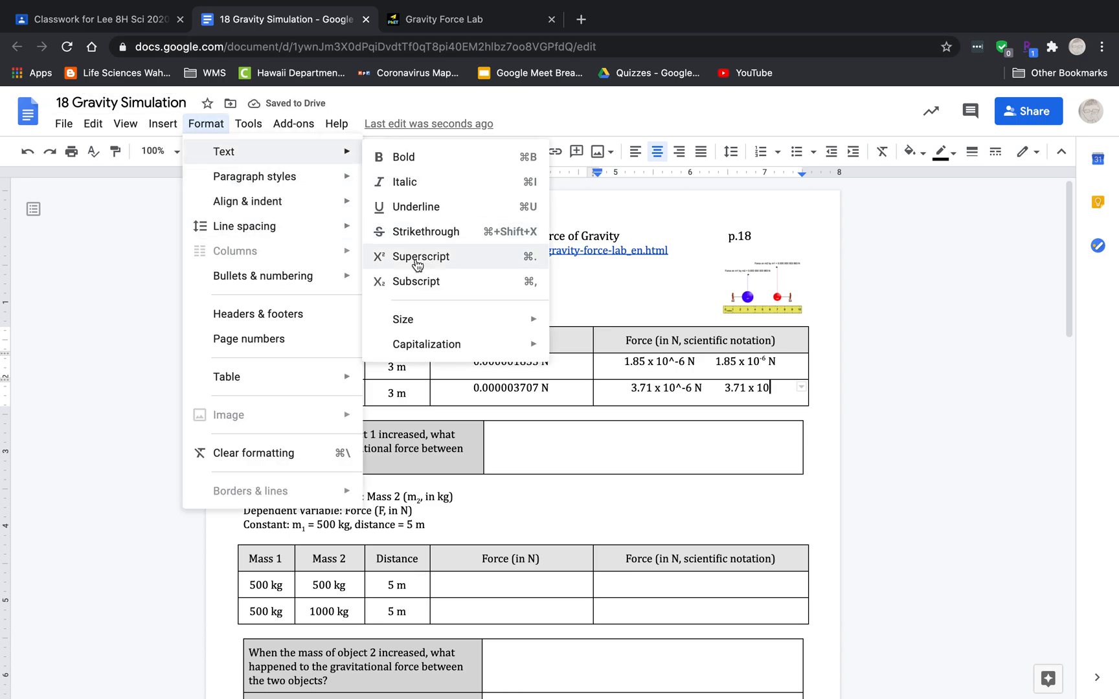
click(421, 257)
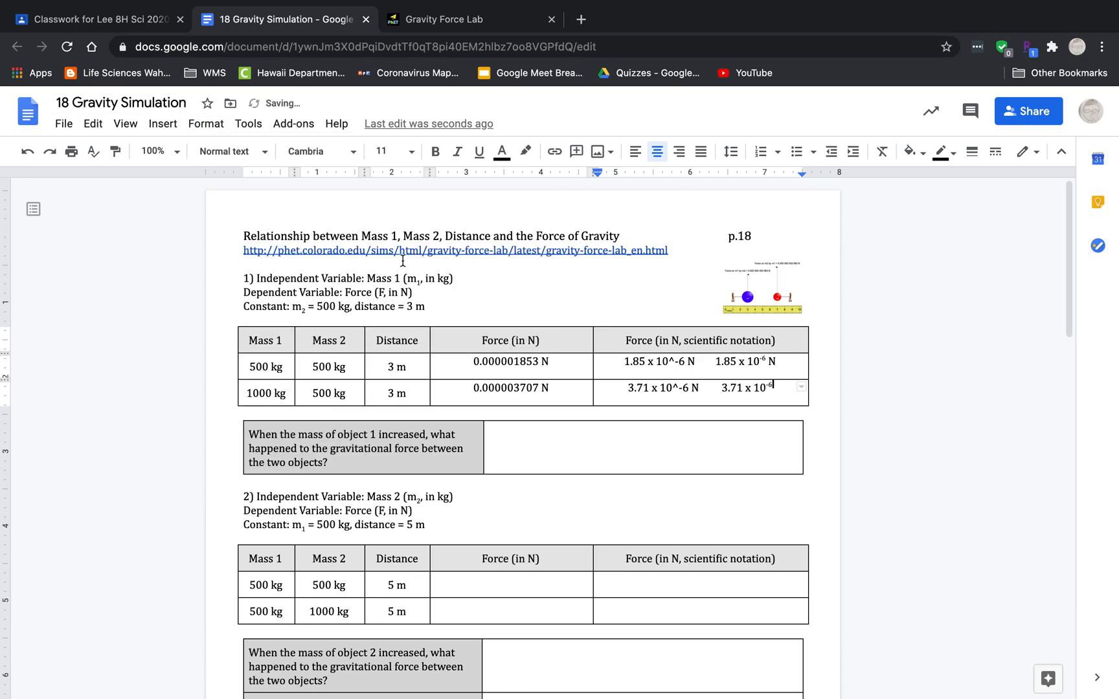
click(206, 123)
text( N)
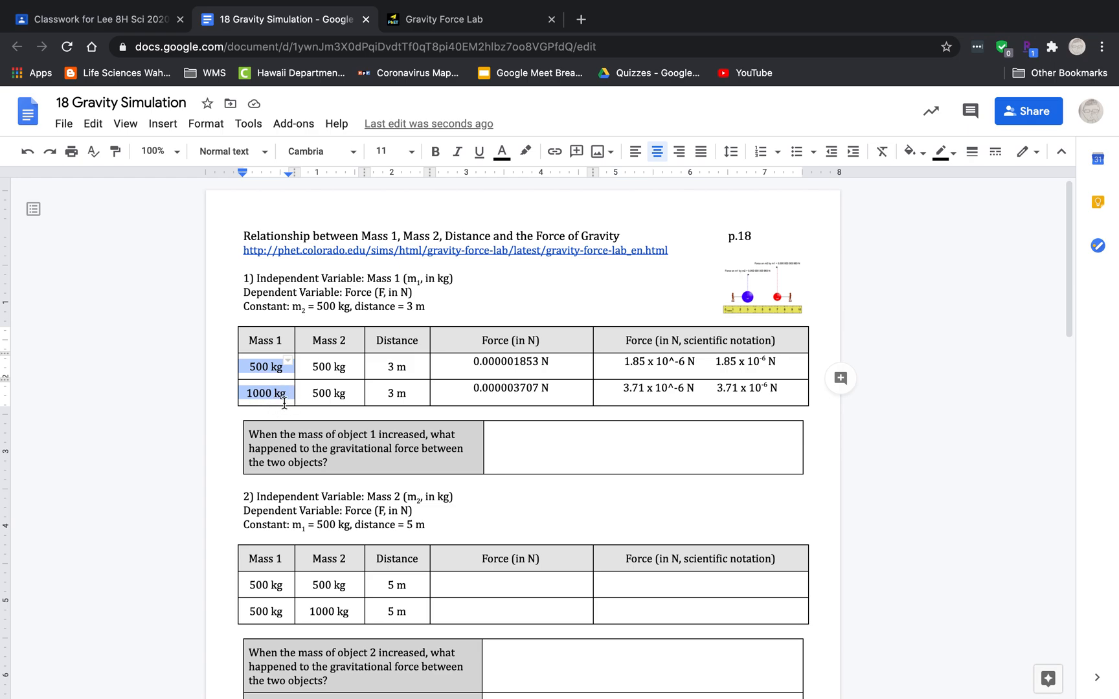
mouse_move(630, 365)
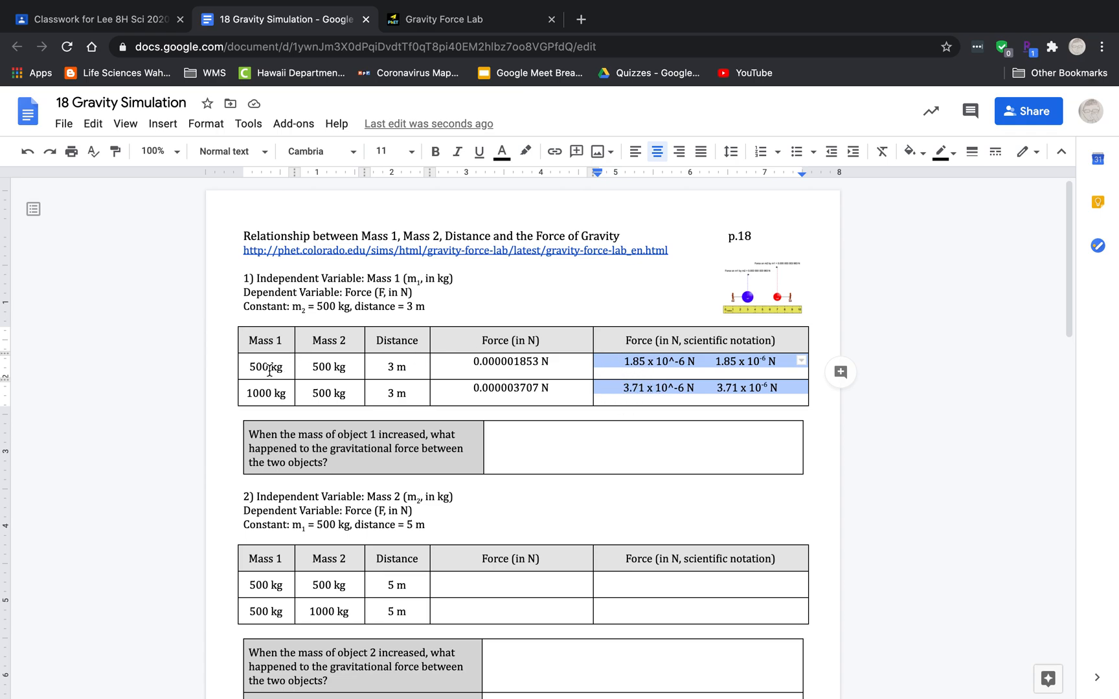
mouse_move(614, 383)
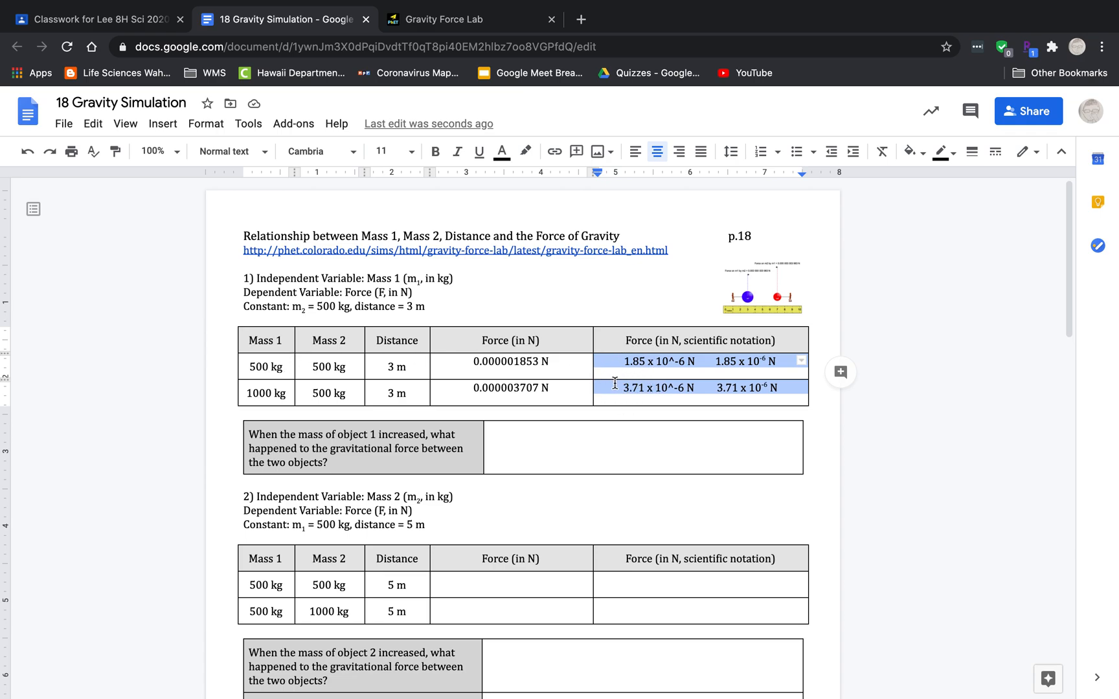
Step: Place the cursor in the answer cell of the Mass 1 question
click(643, 447)
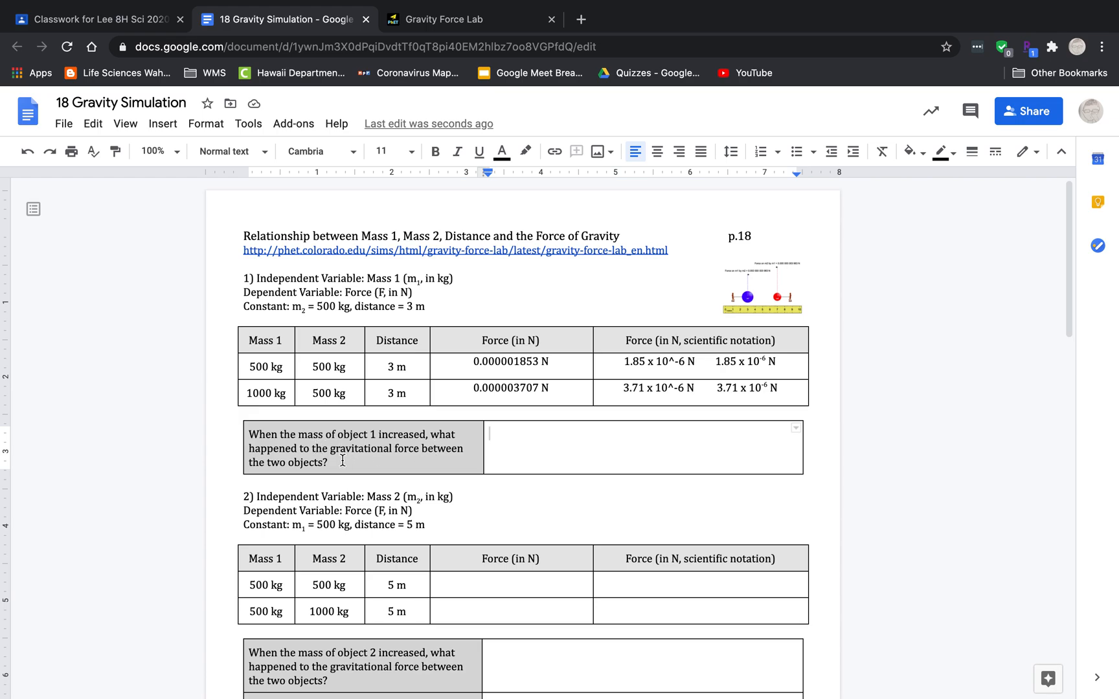
mouse_move(646, 440)
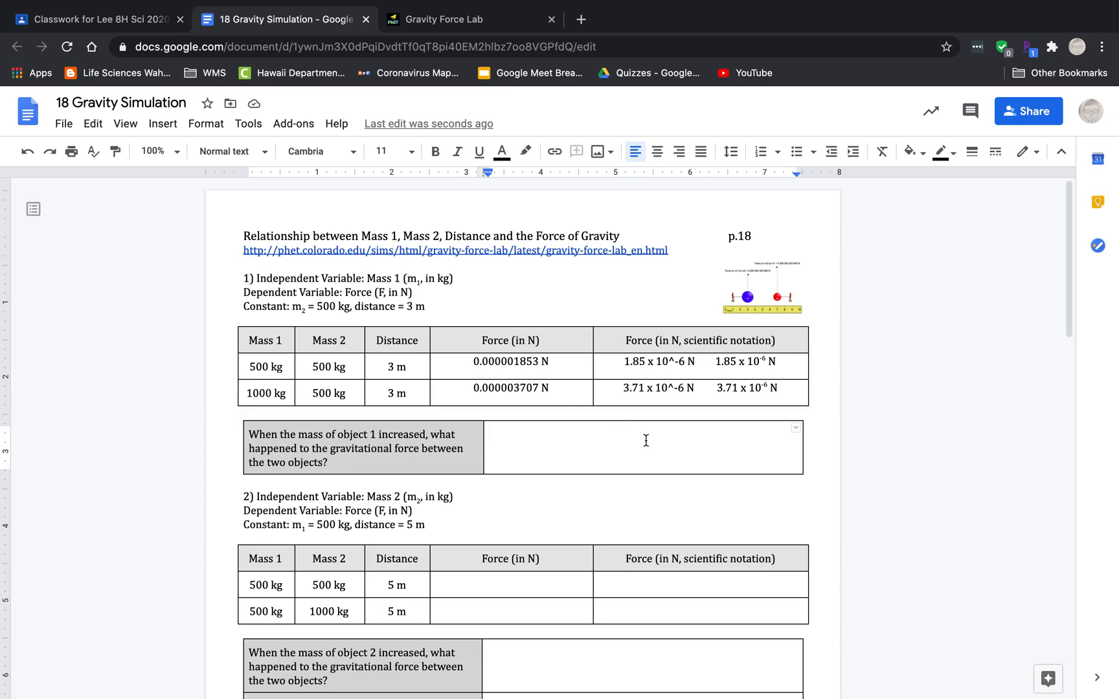
Step: Write that when object 1's mass increased, the gravitational force between the objects also increased
text(When the mass)
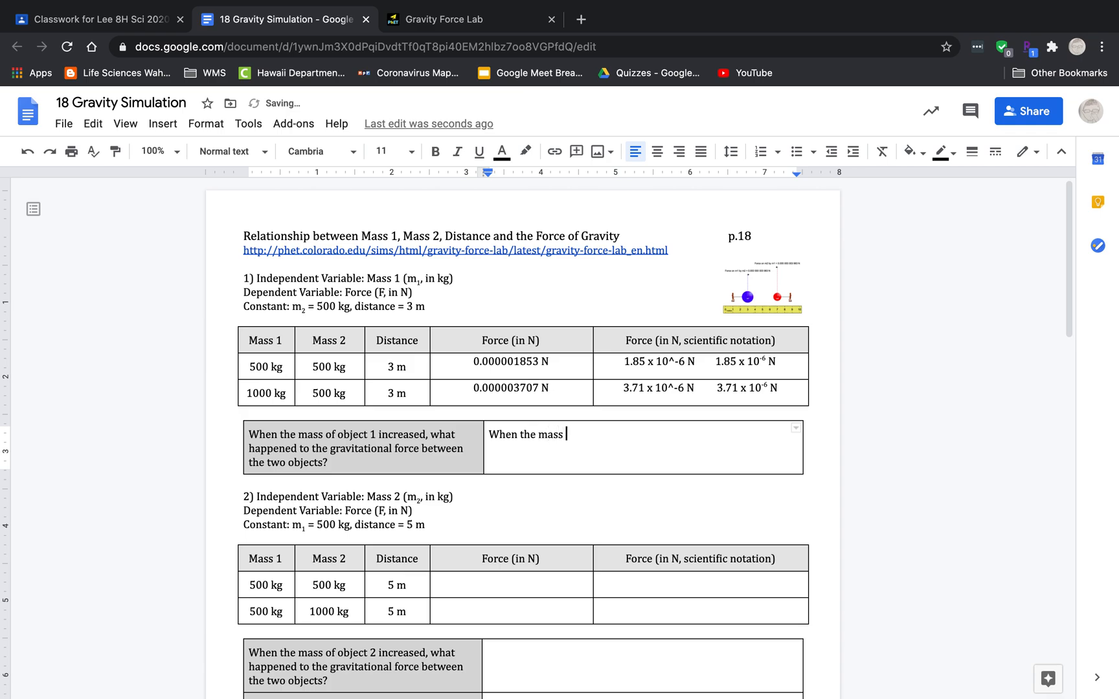
text(of object 1)
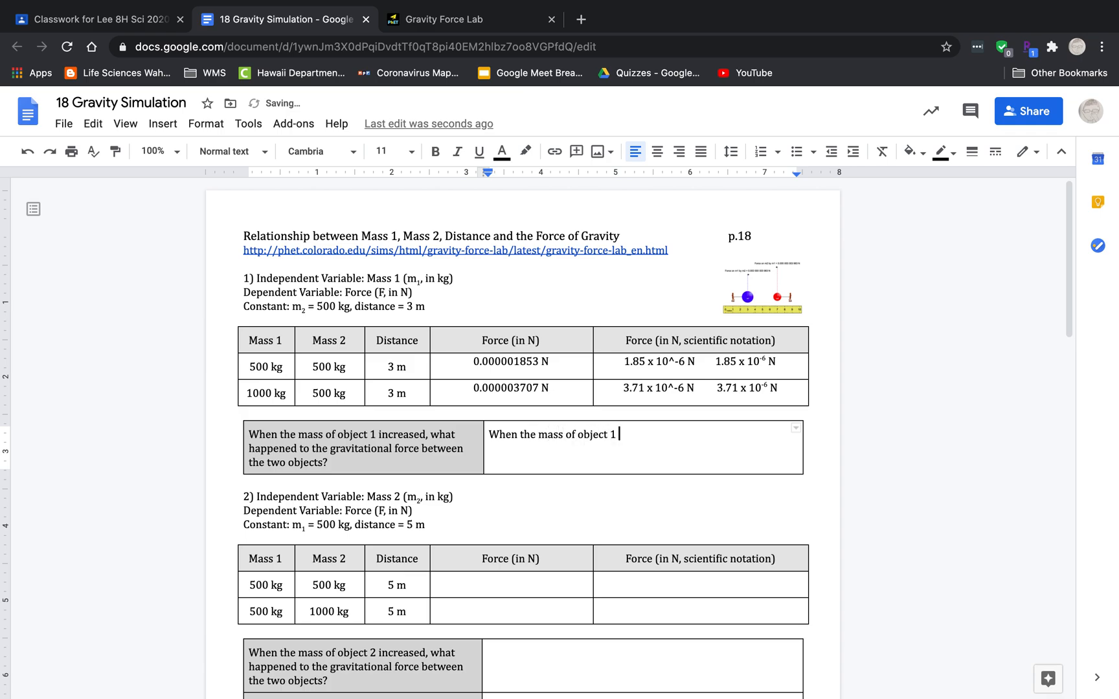
text(increased, the)
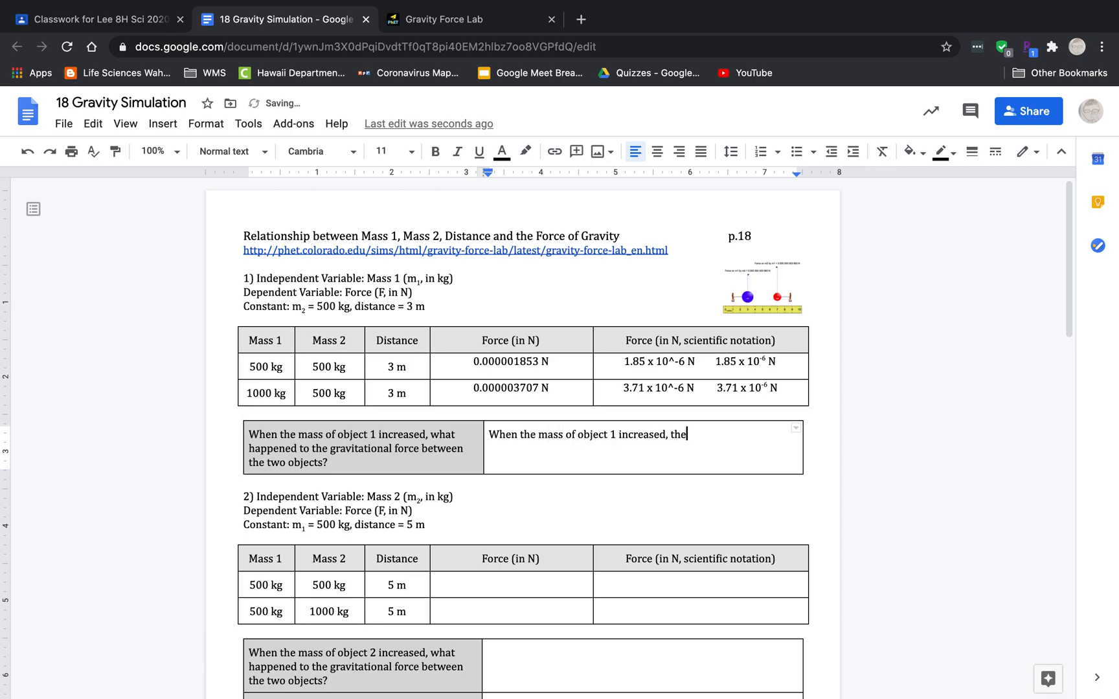
text(gravitational force between the two objects also i)
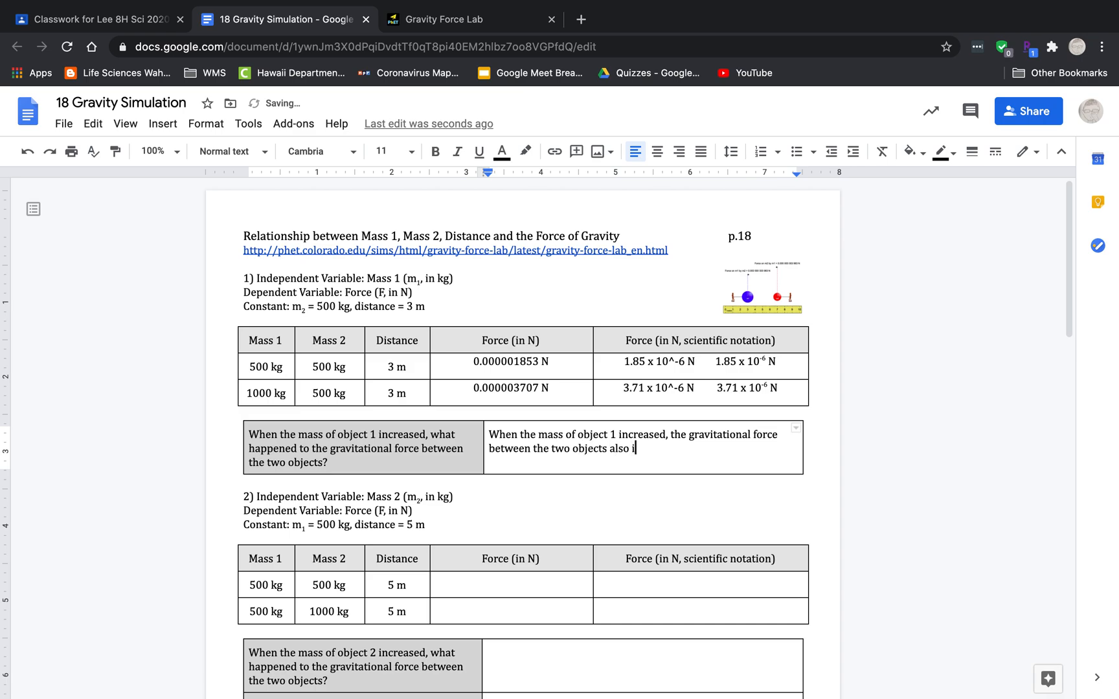
text(ncreased)
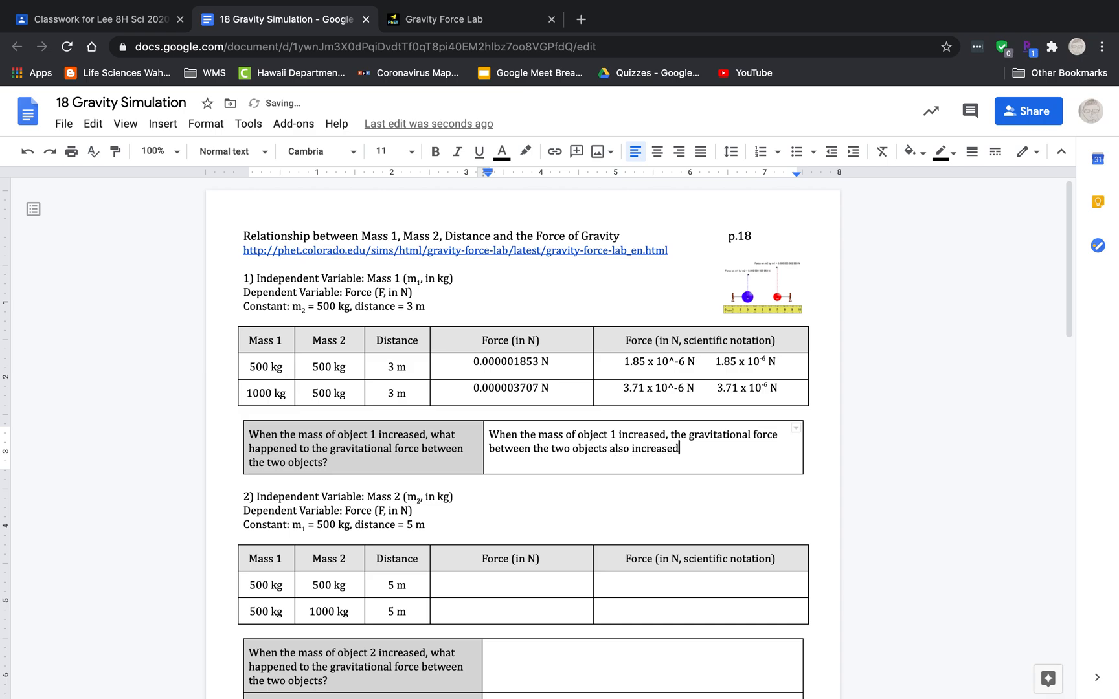
text(.)
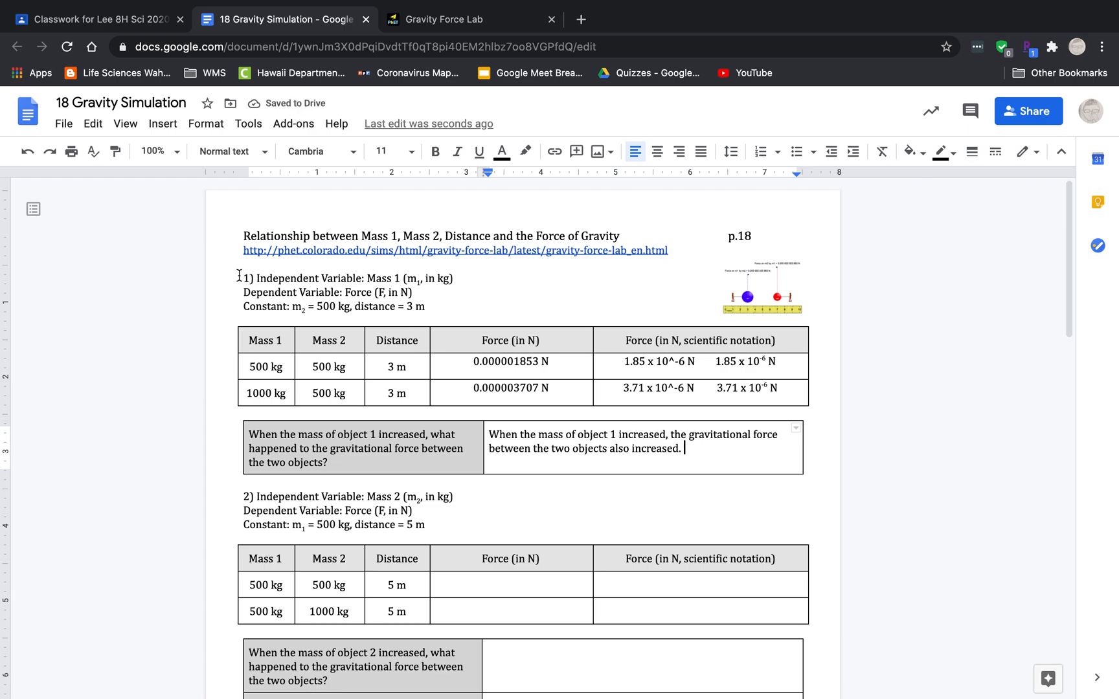
drag(239, 277, 684, 448)
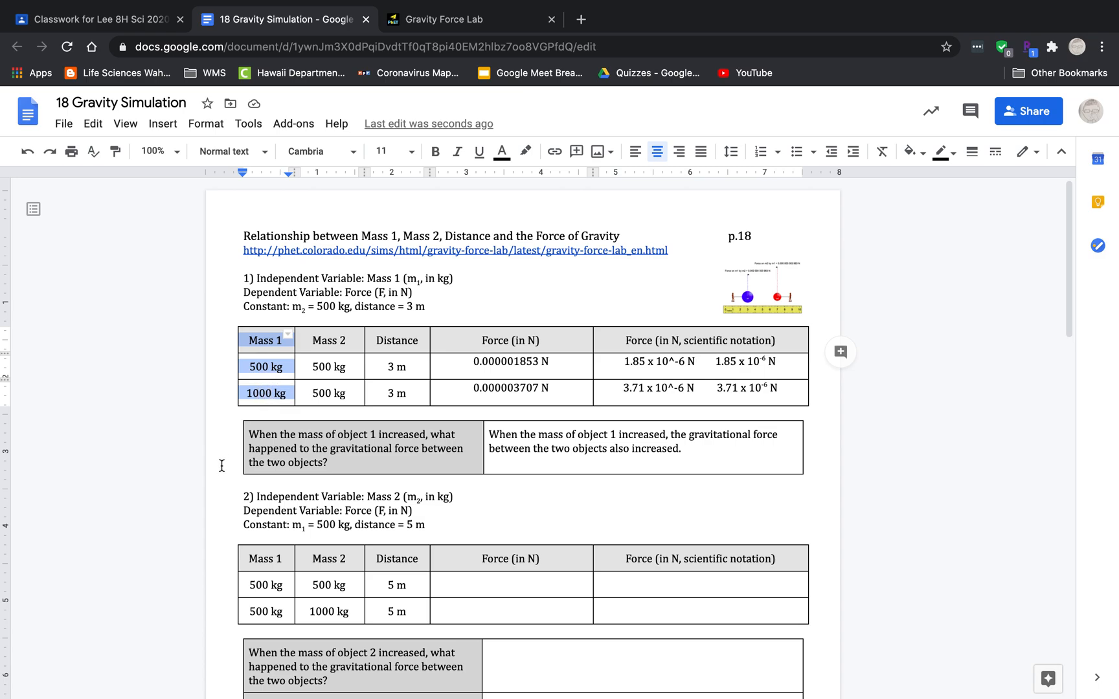
scroll(down, 3)
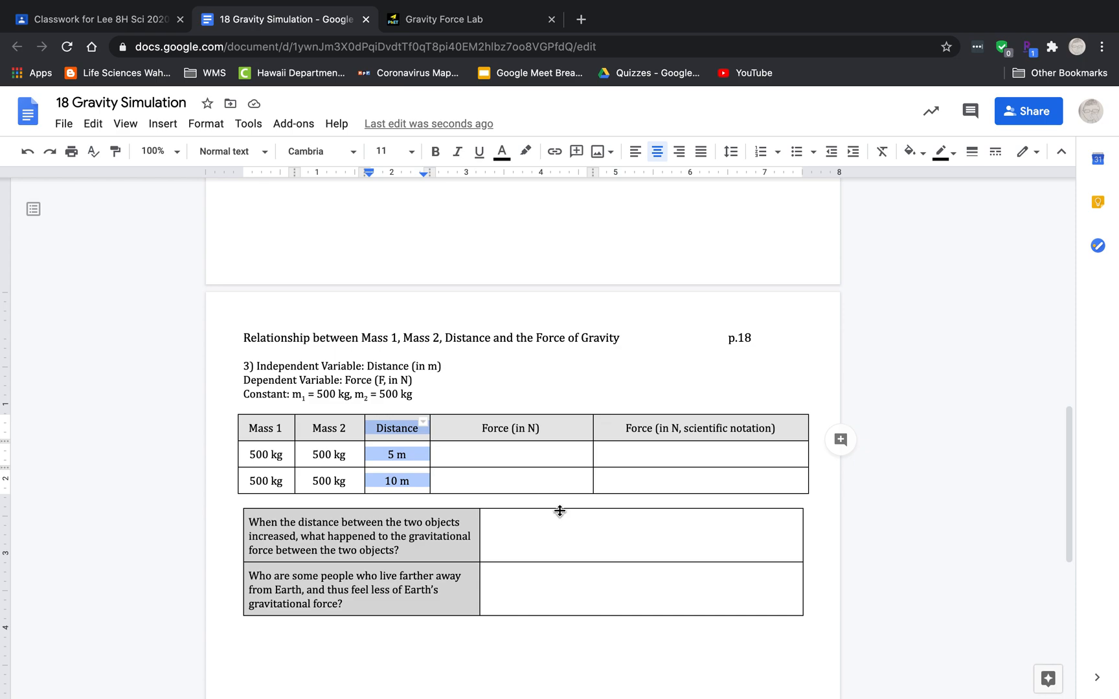
click(510, 474)
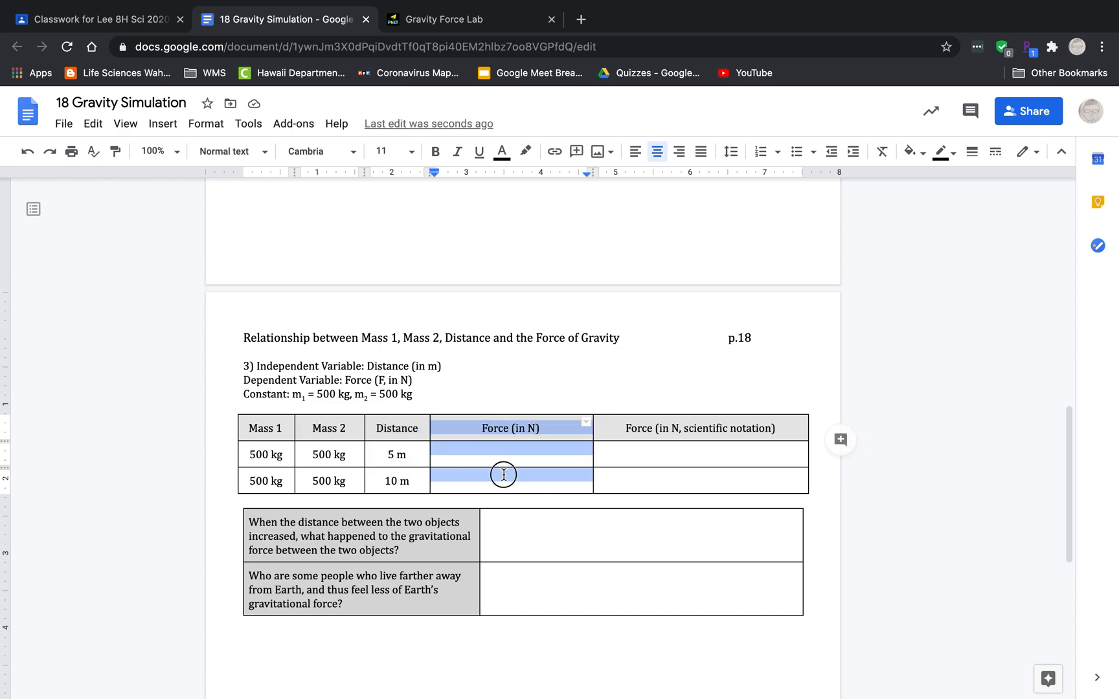